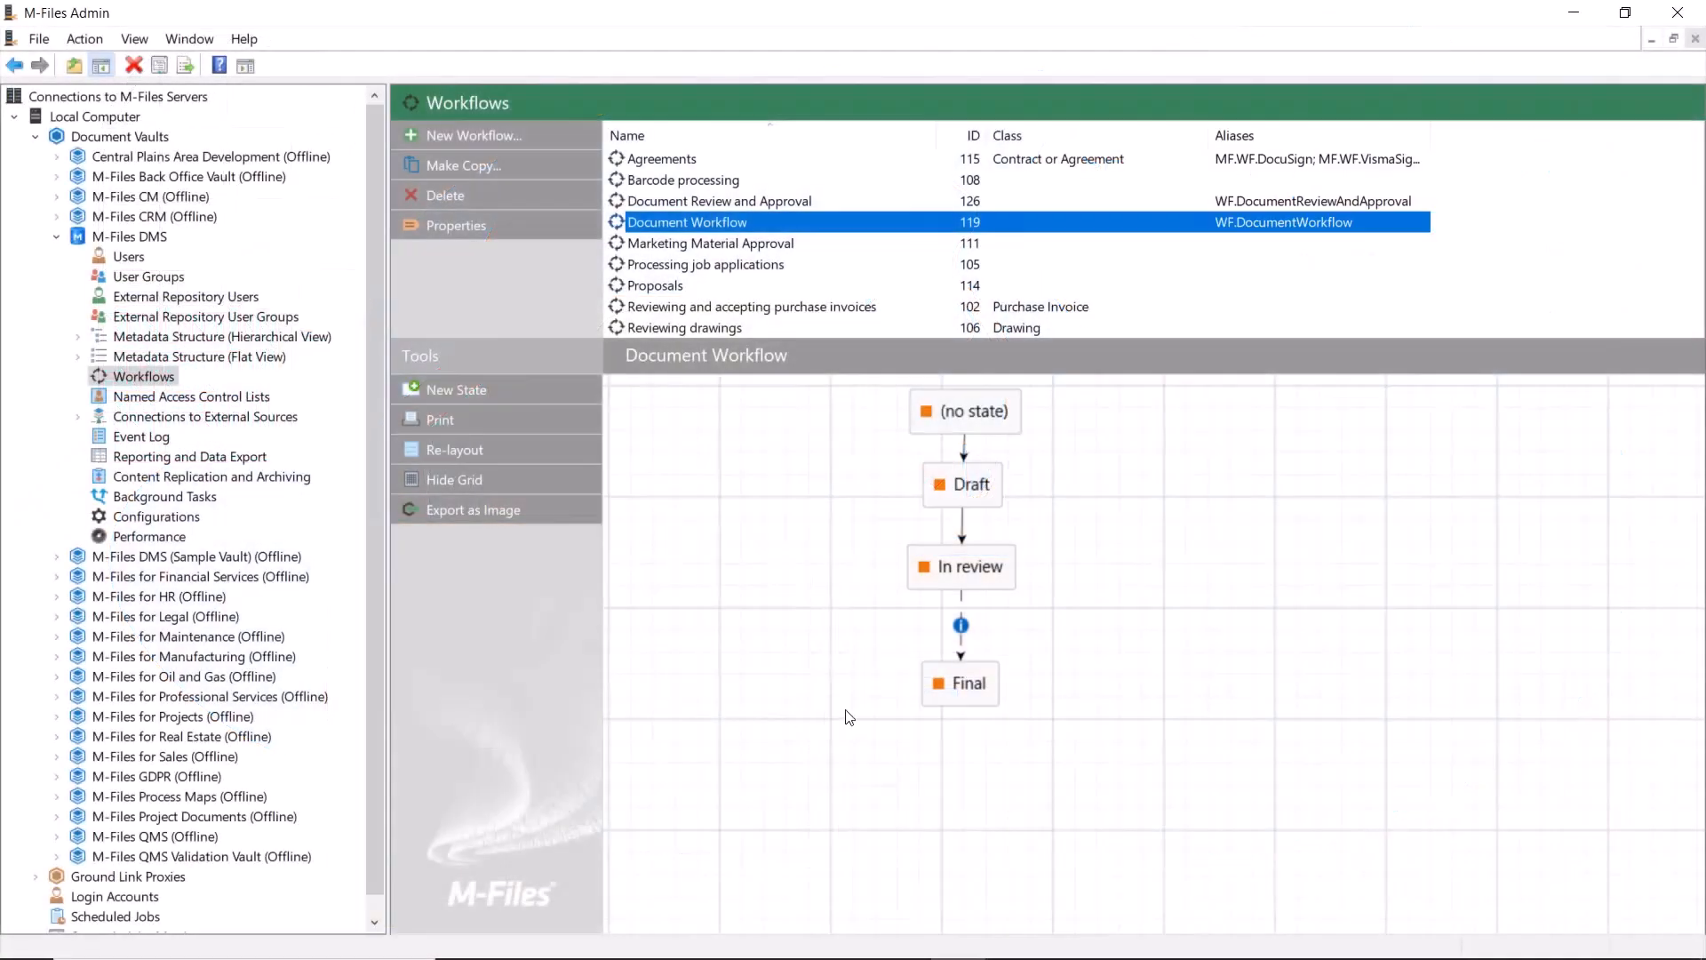
Open the Final state's properties at its Actions tab.
double_click(962, 684)
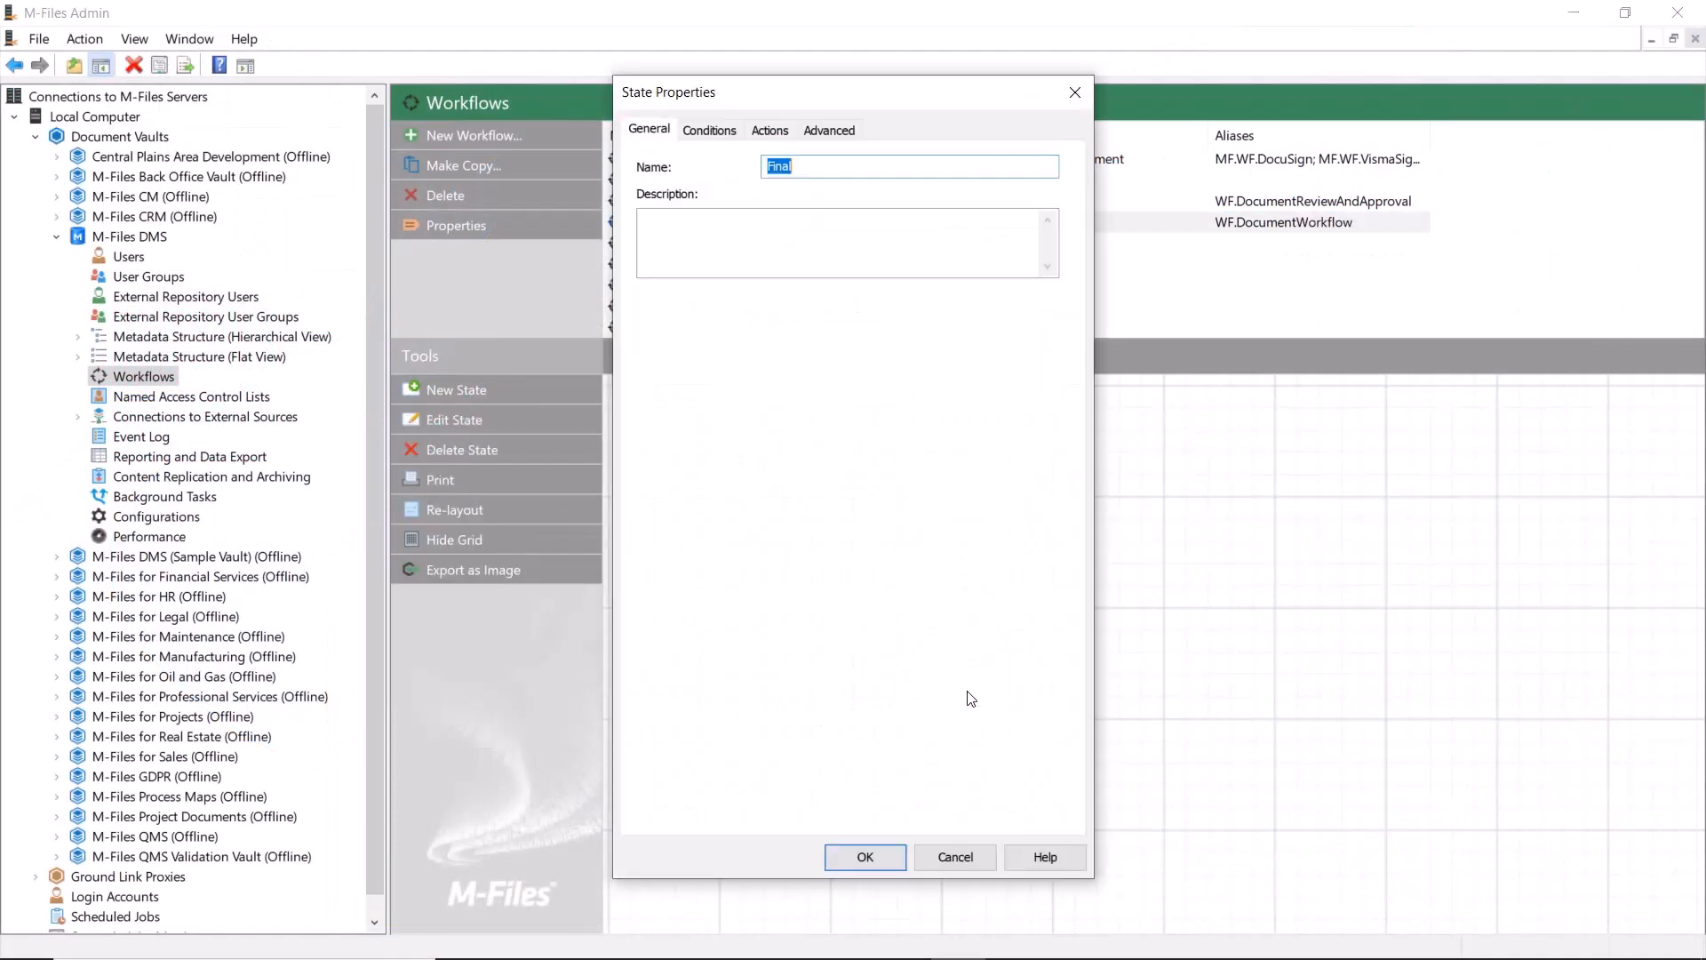
click(770, 130)
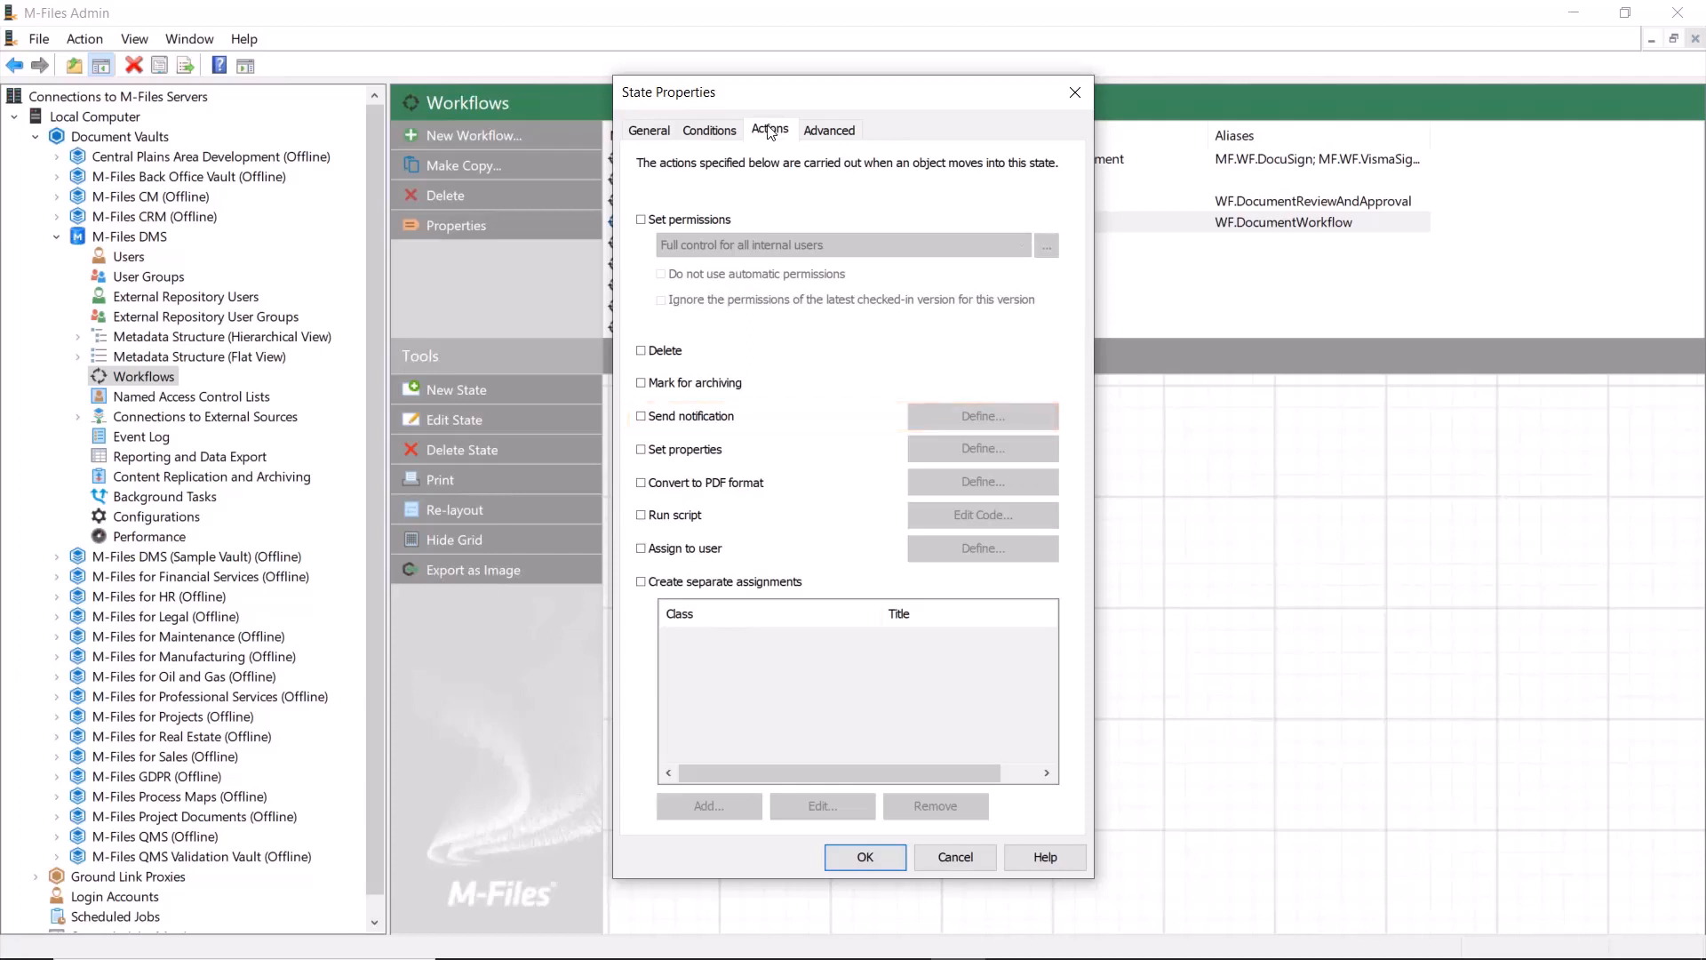
mouse_move(674, 422)
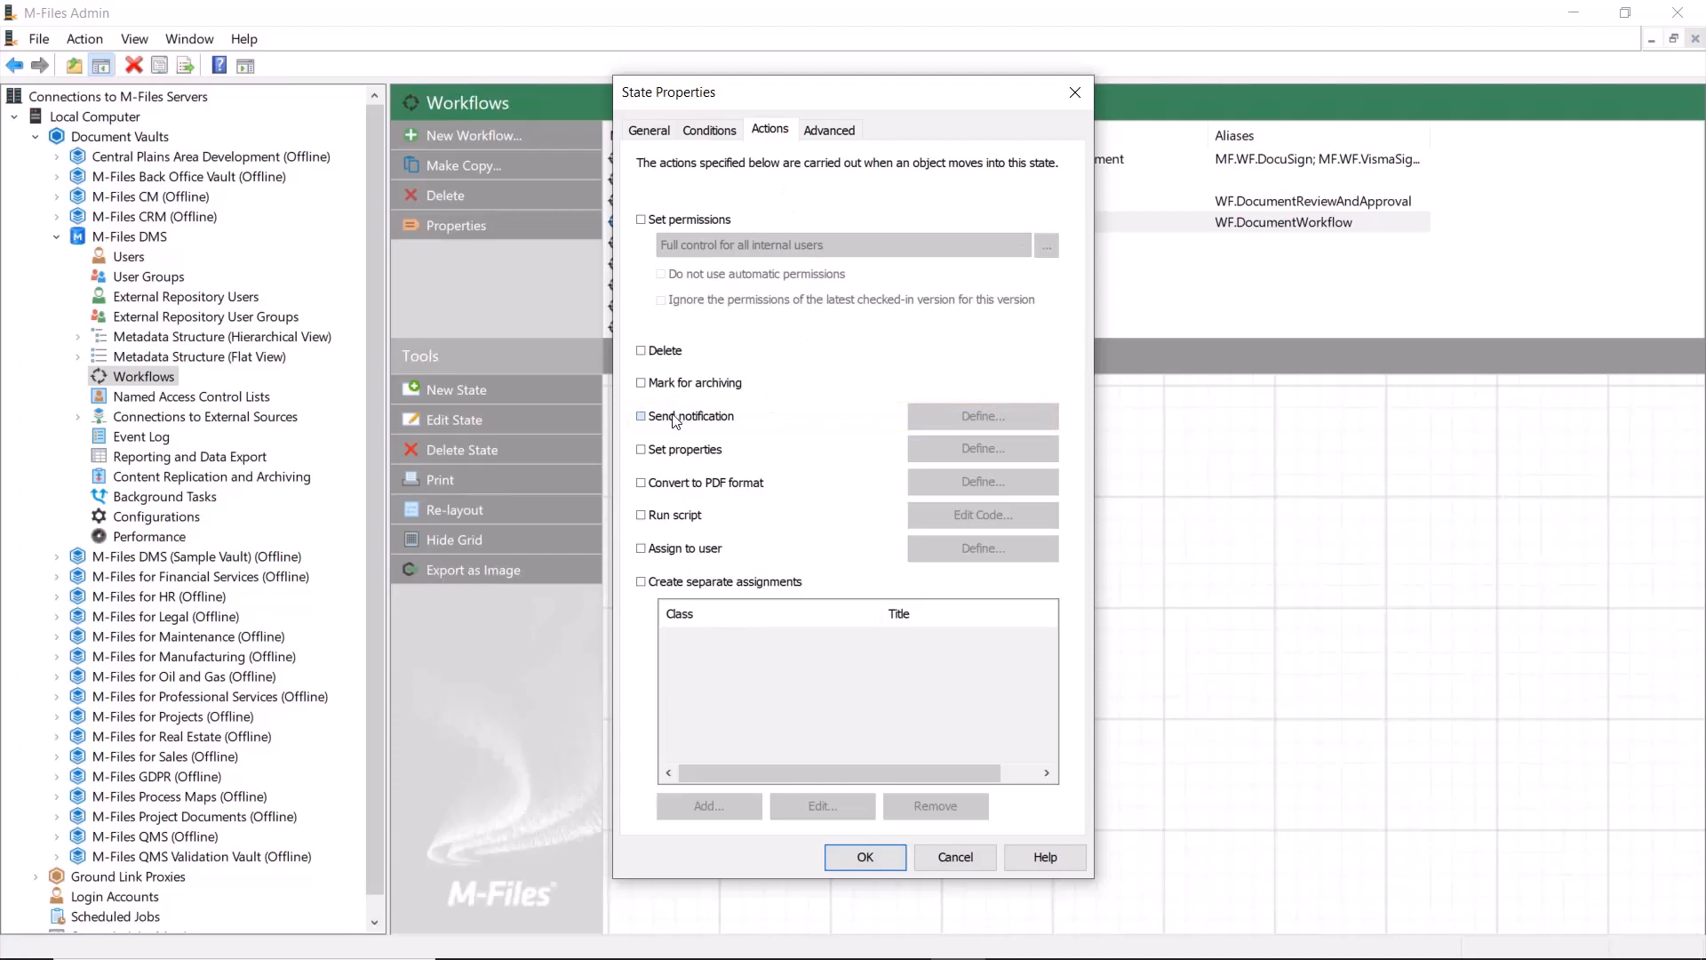
Enable a Final-state notification addressed to the user who moved the object into Draft.
click(982, 415)
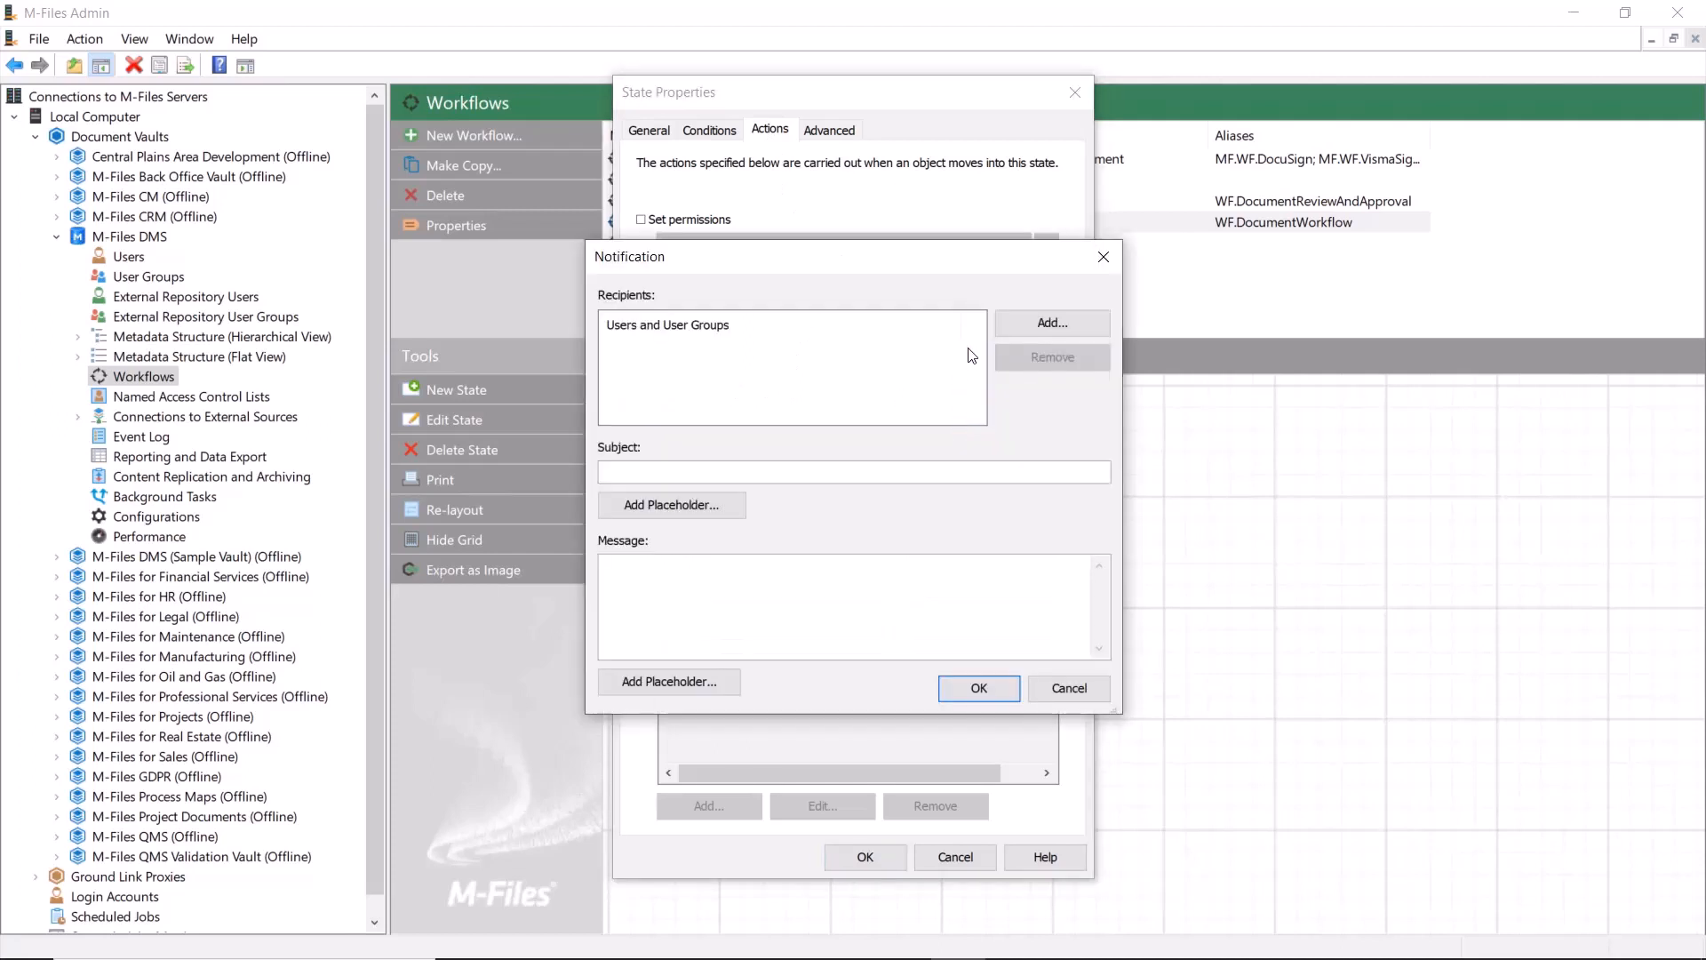
click(1051, 324)
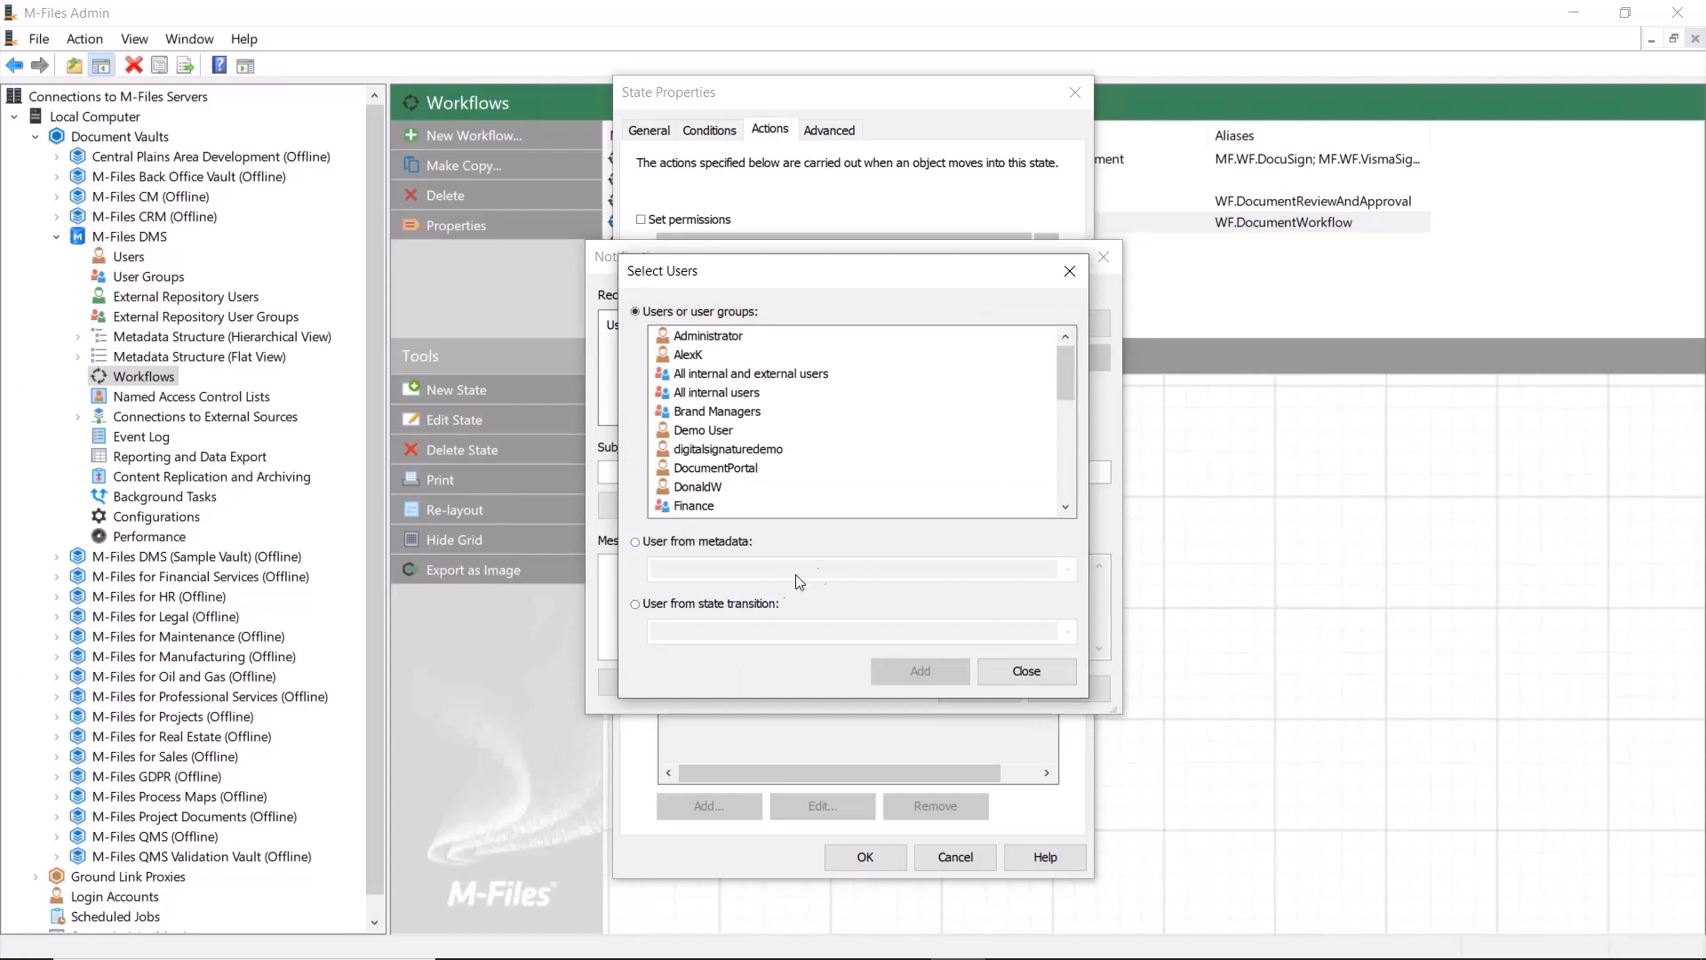
click(634, 605)
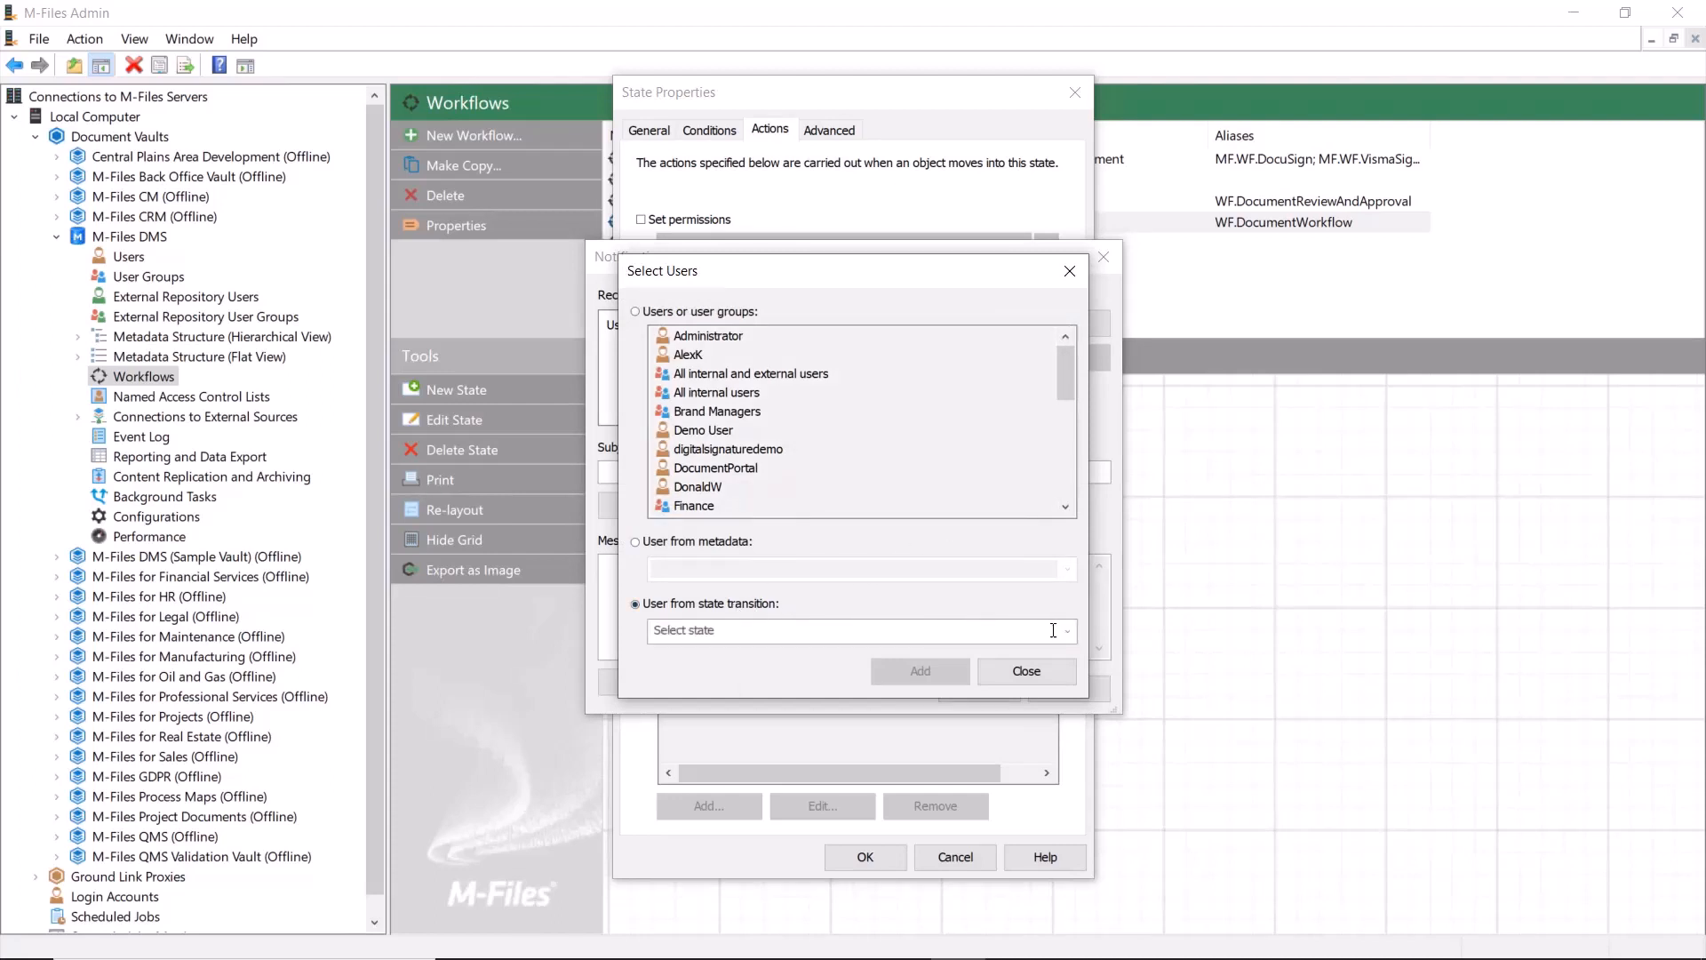
click(1064, 631)
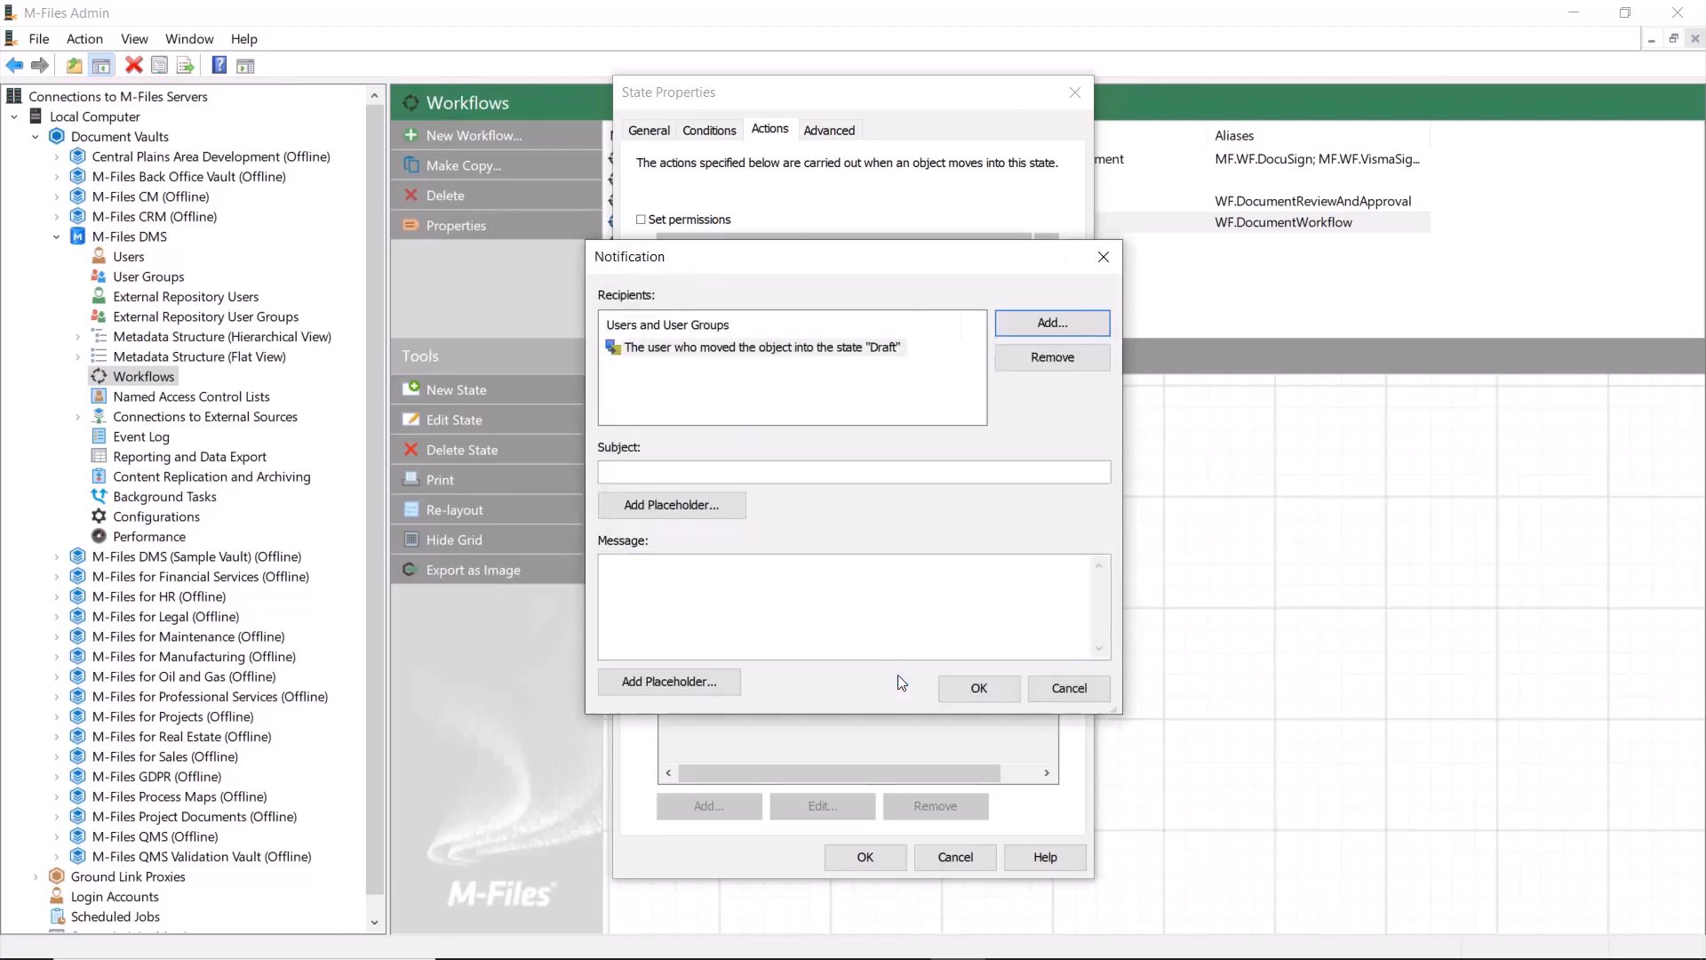
Set the notification subject to '%PROPERTY_0% reviewed and approved'.
click(854, 471)
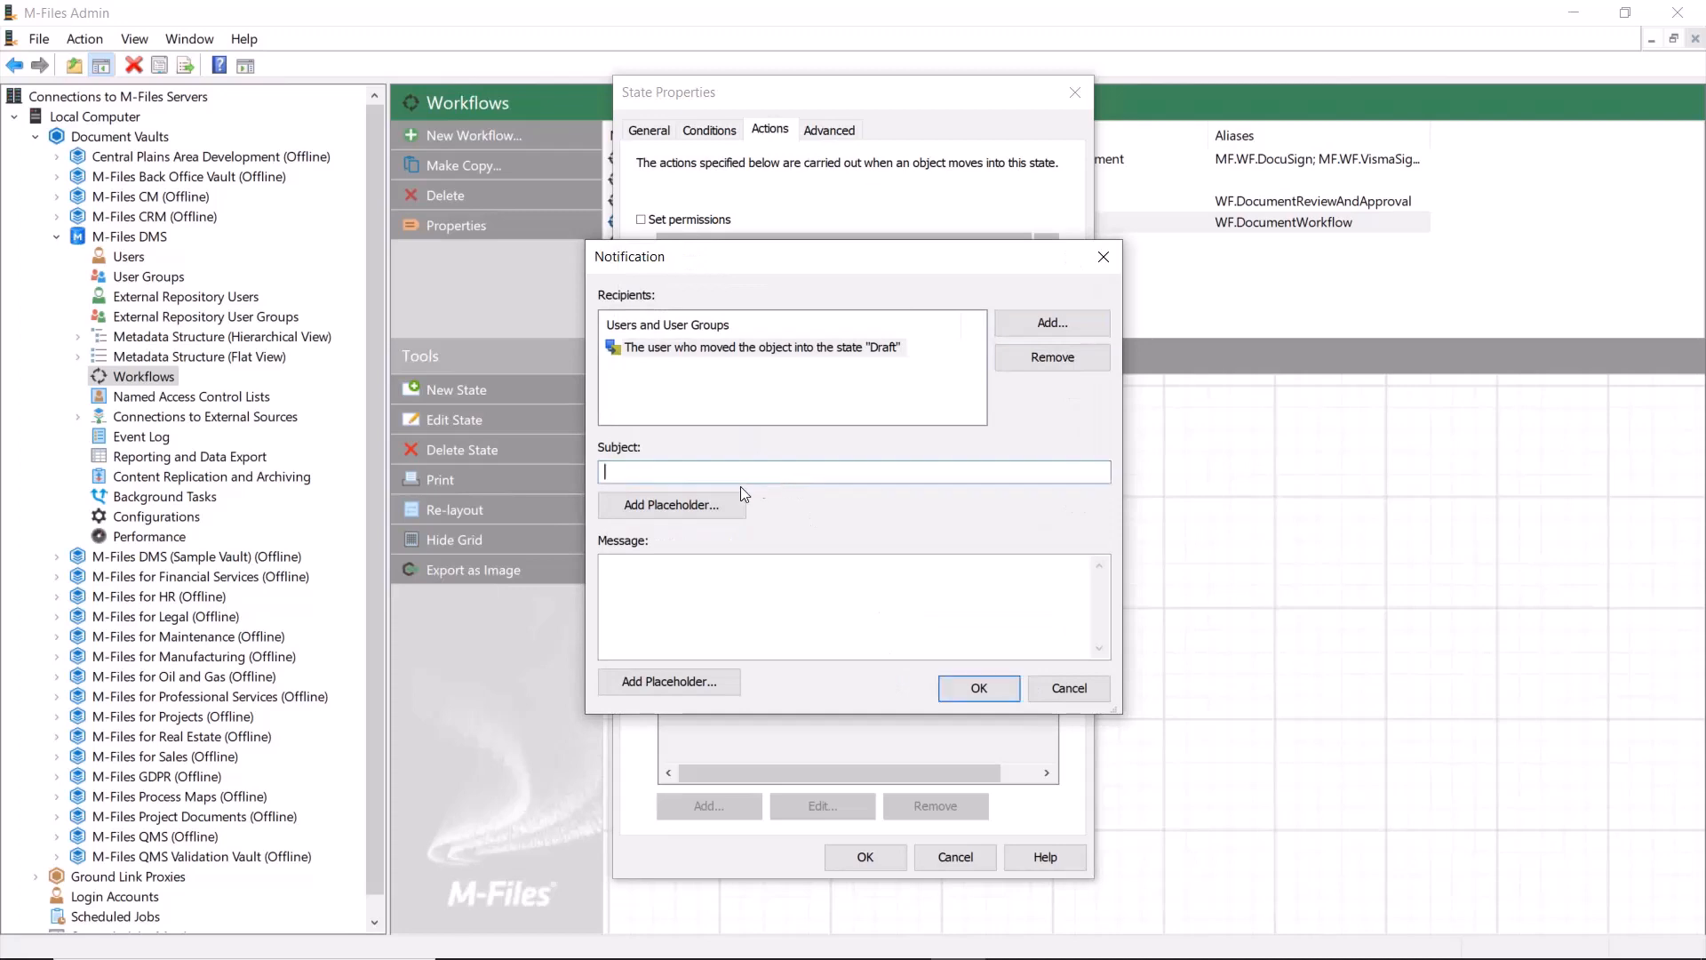
click(670, 504)
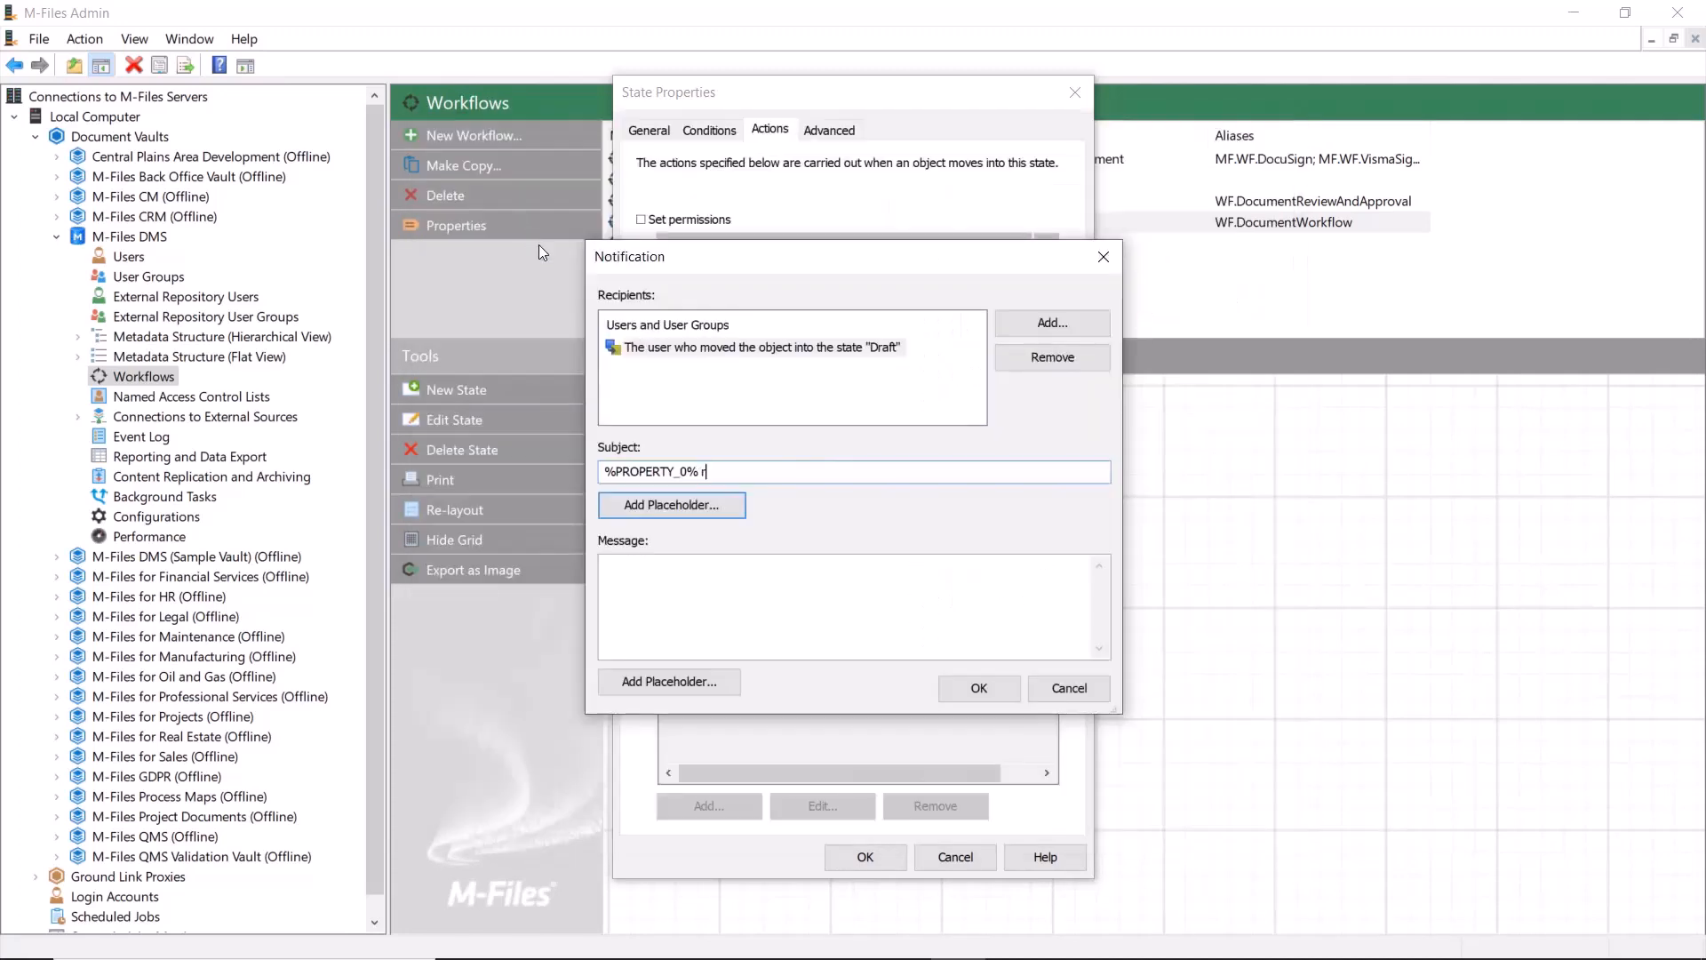
text(eviewed an)
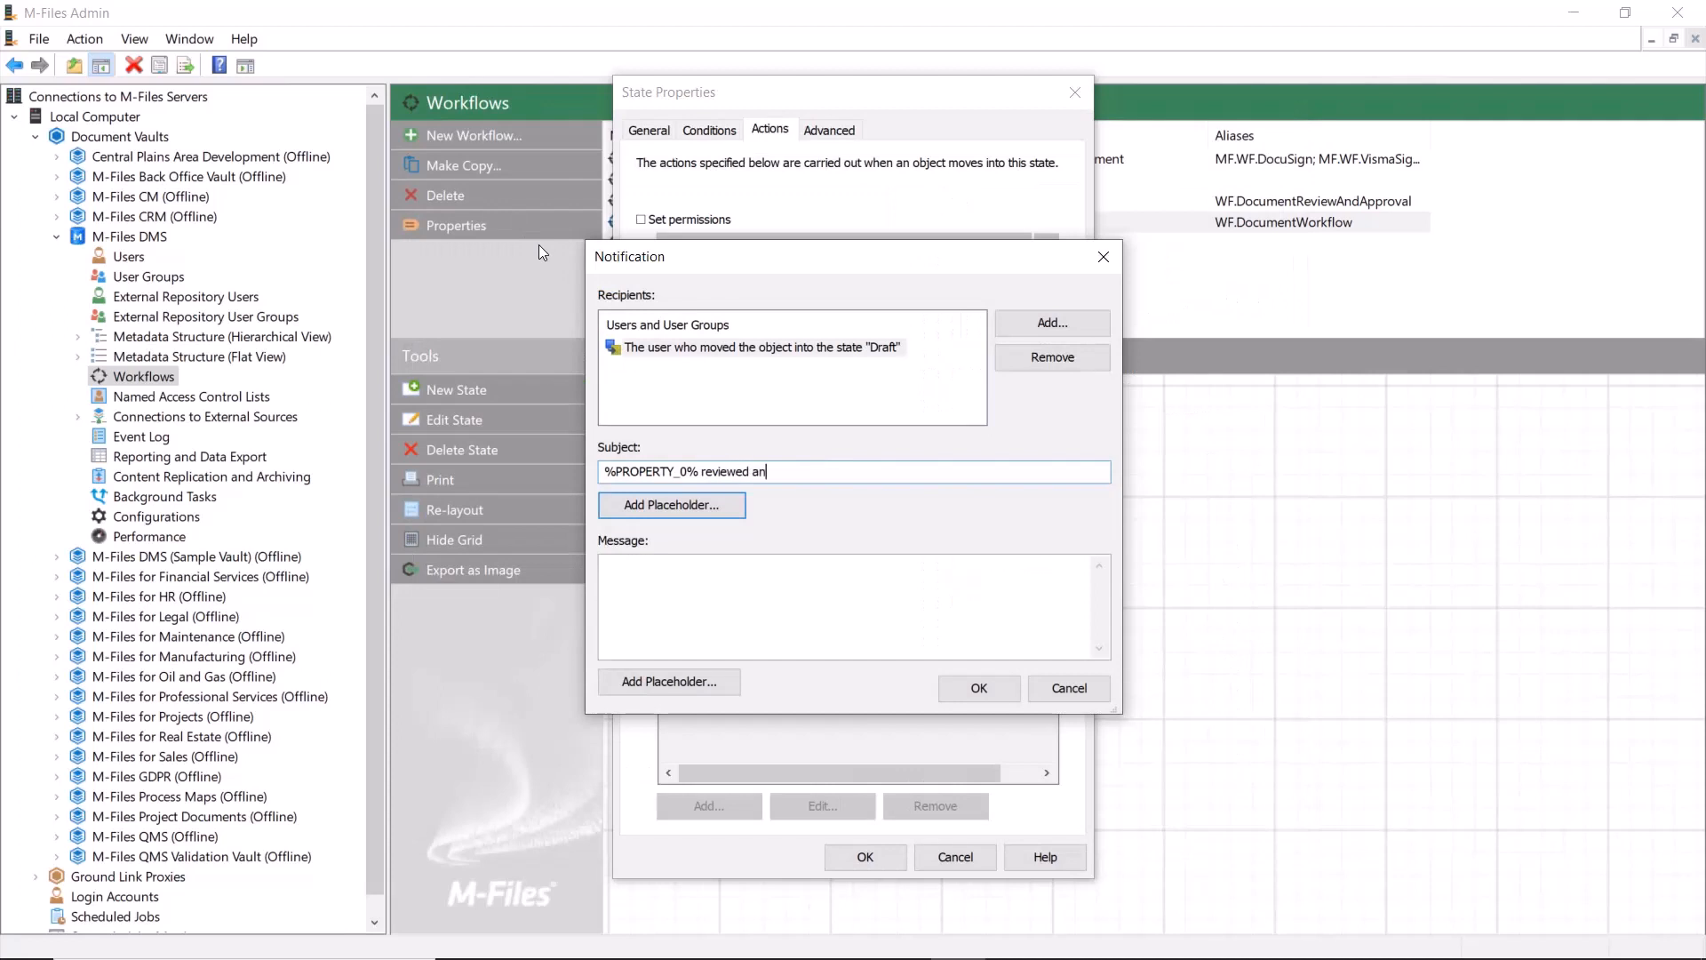
text(d approved)
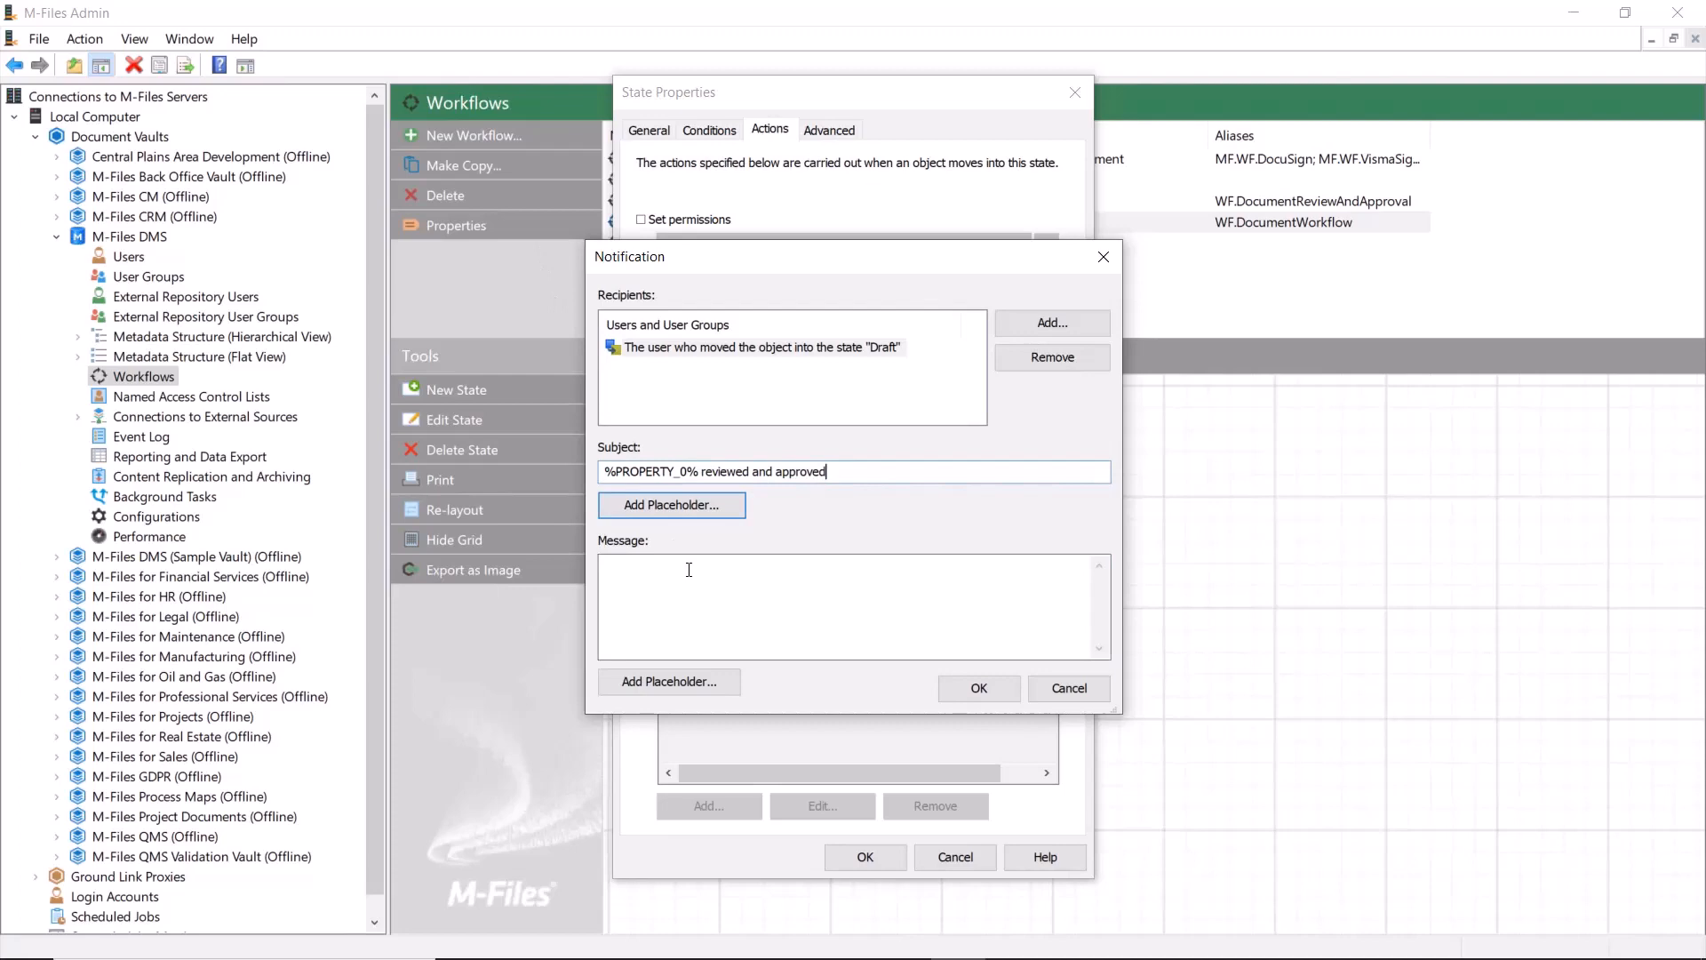
Set the message 'Your %PROPERTY_0% has been reviewed and approved.' and confirm.
text(Your)
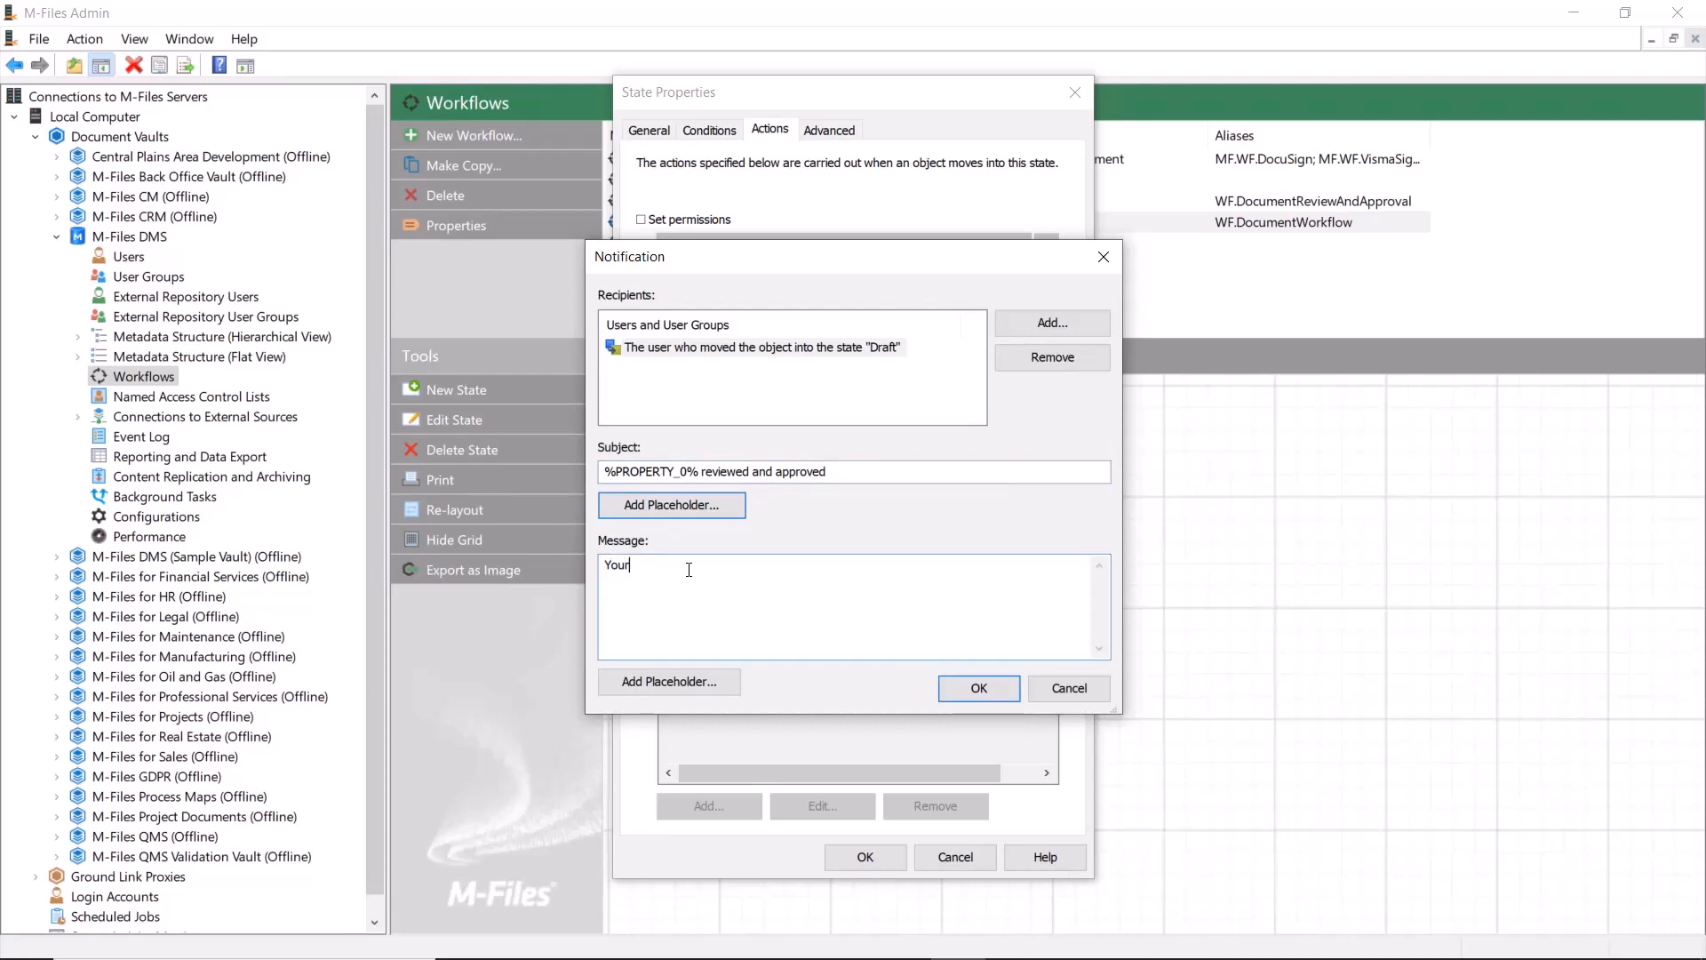
mouse_move(668, 682)
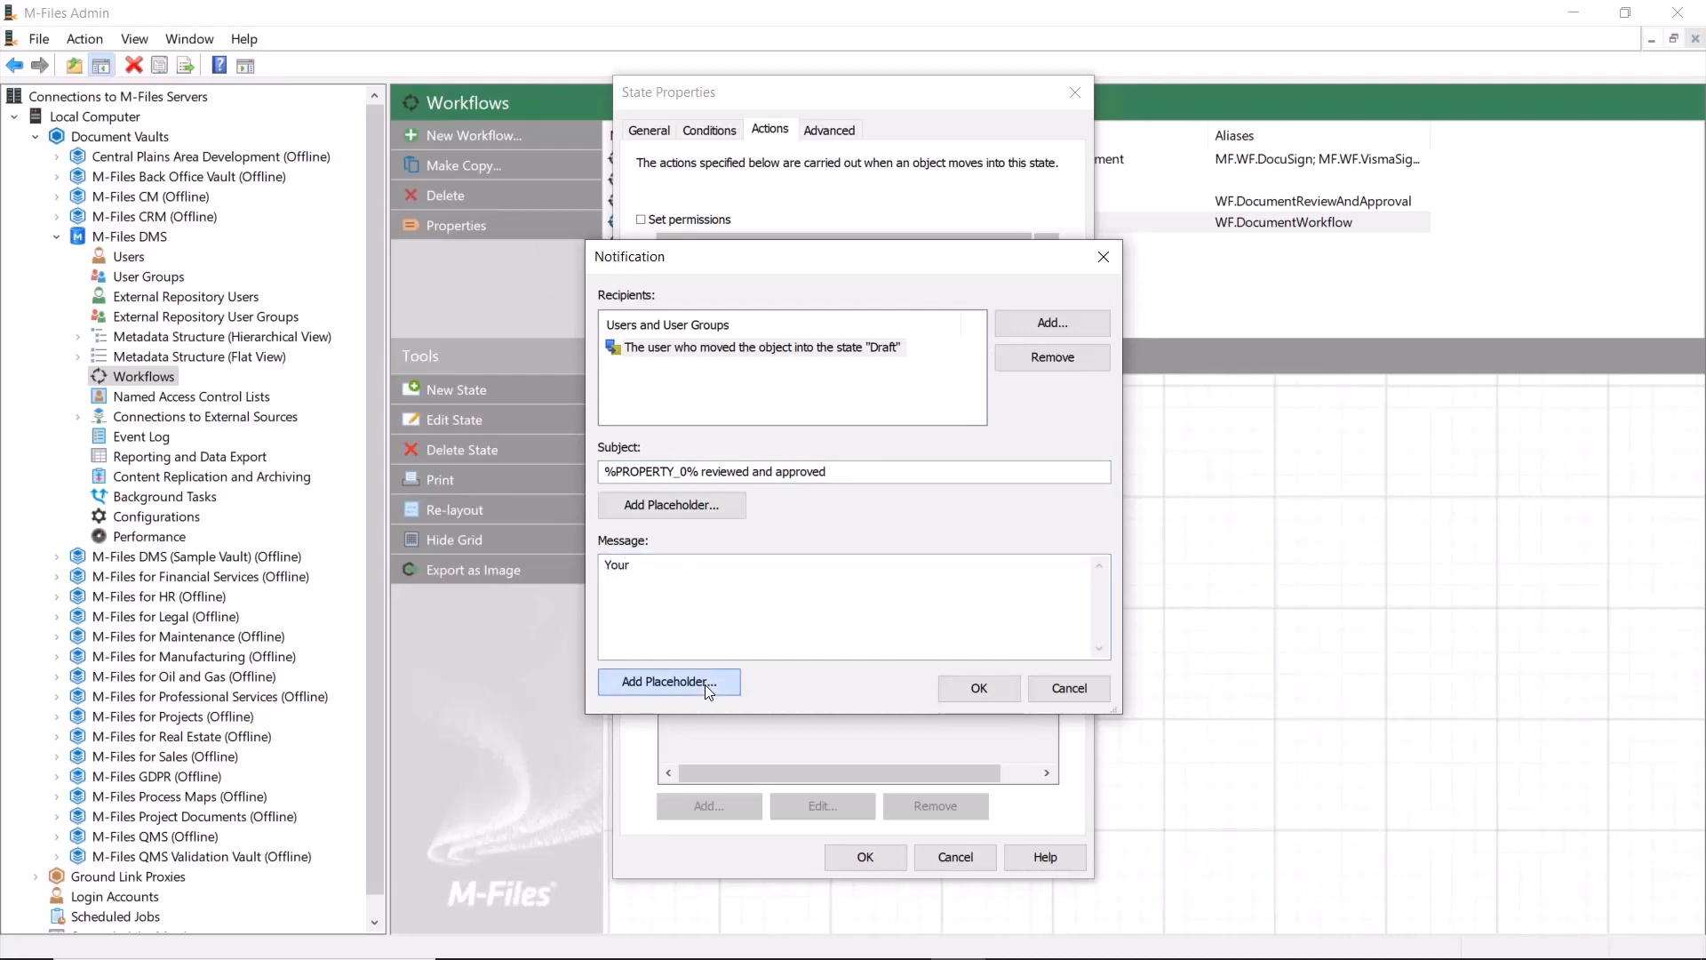
click(669, 682)
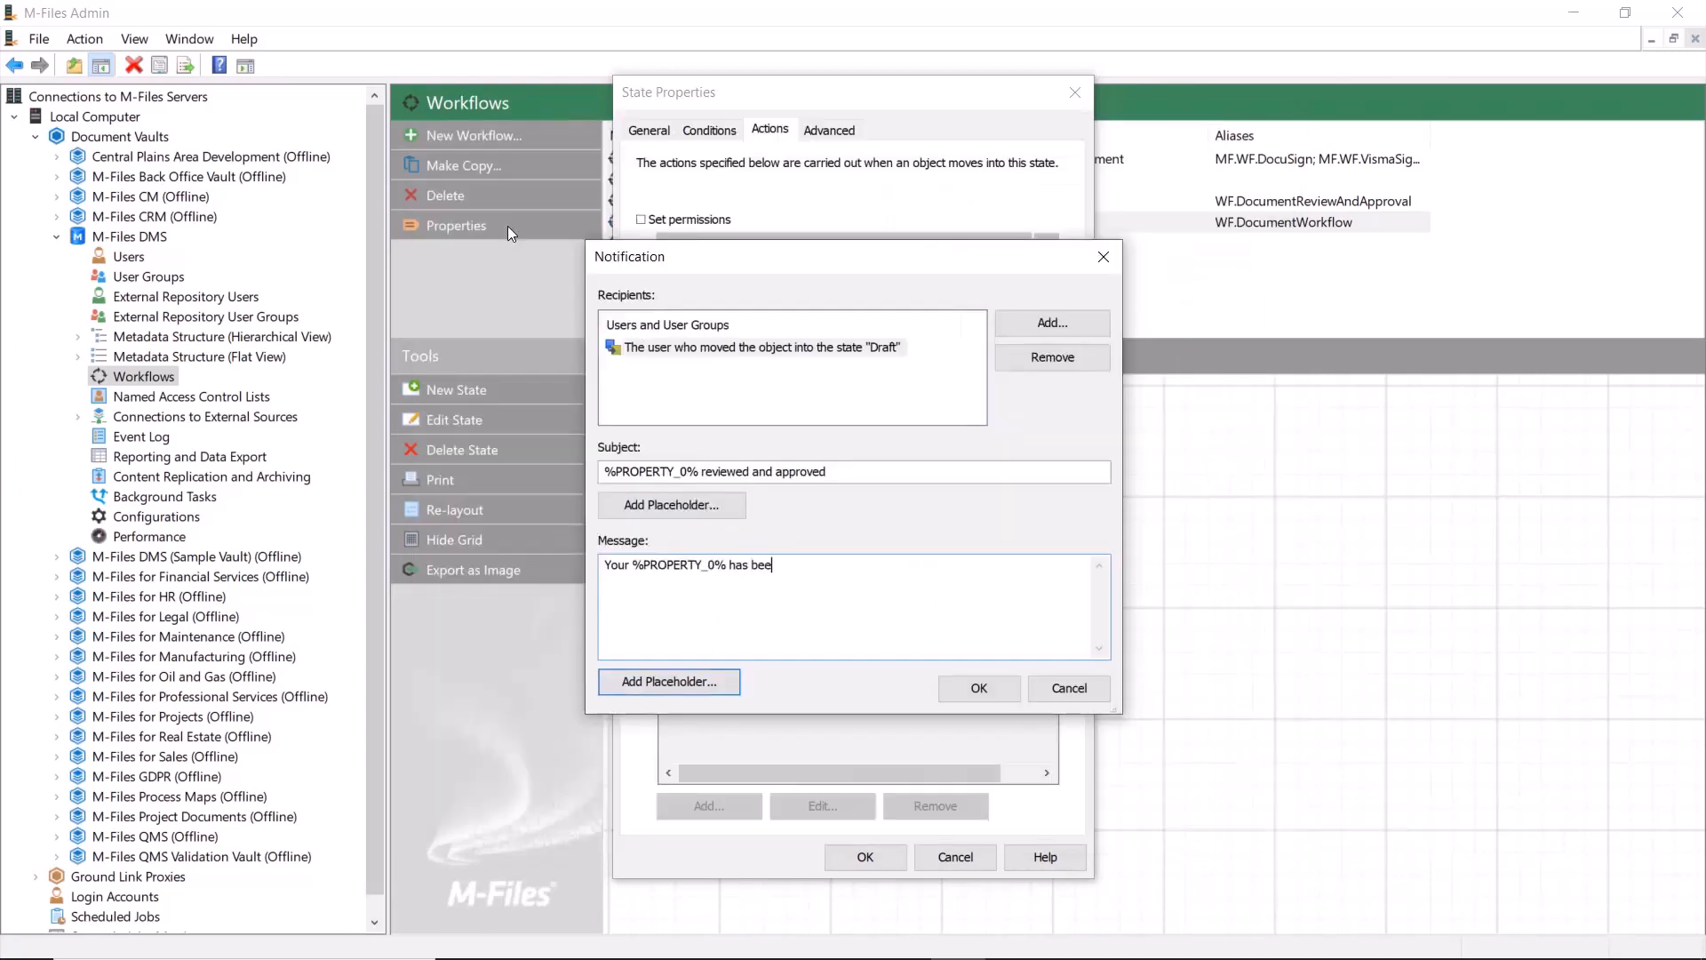
text(n reviewe)
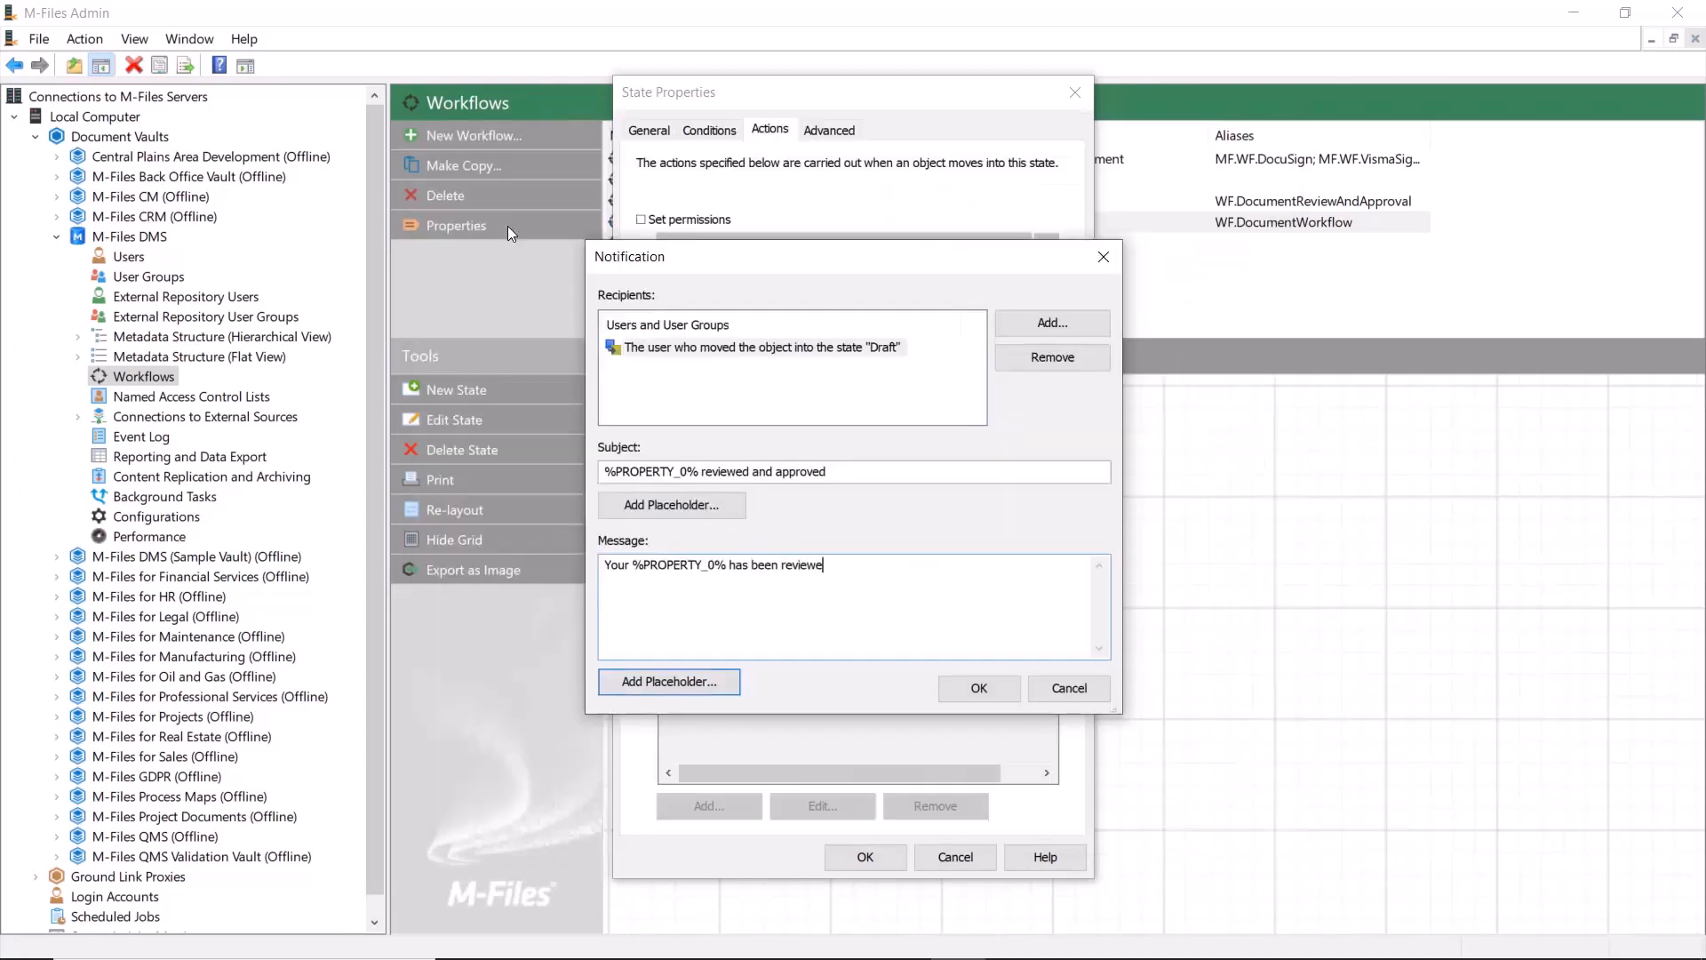
text(and)
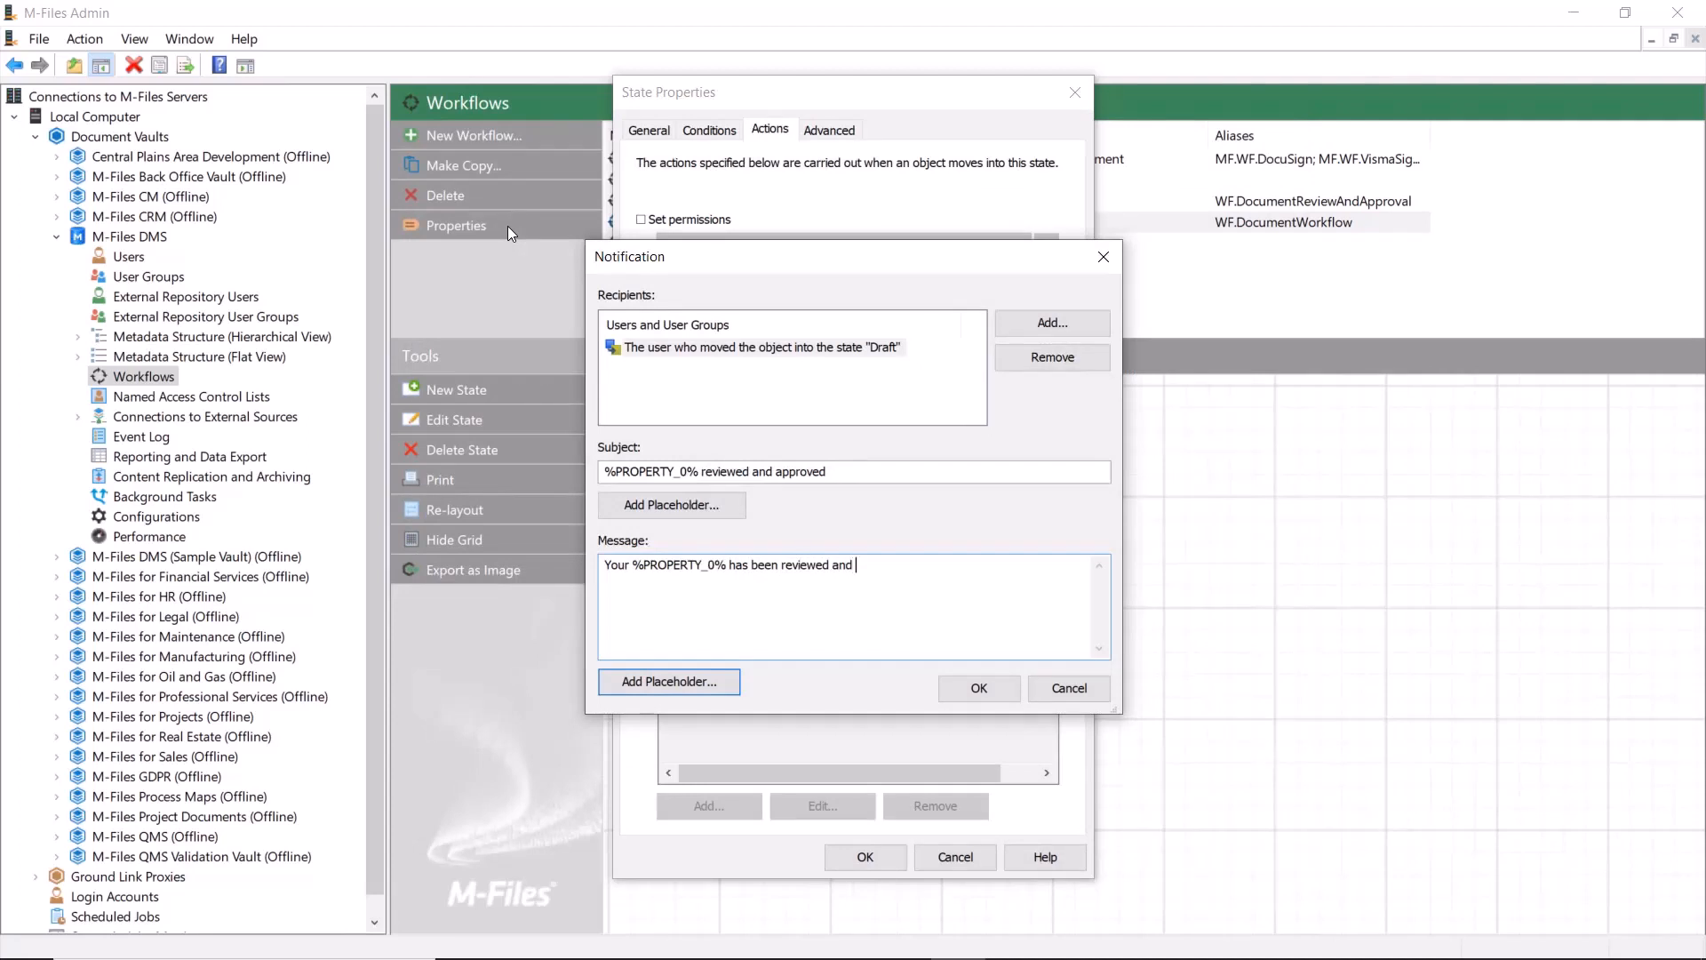
text(approved.)
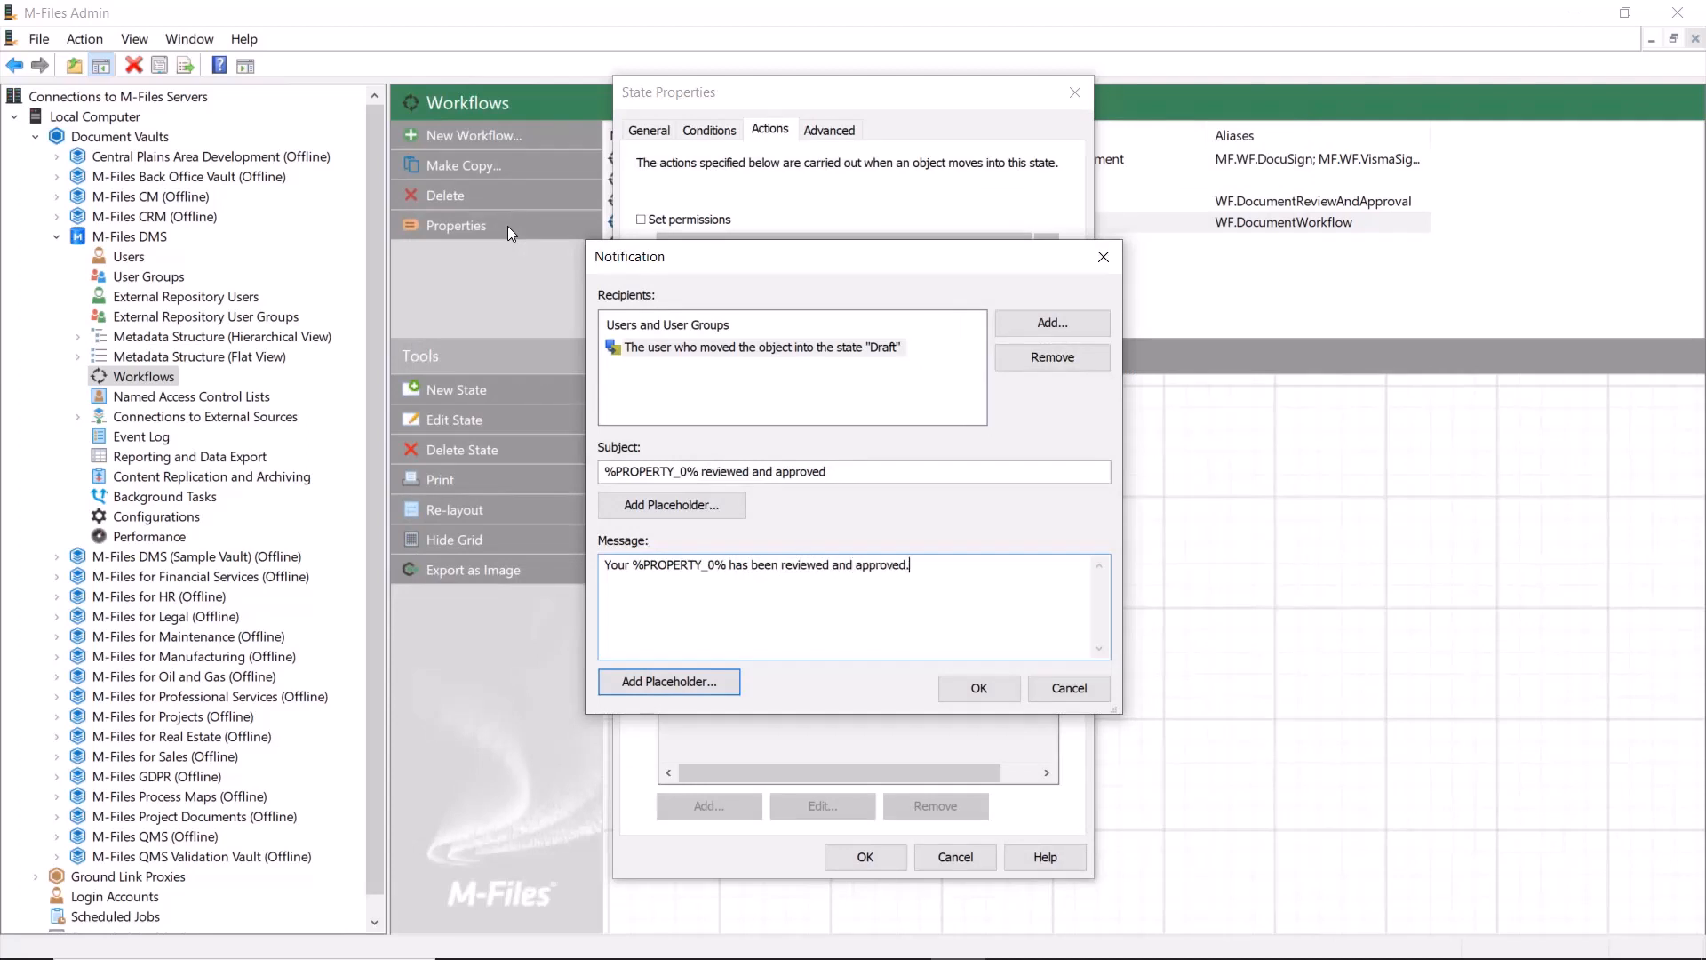
click(978, 688)
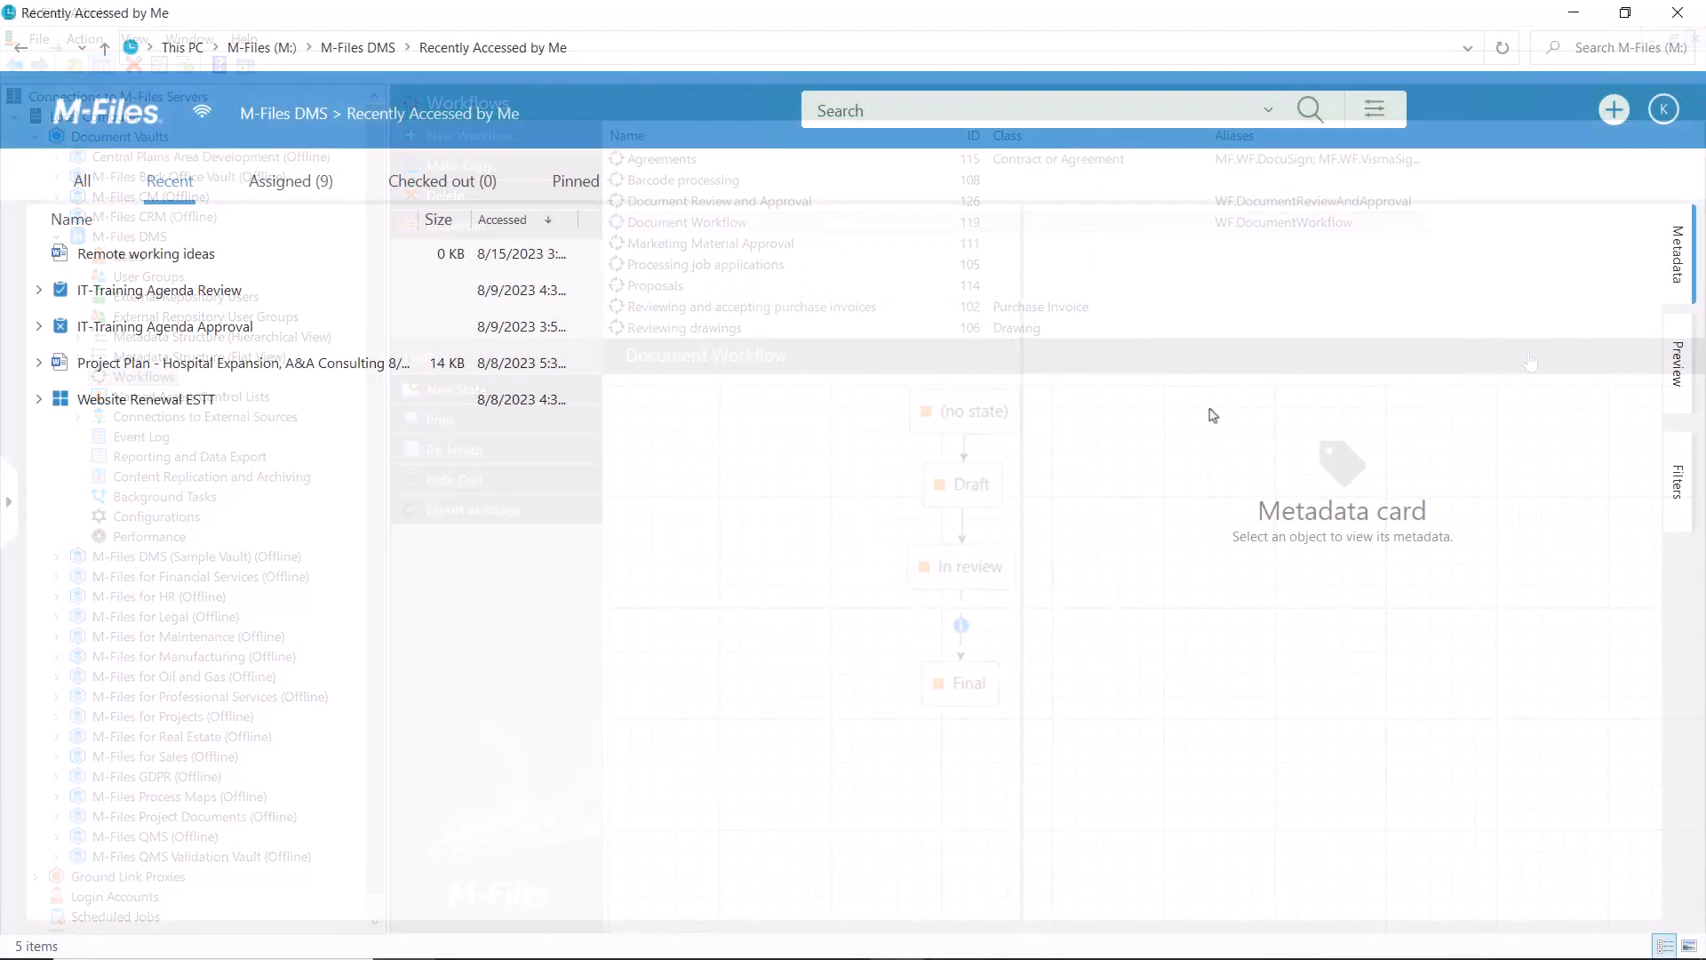
Start a new document of class Agenda using the Microsoft Word Document template.
click(1613, 110)
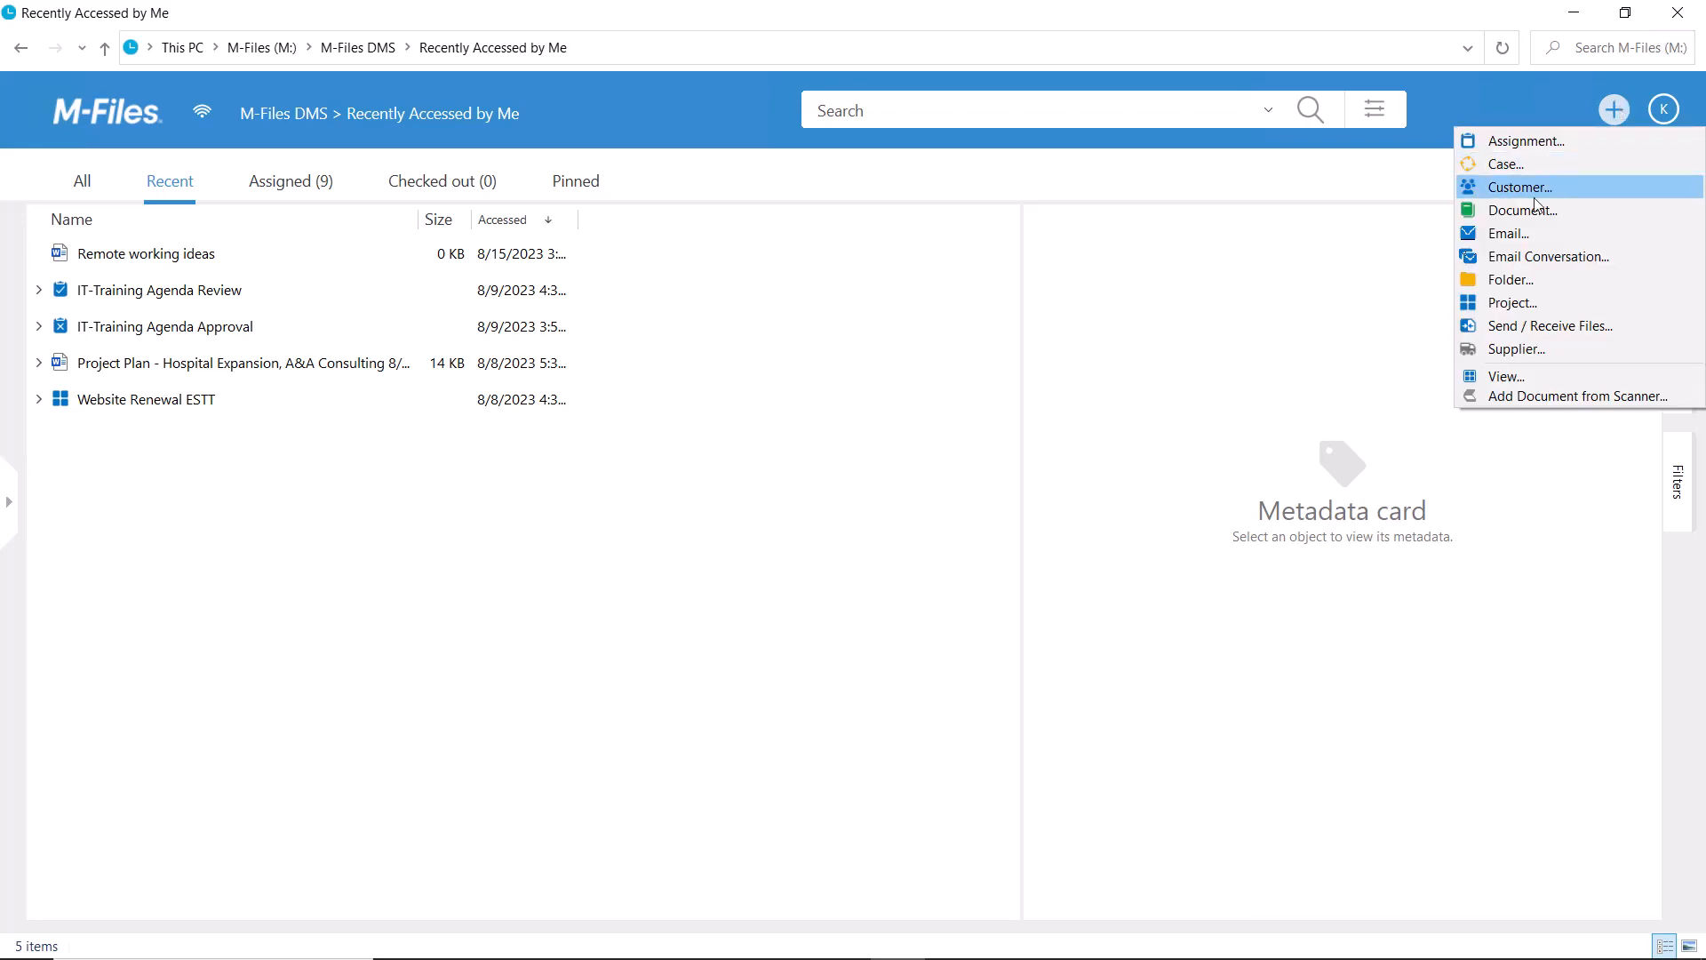
click(1523, 210)
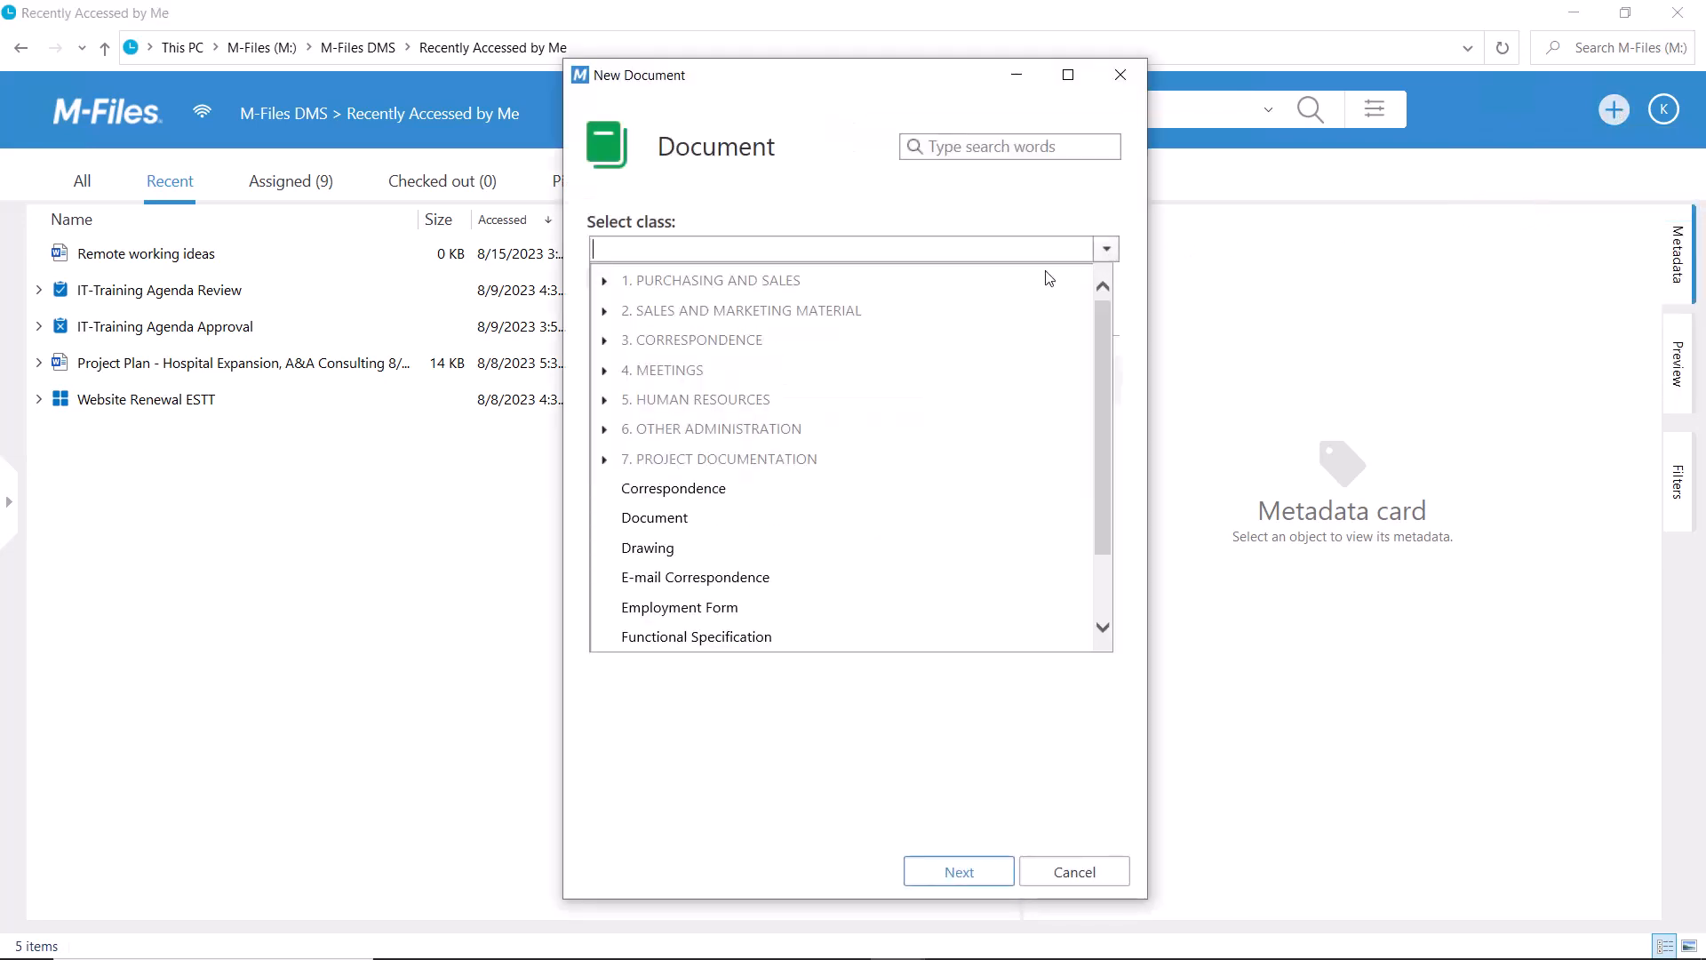
text(Agenda)
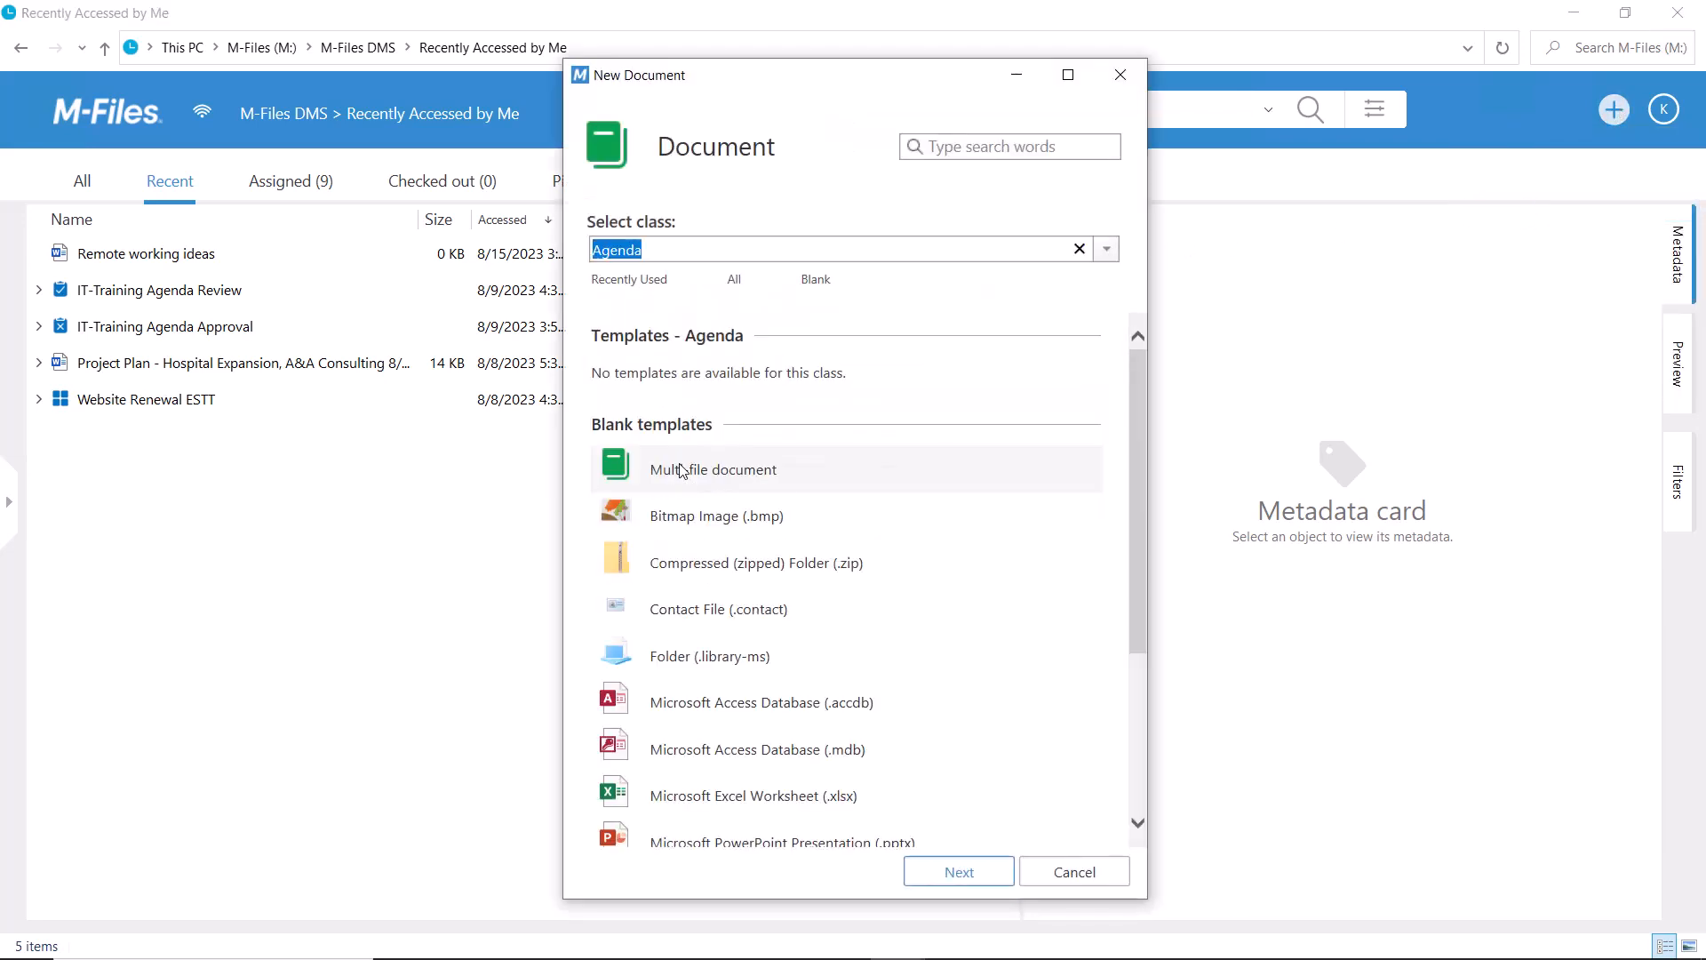
scroll(down, 3)
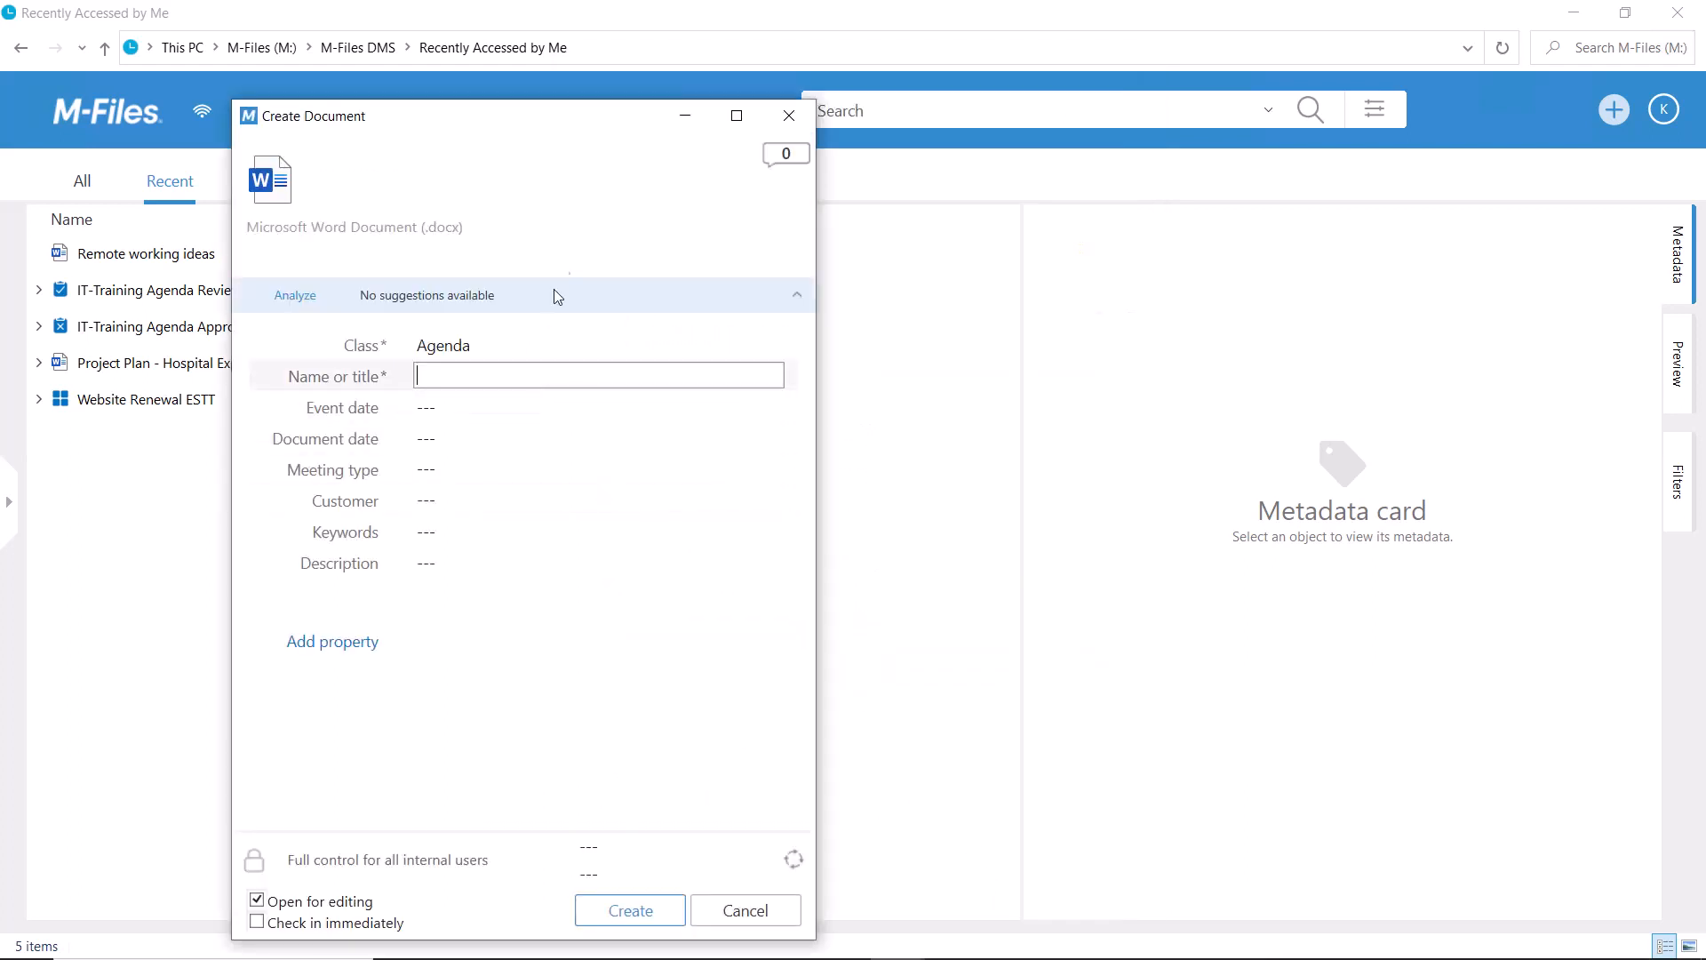
Name the document 'IT-Training Agenda', set project IT Training and Document Workflow.
text(IT-Training Aged)
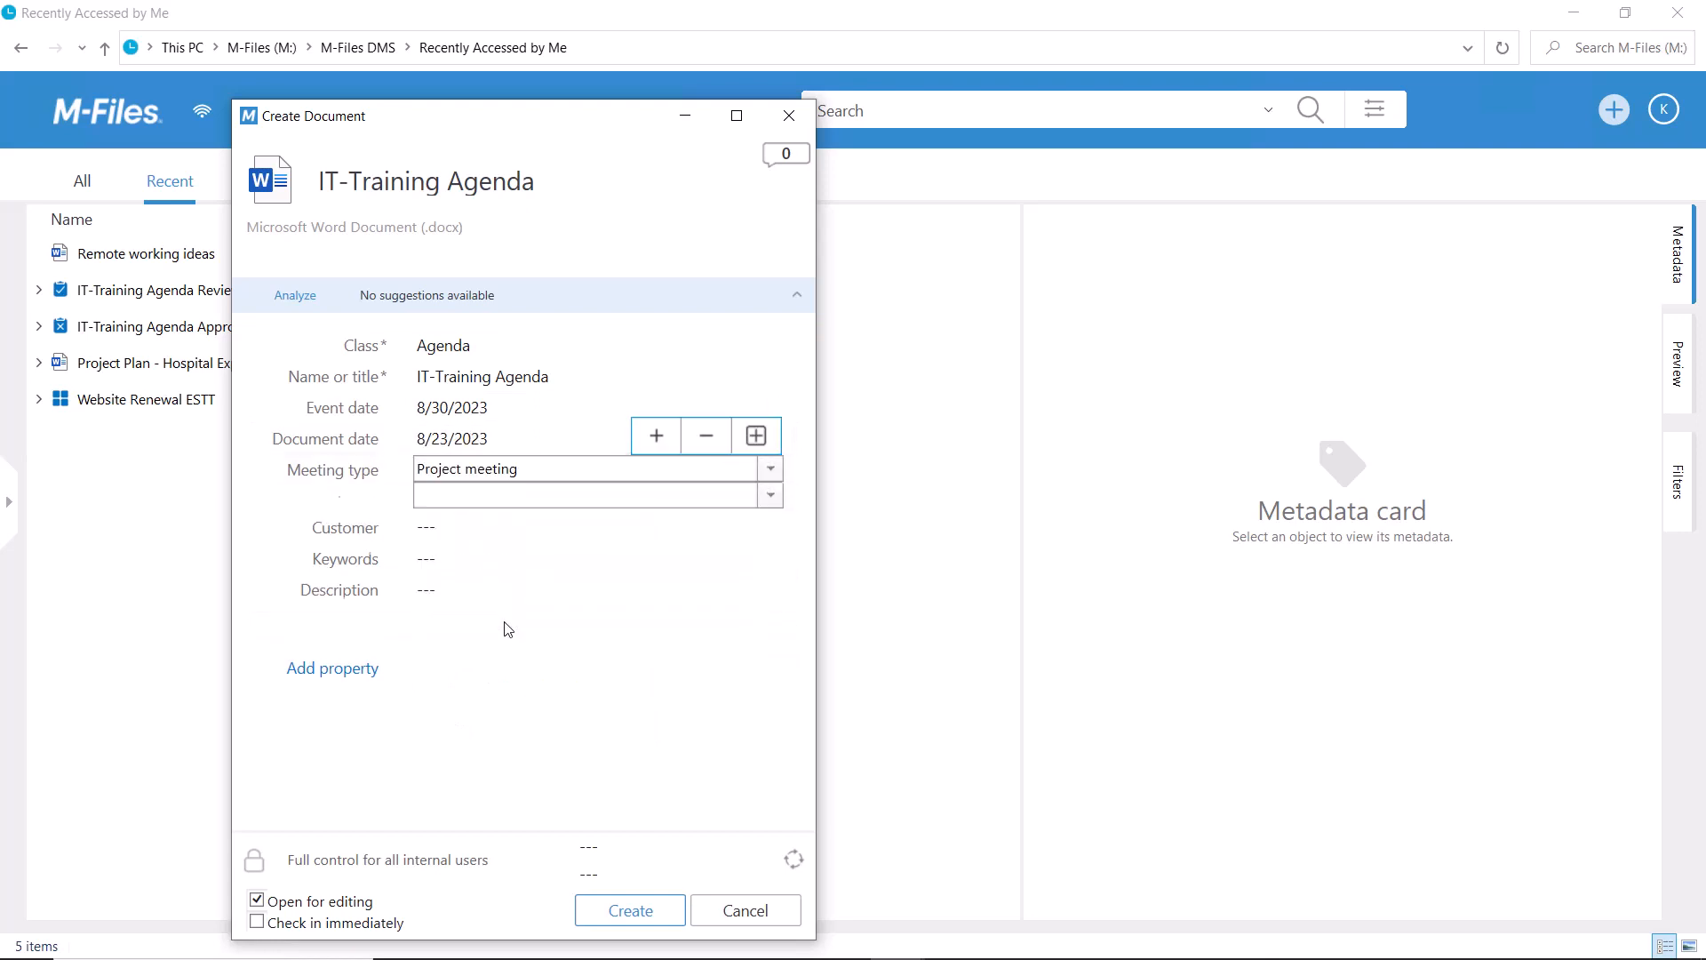
text(it)
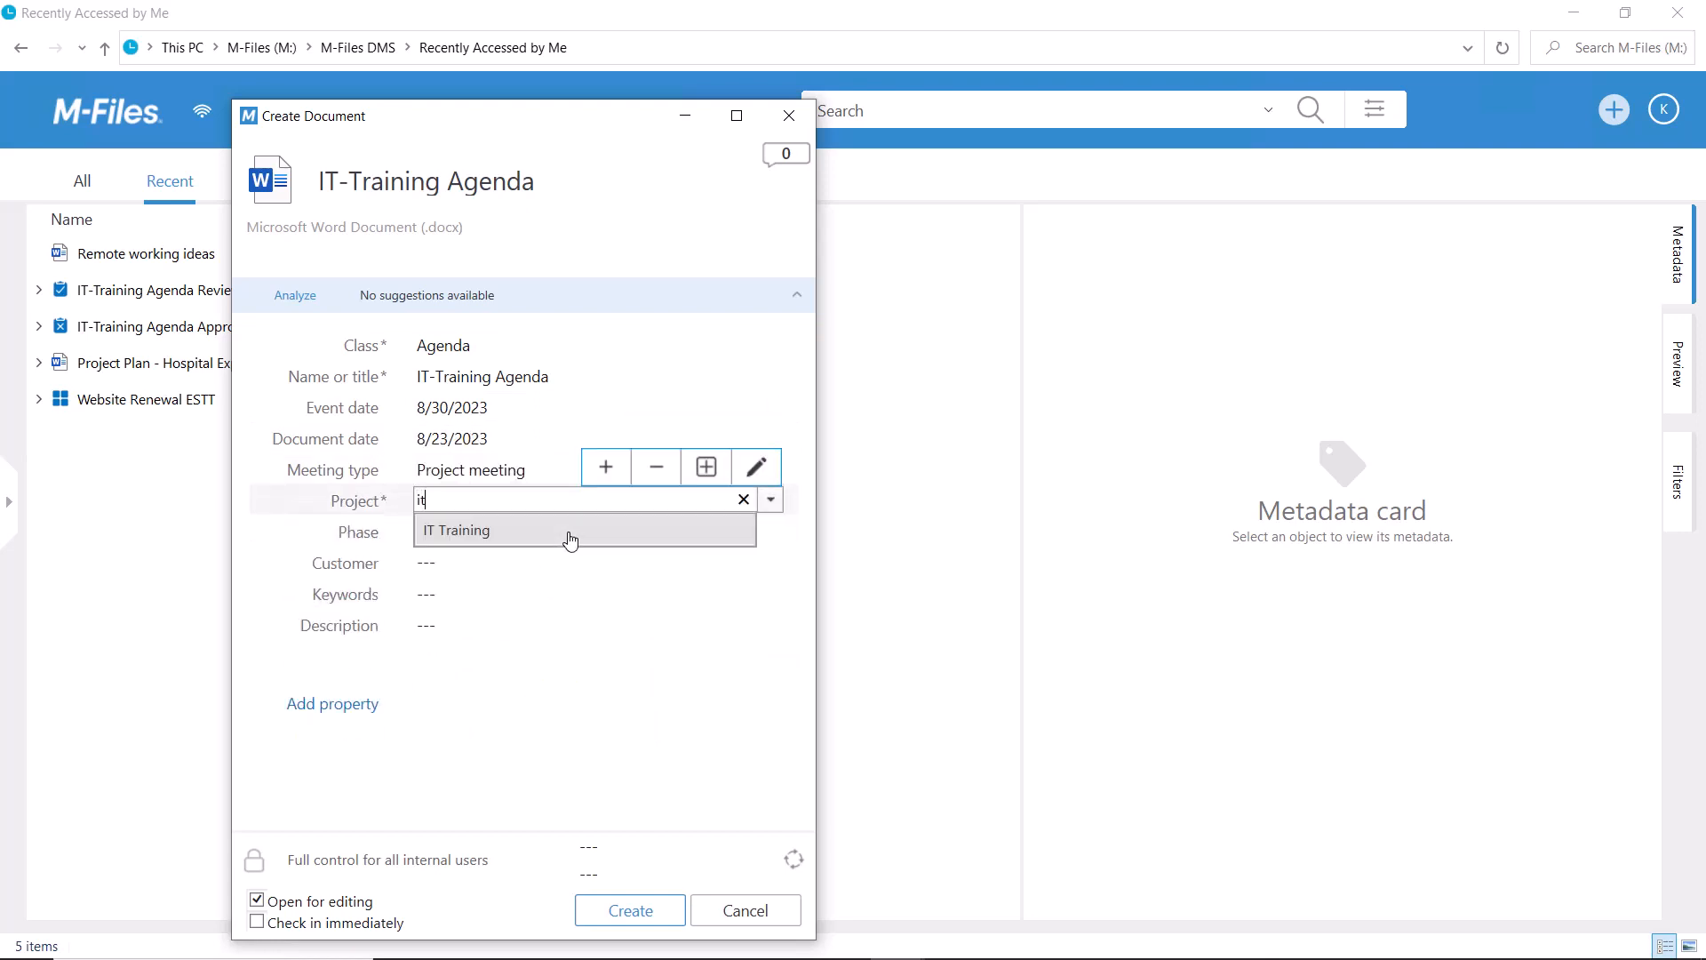
click(457, 530)
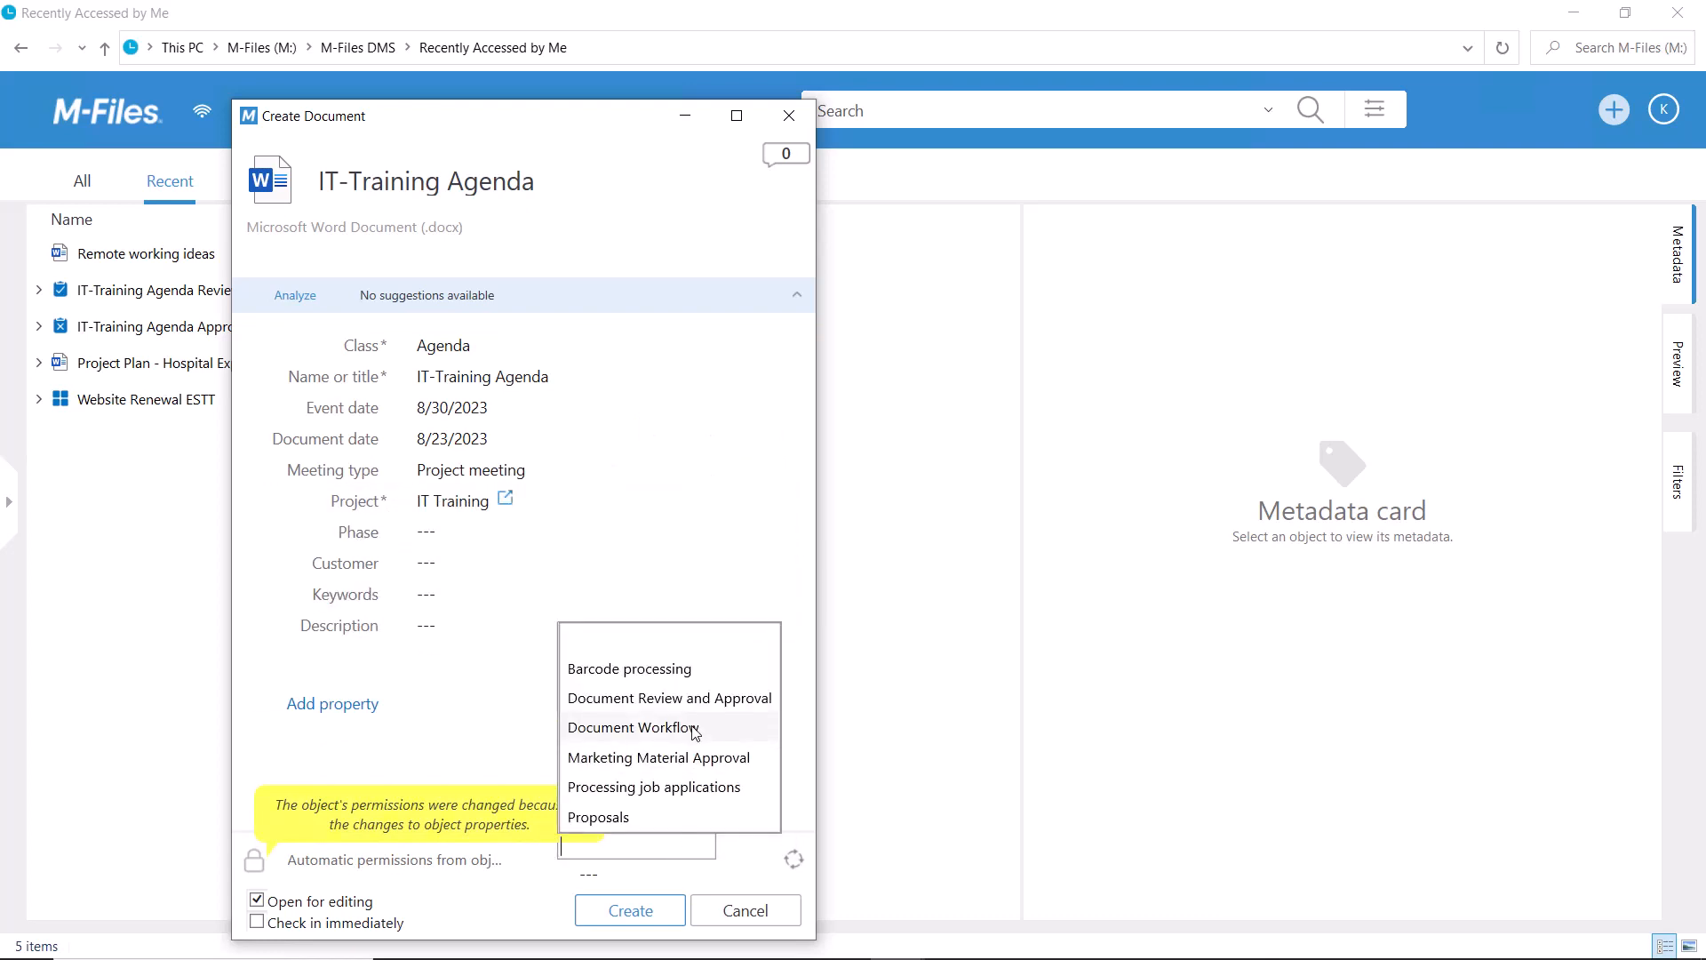
click(629, 910)
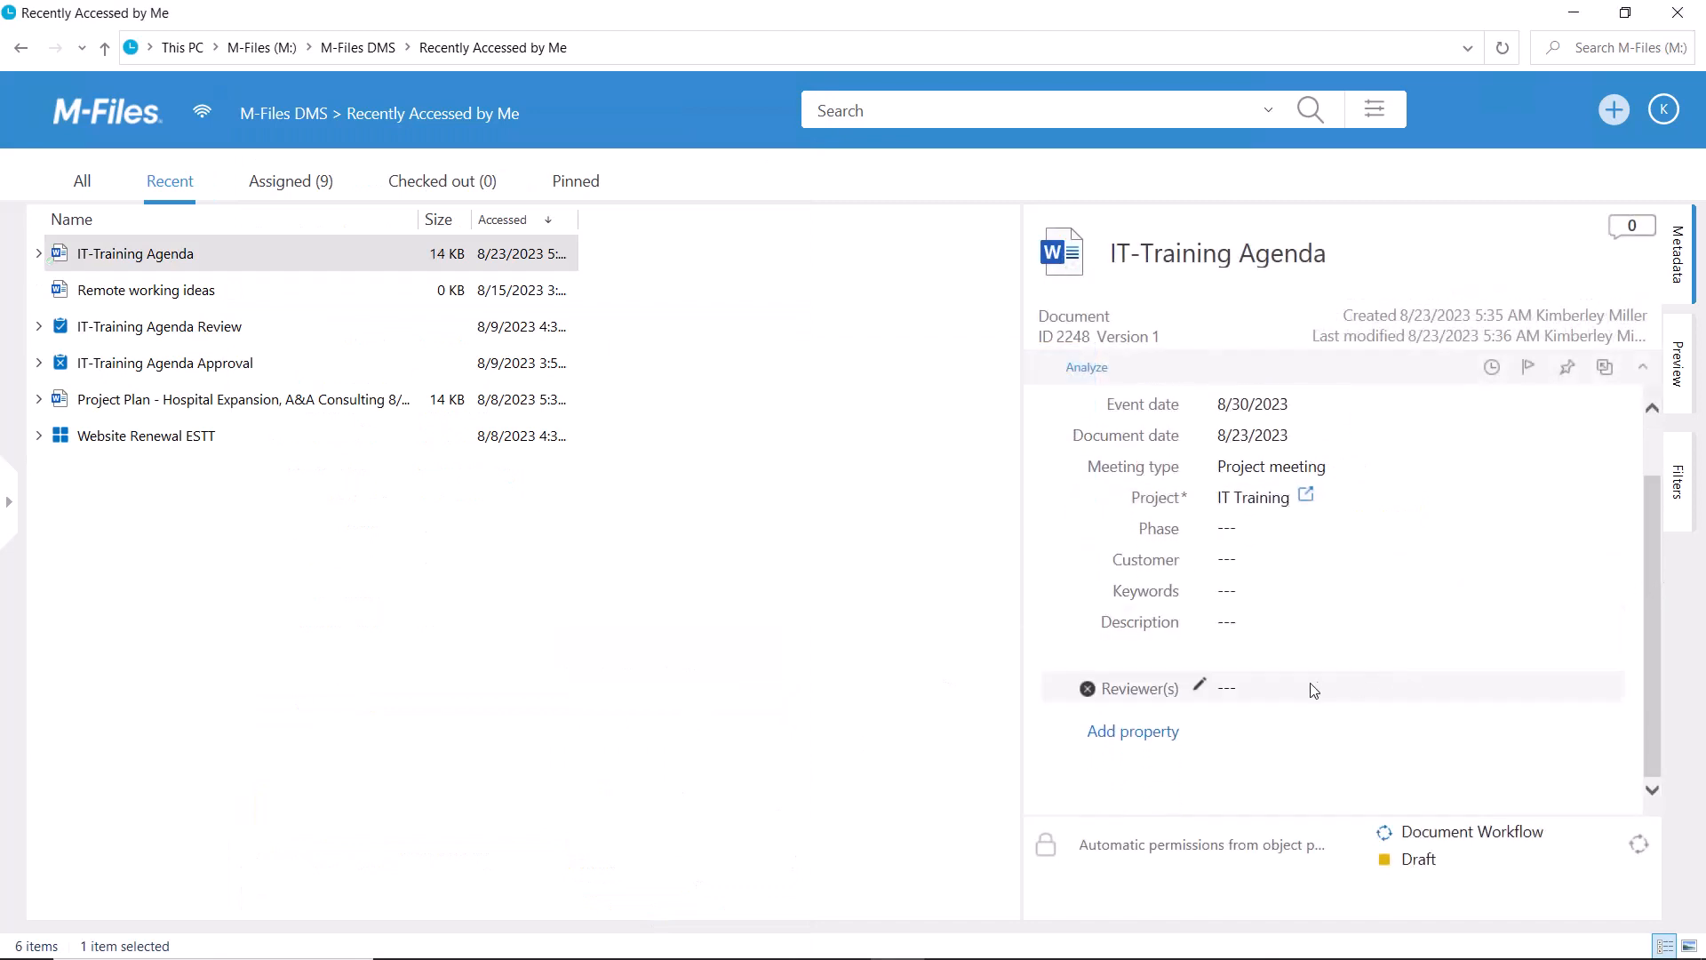
click(1226, 688)
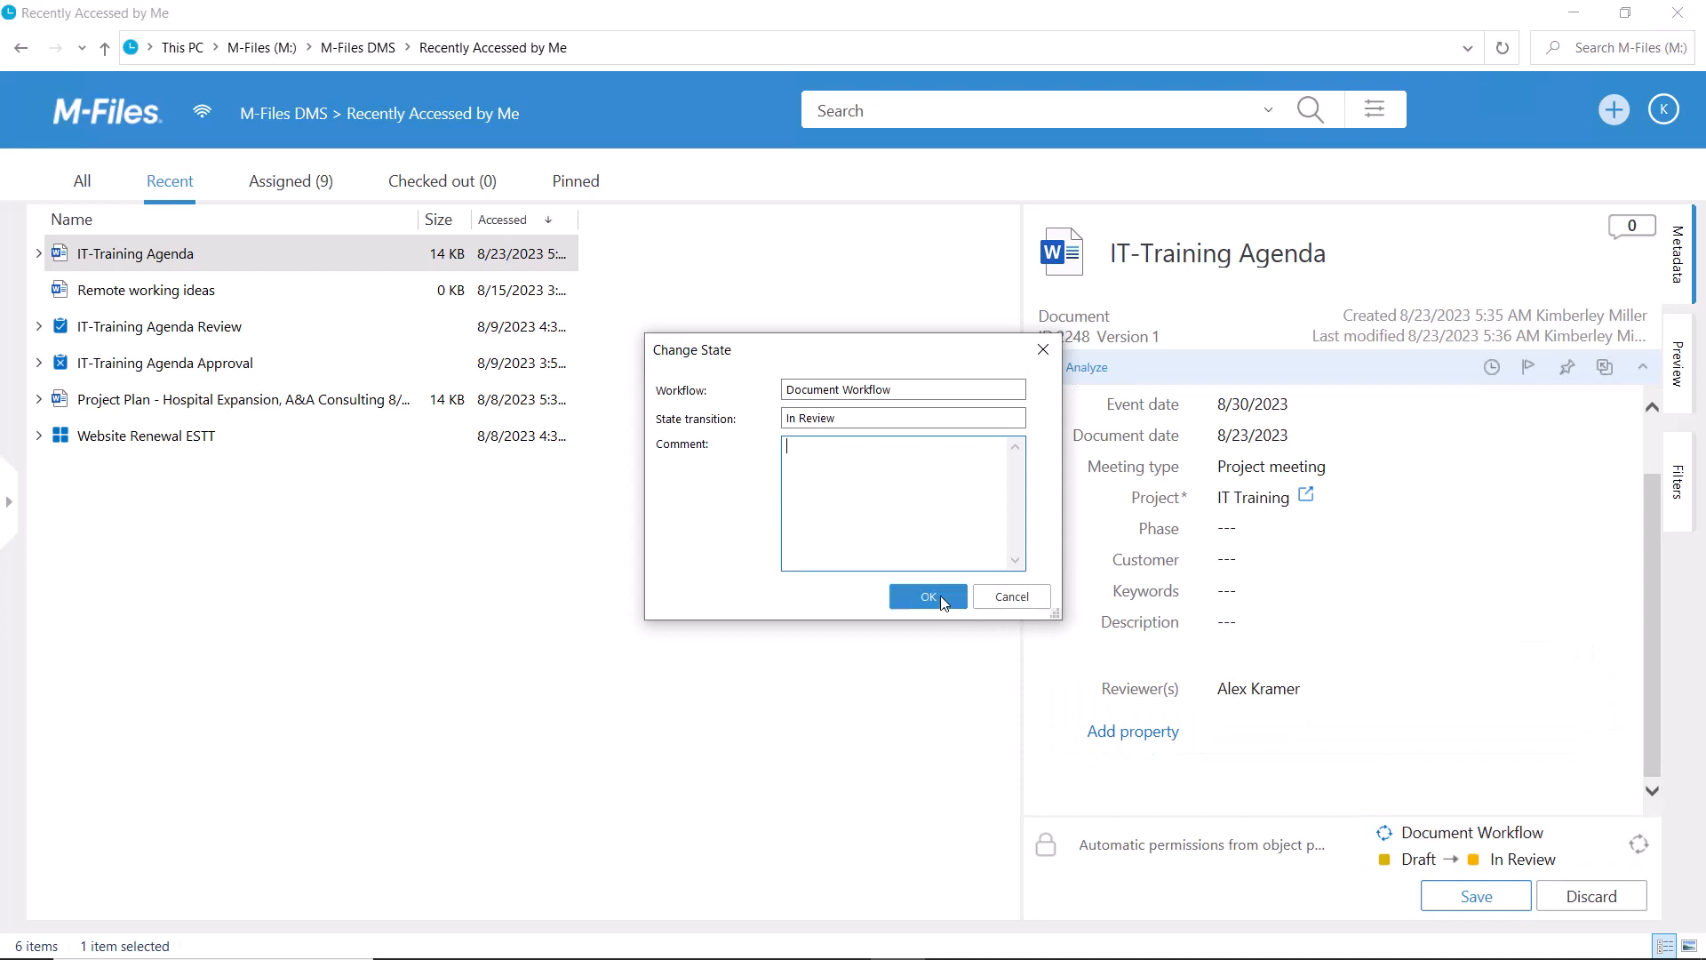
click(926, 597)
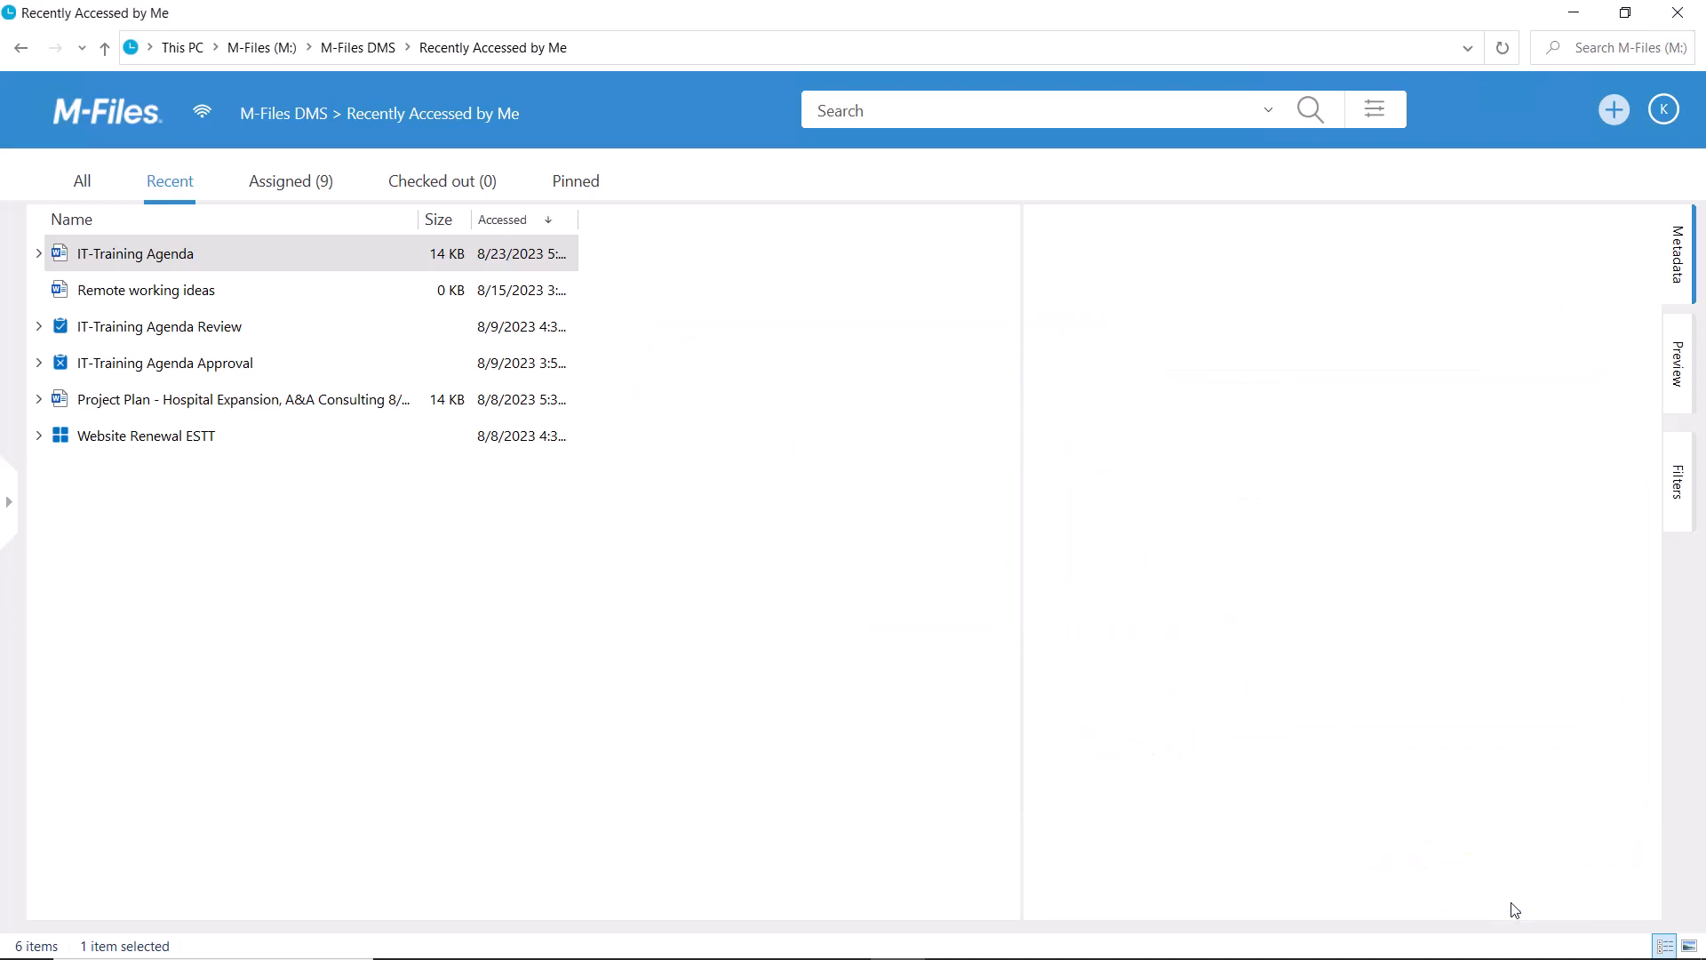
Under Assigned, select the IT-Training Agenda Review assignment and mark it approved.
click(290, 181)
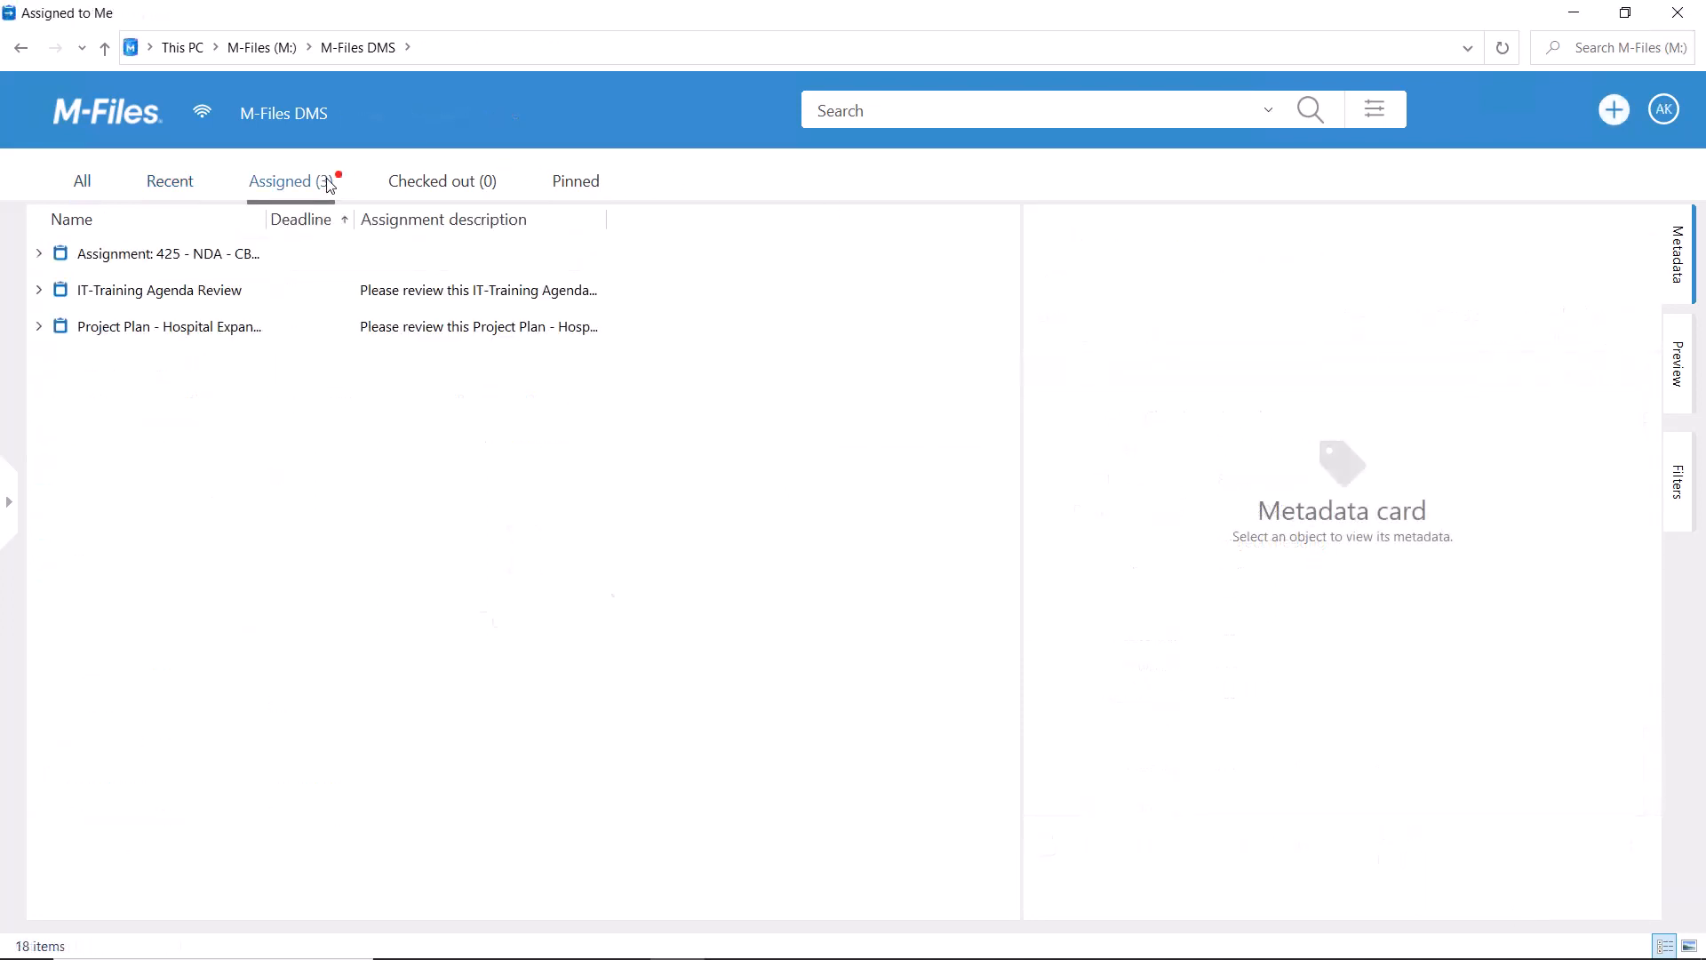
click(158, 290)
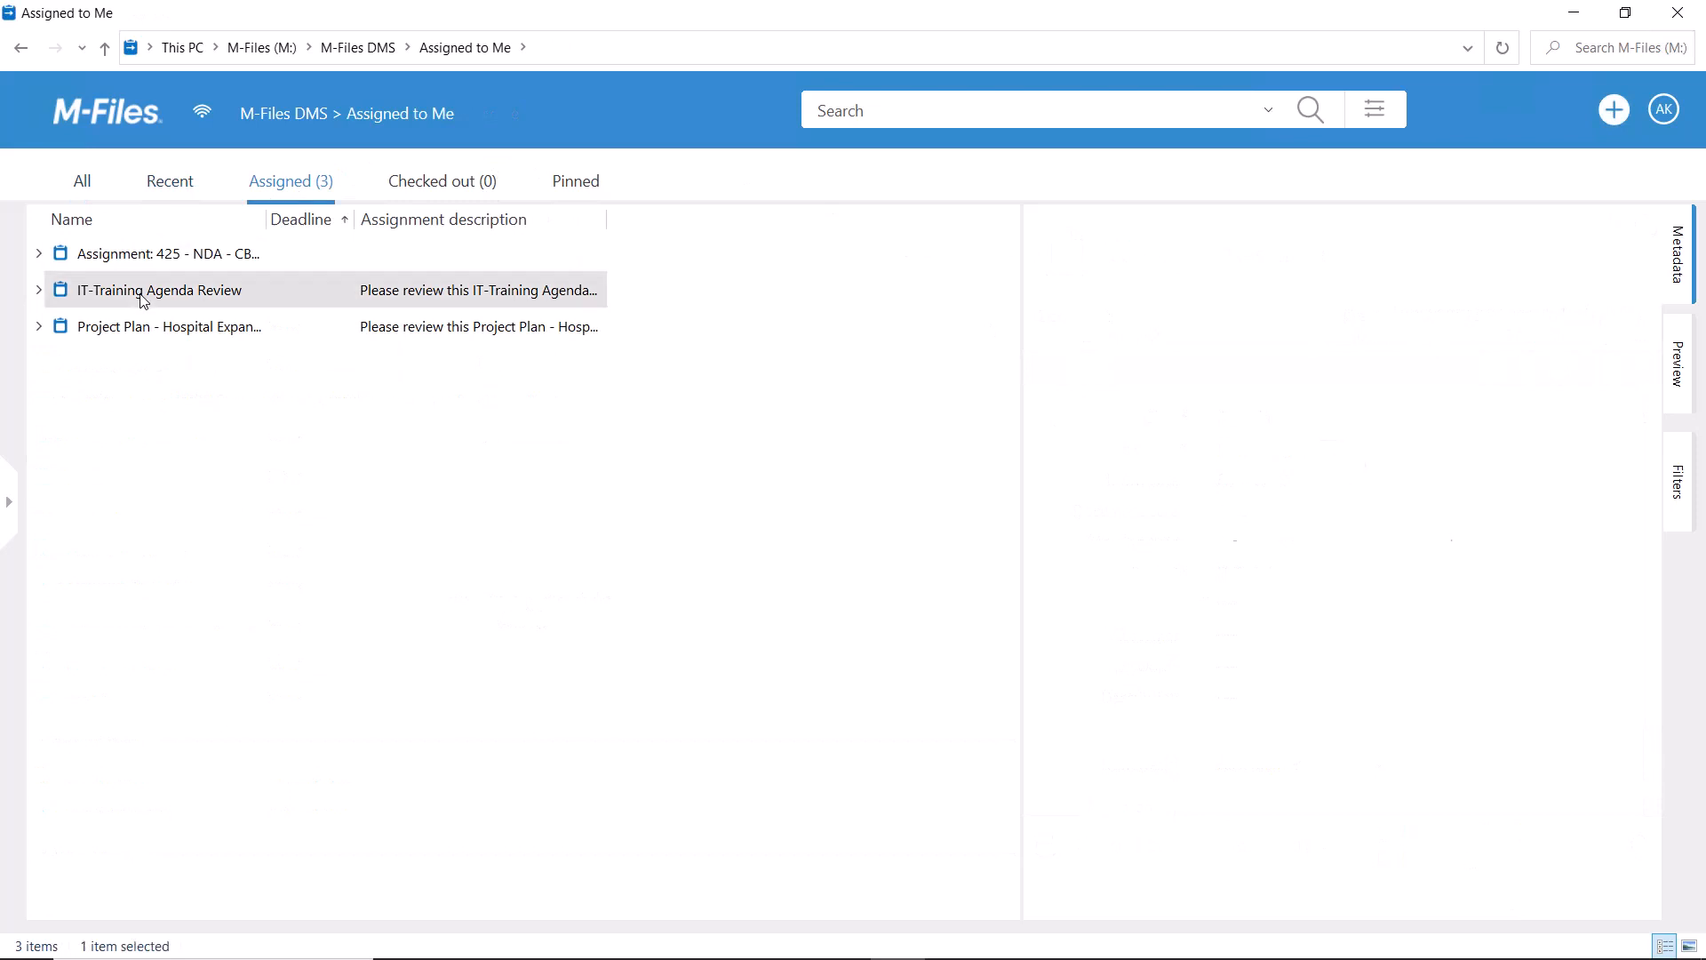
click(159, 289)
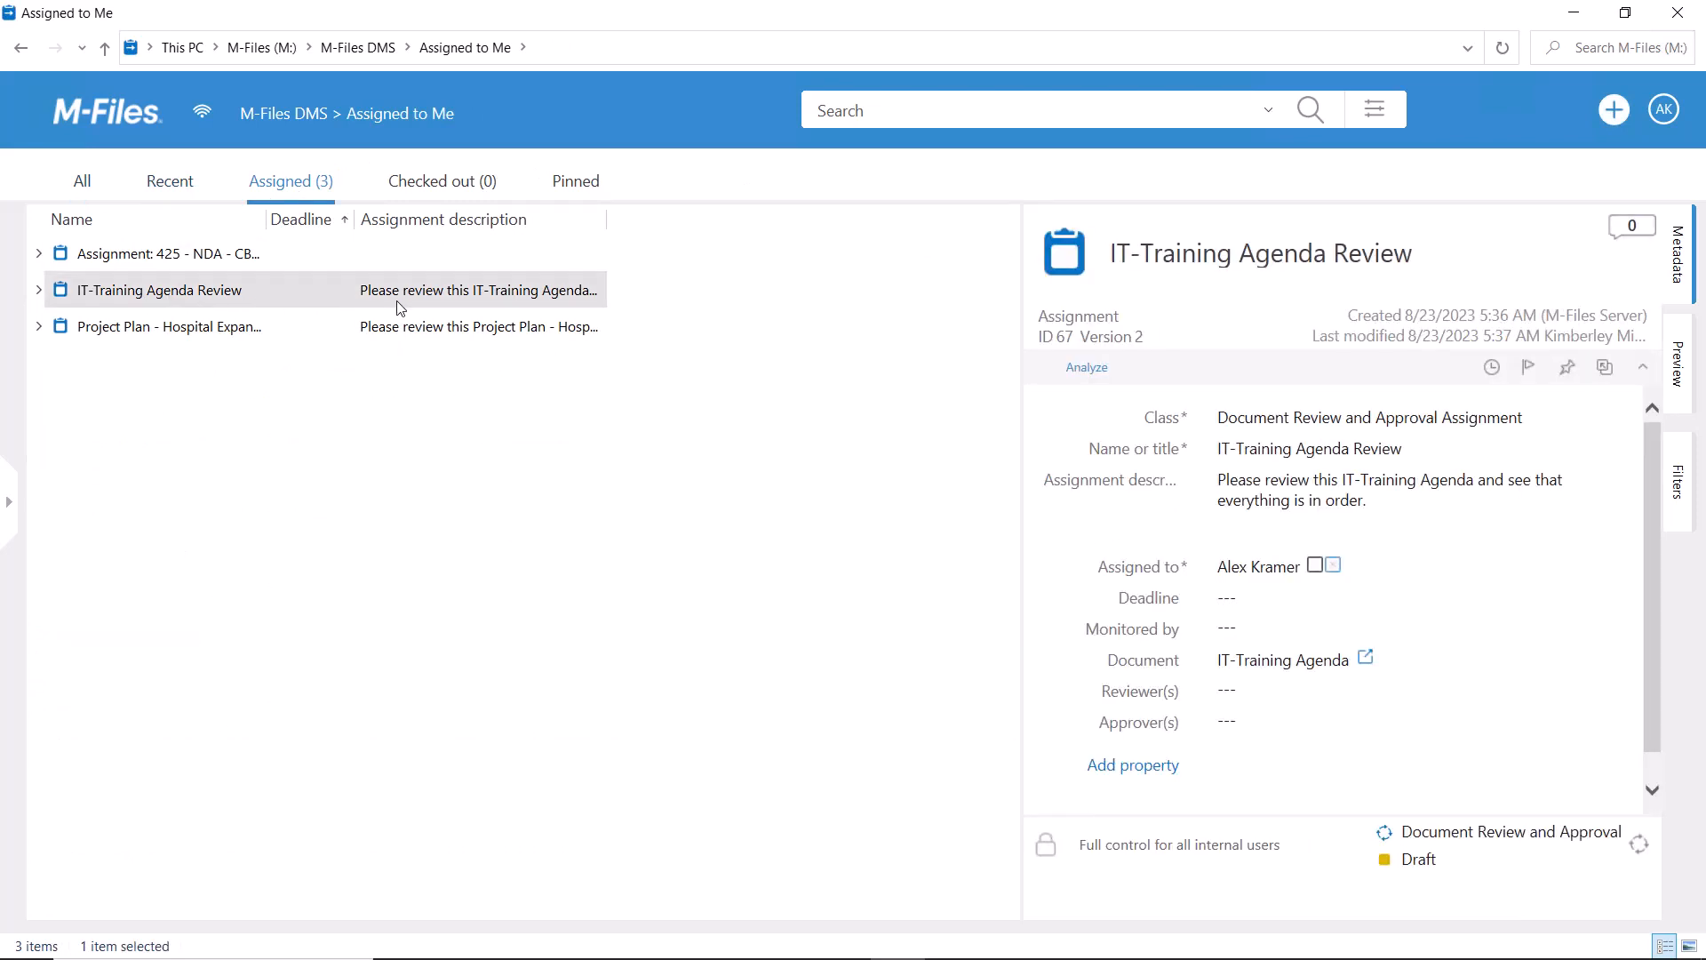
mouse_move(1315, 567)
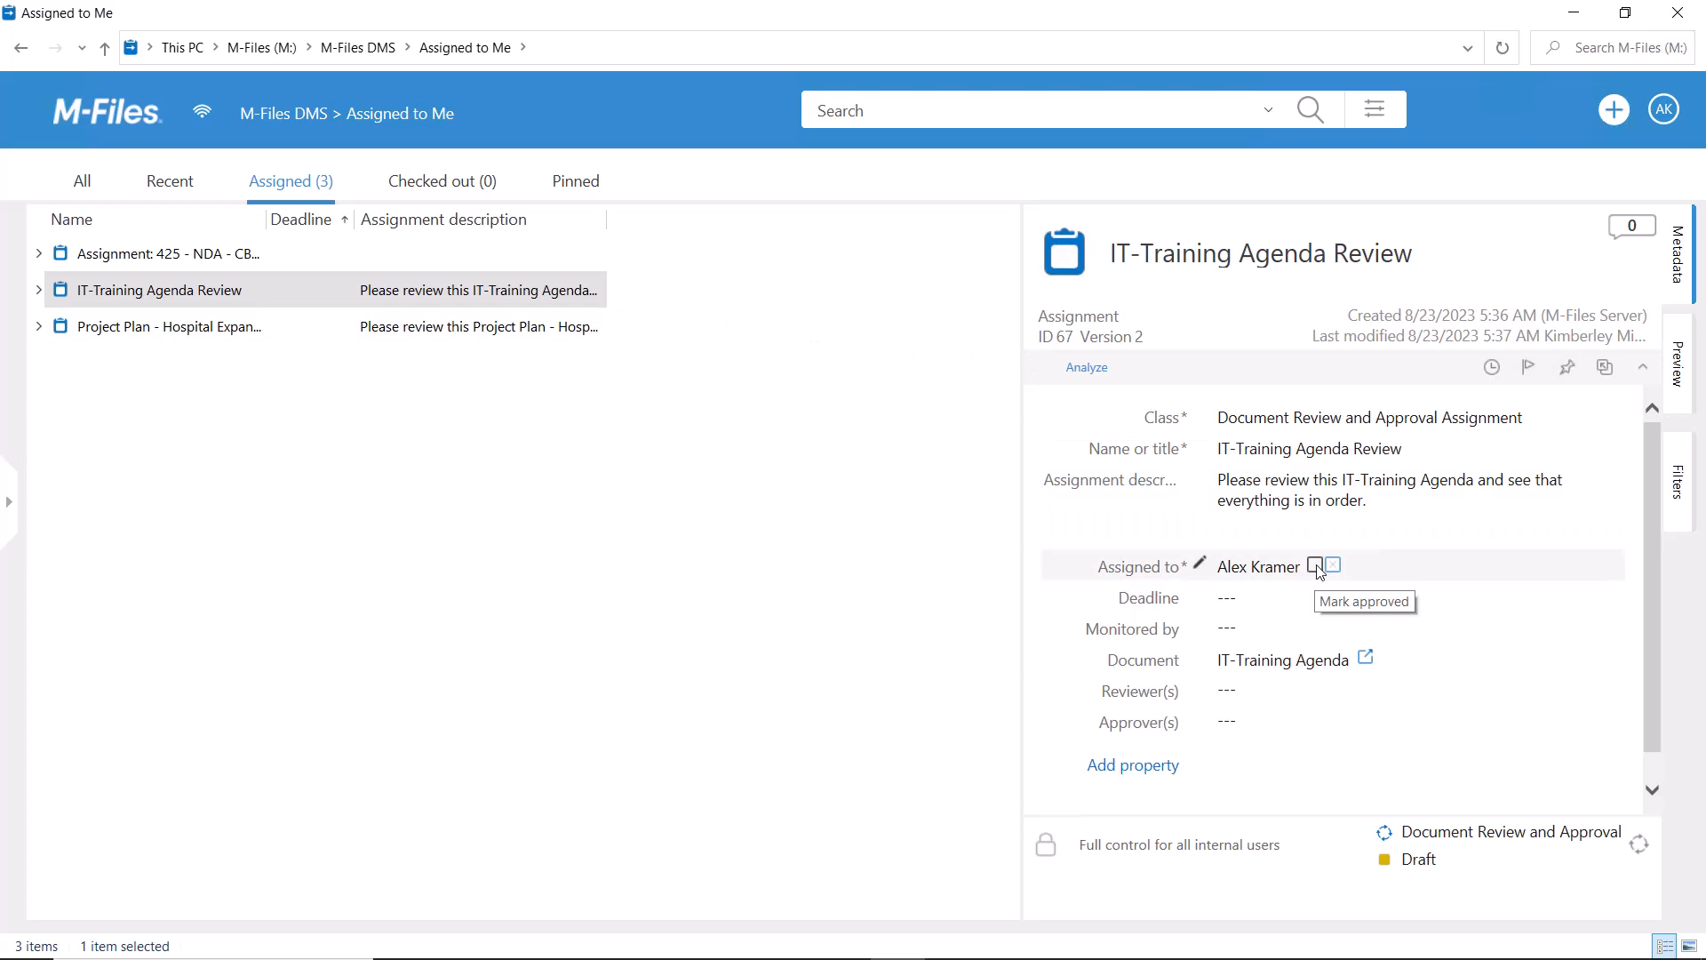
click(1314, 565)
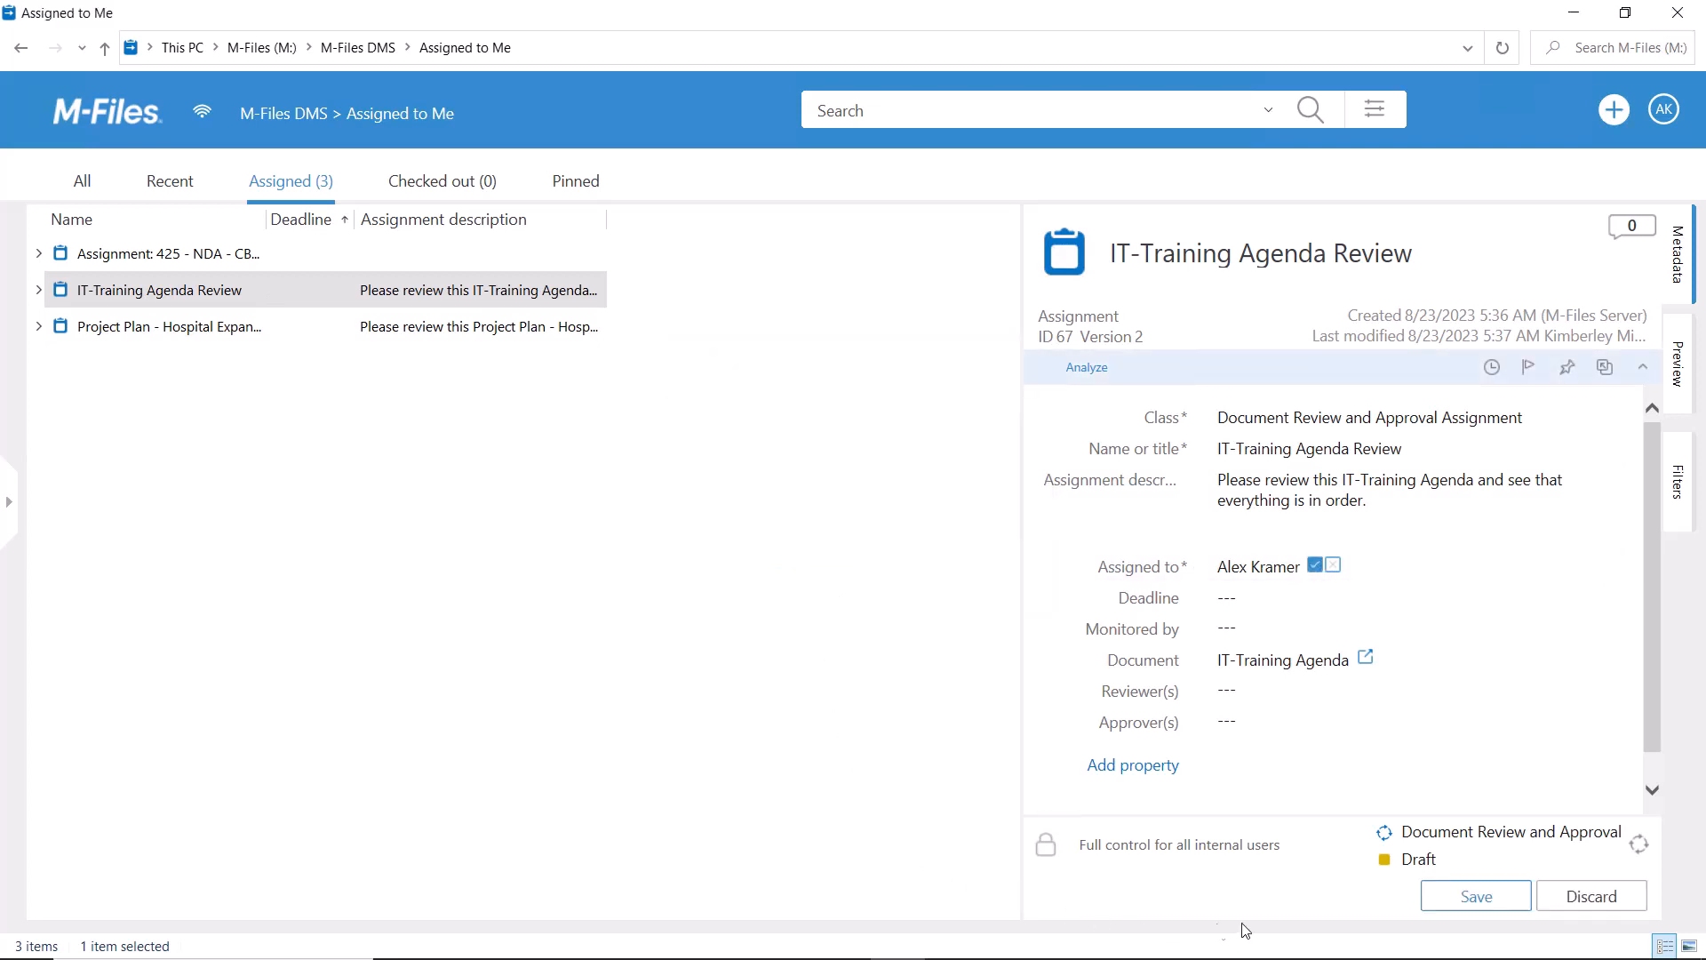
mouse_move(1475, 896)
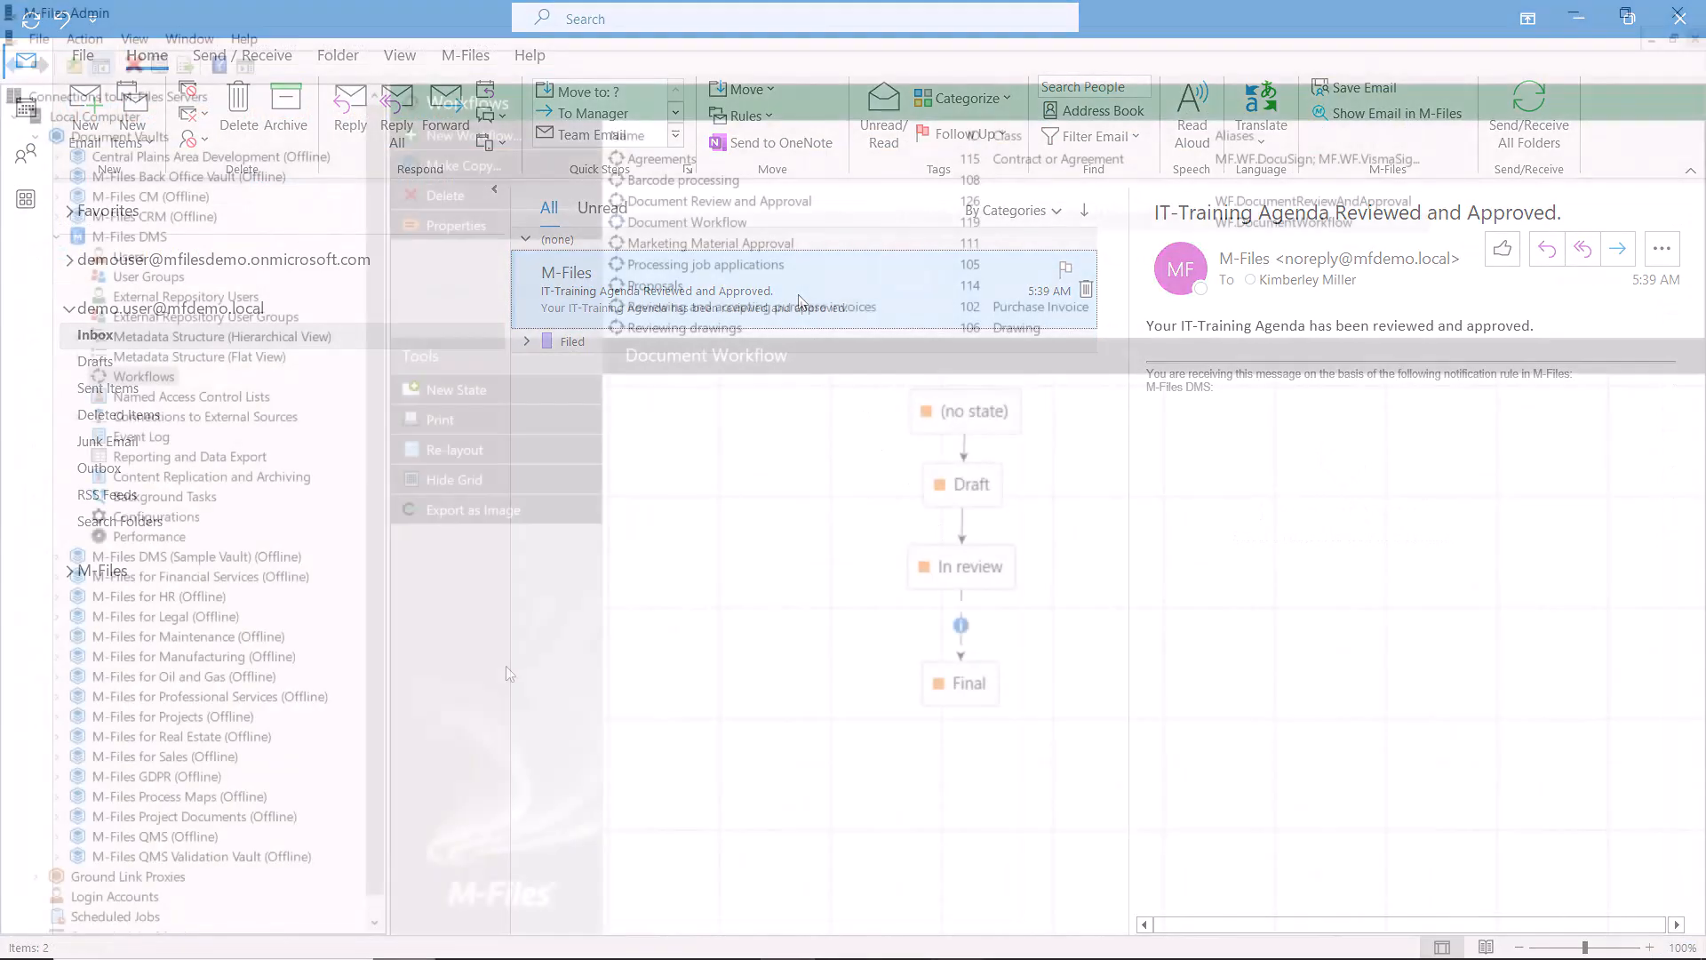
Add a new workflow state named 'Document rejected'.
click(456, 390)
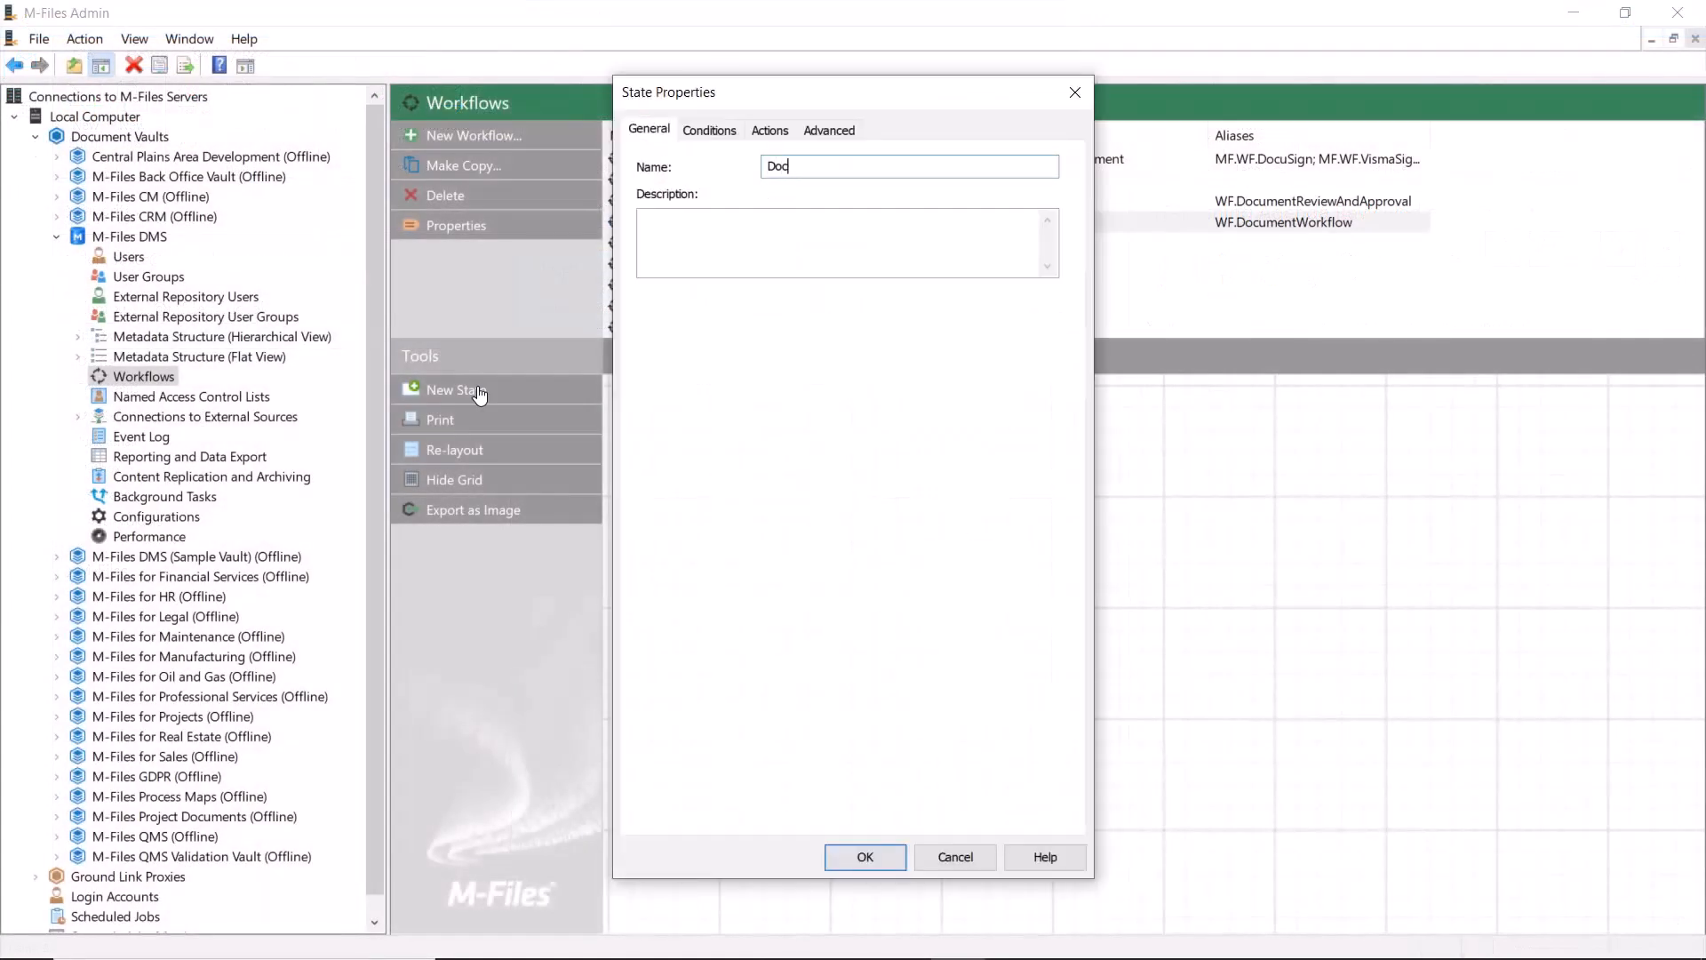
text(Document rejected)
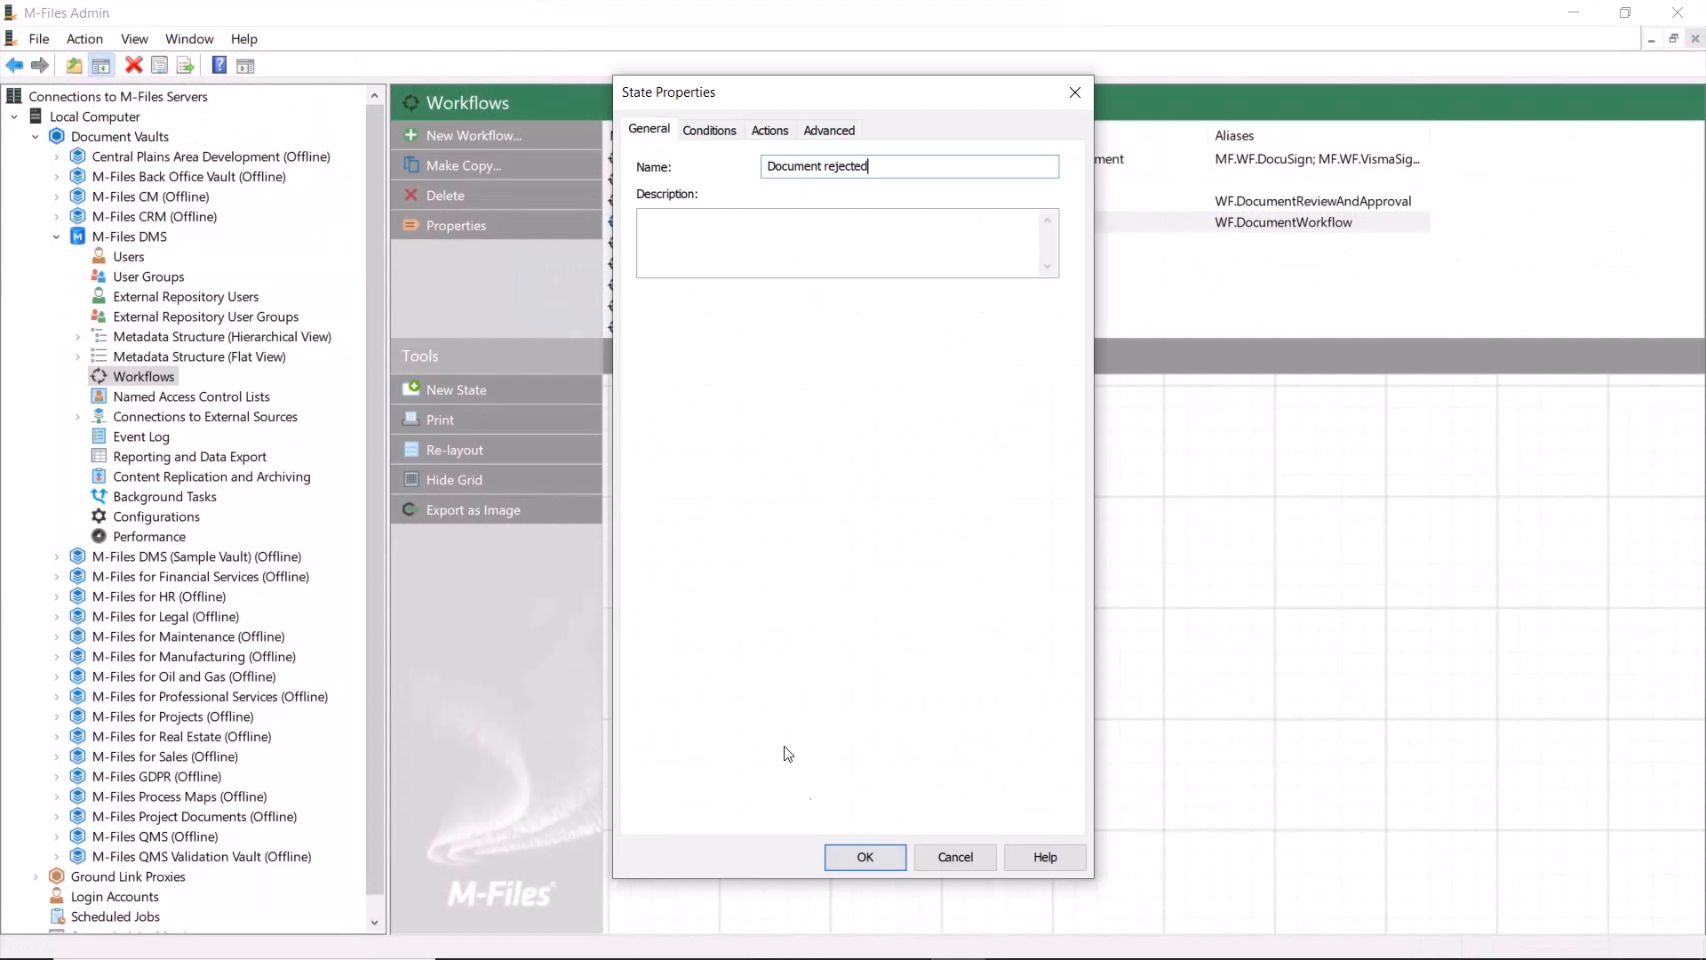
click(865, 856)
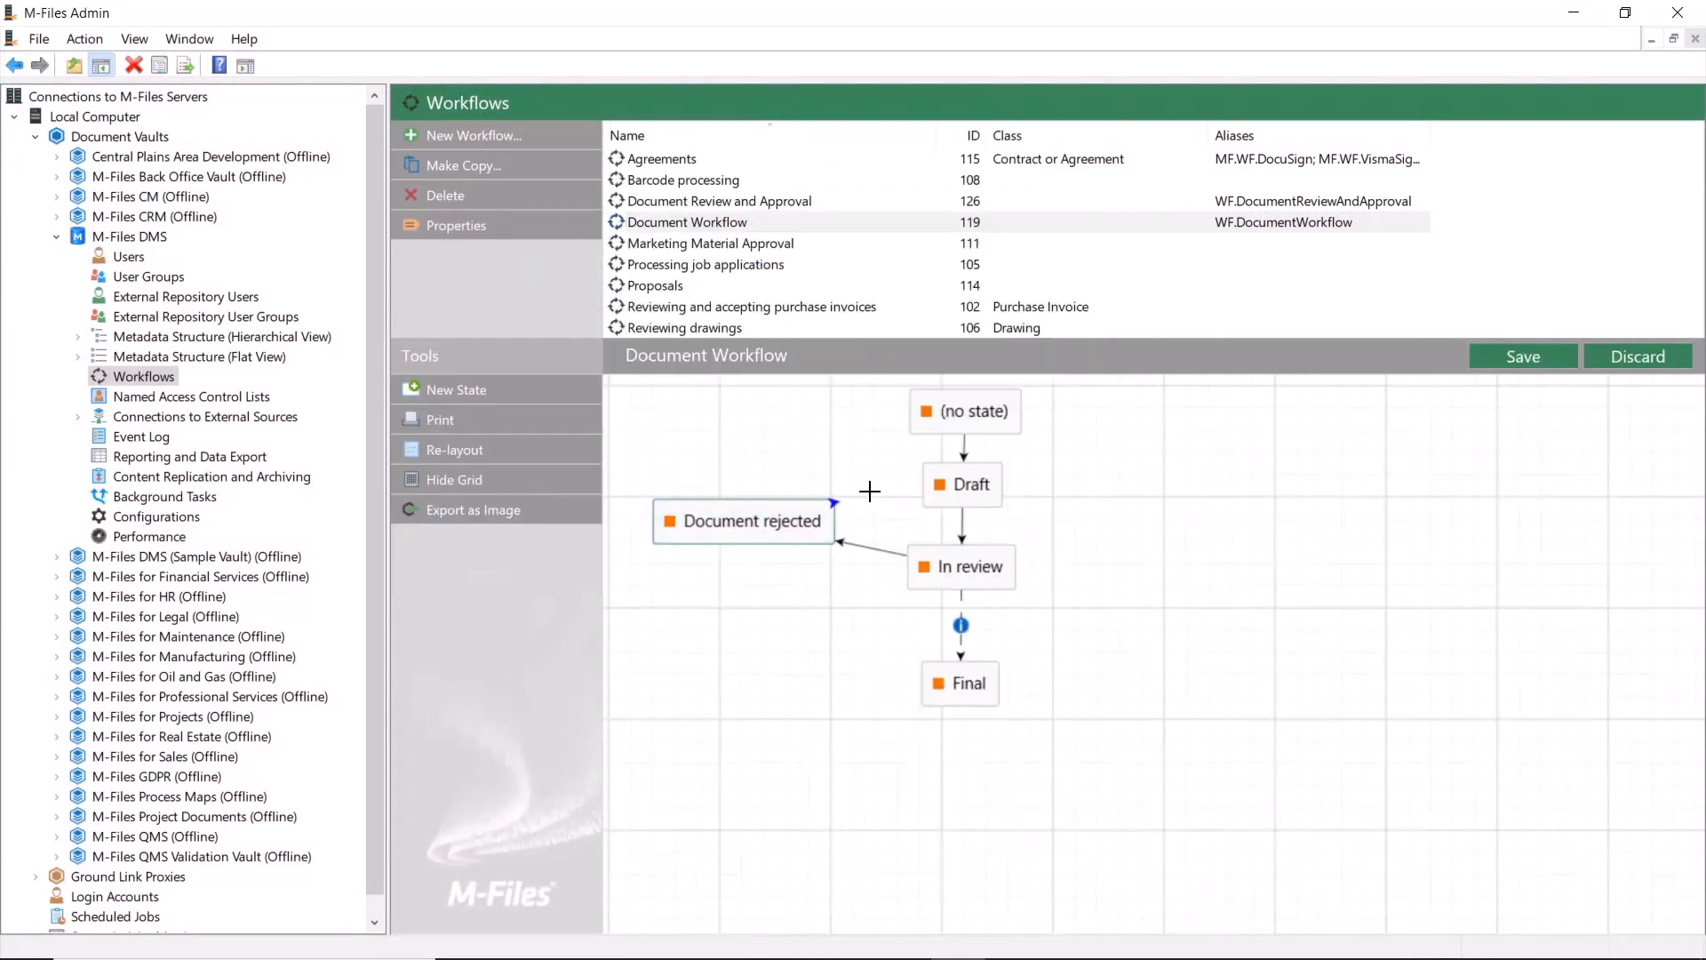
Give Document rejected a notification: '%PROPERTY_0% has been reviewed and send the document back for review.'.
double_click(743, 519)
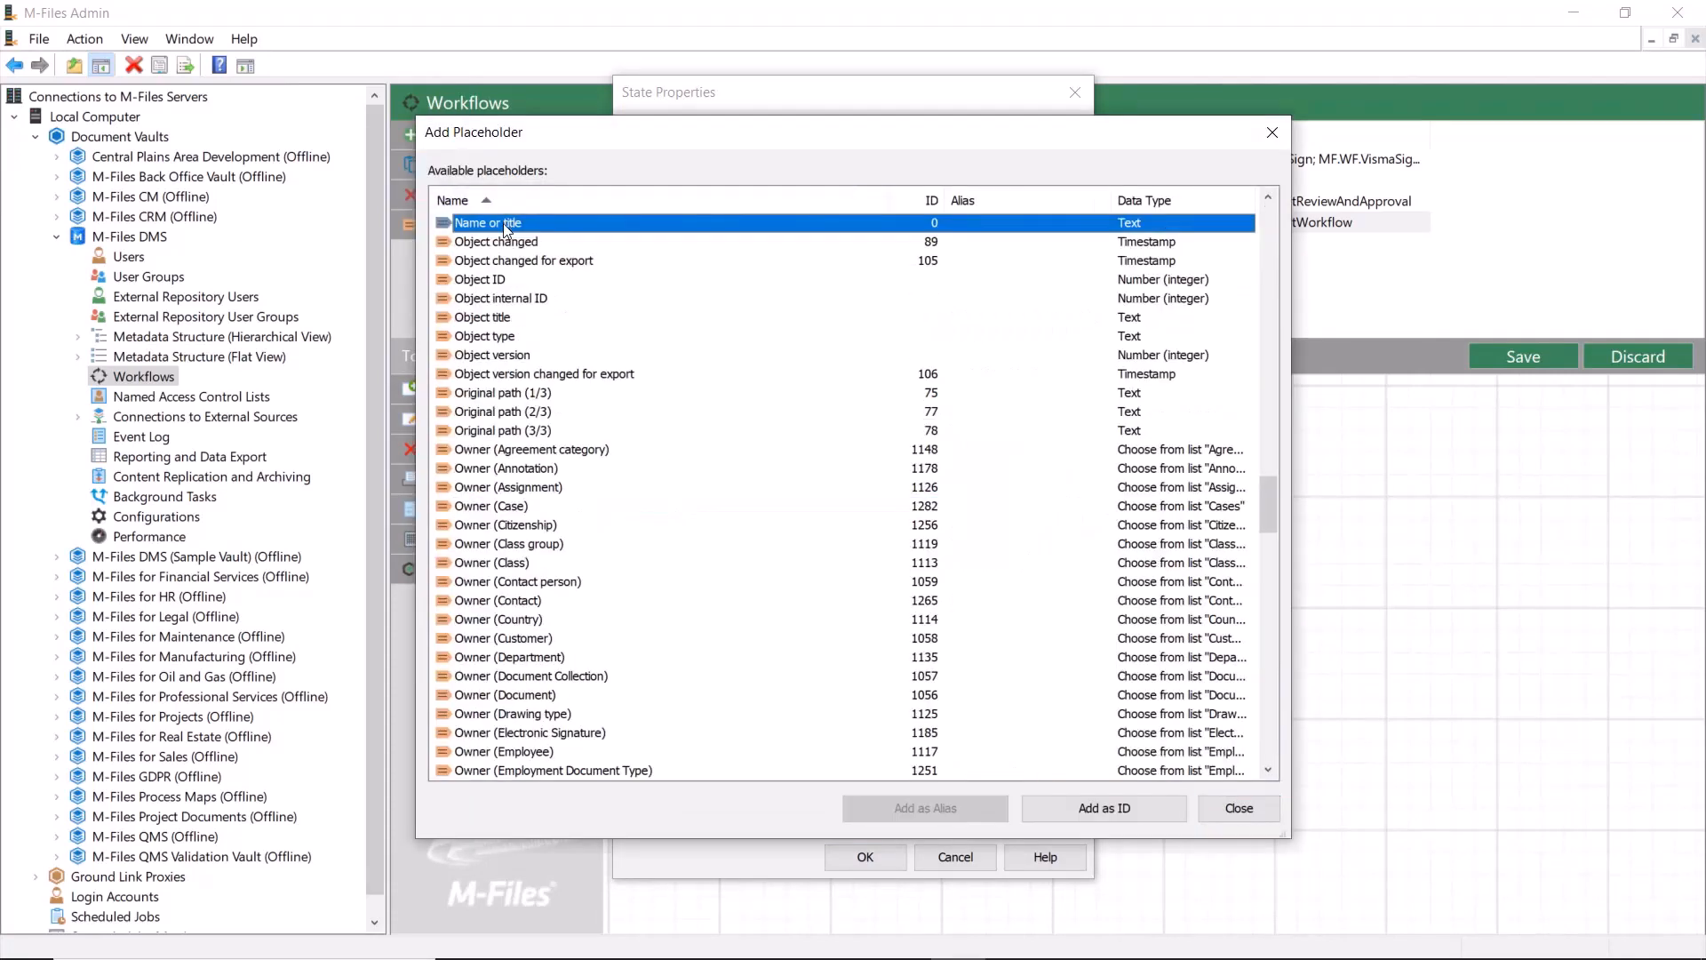
click(1238, 808)
text(Your)
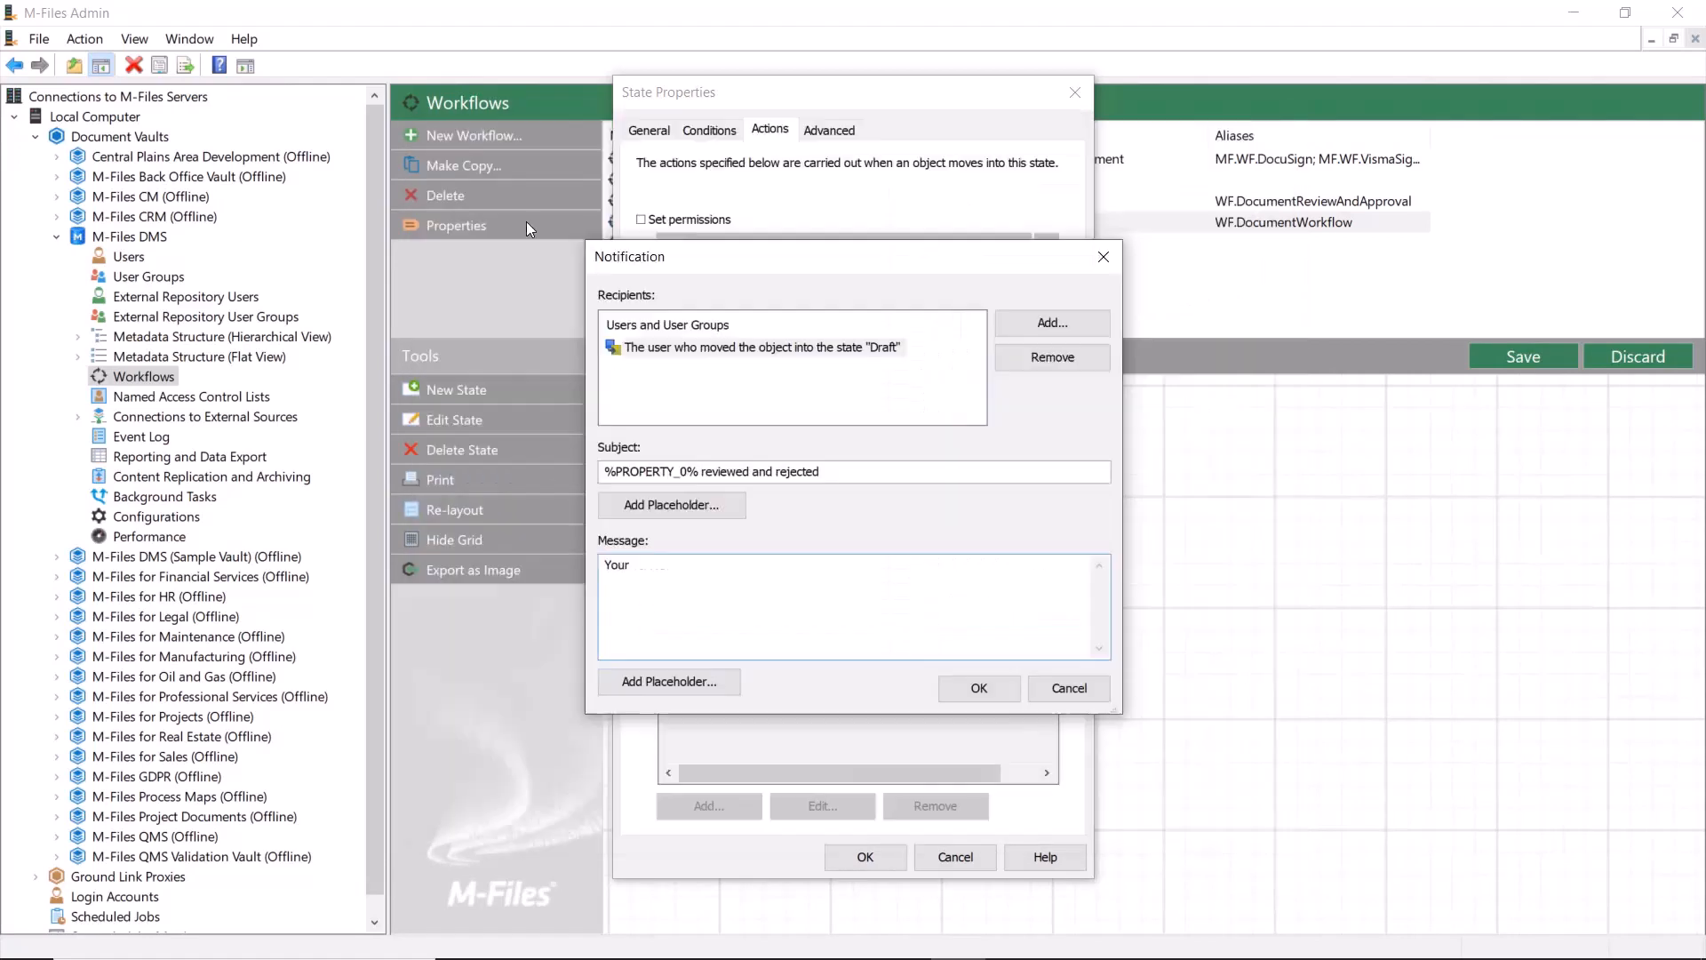
text(%PROPERTY_0% has been reviewed and rejected. Please make the proposed changes)
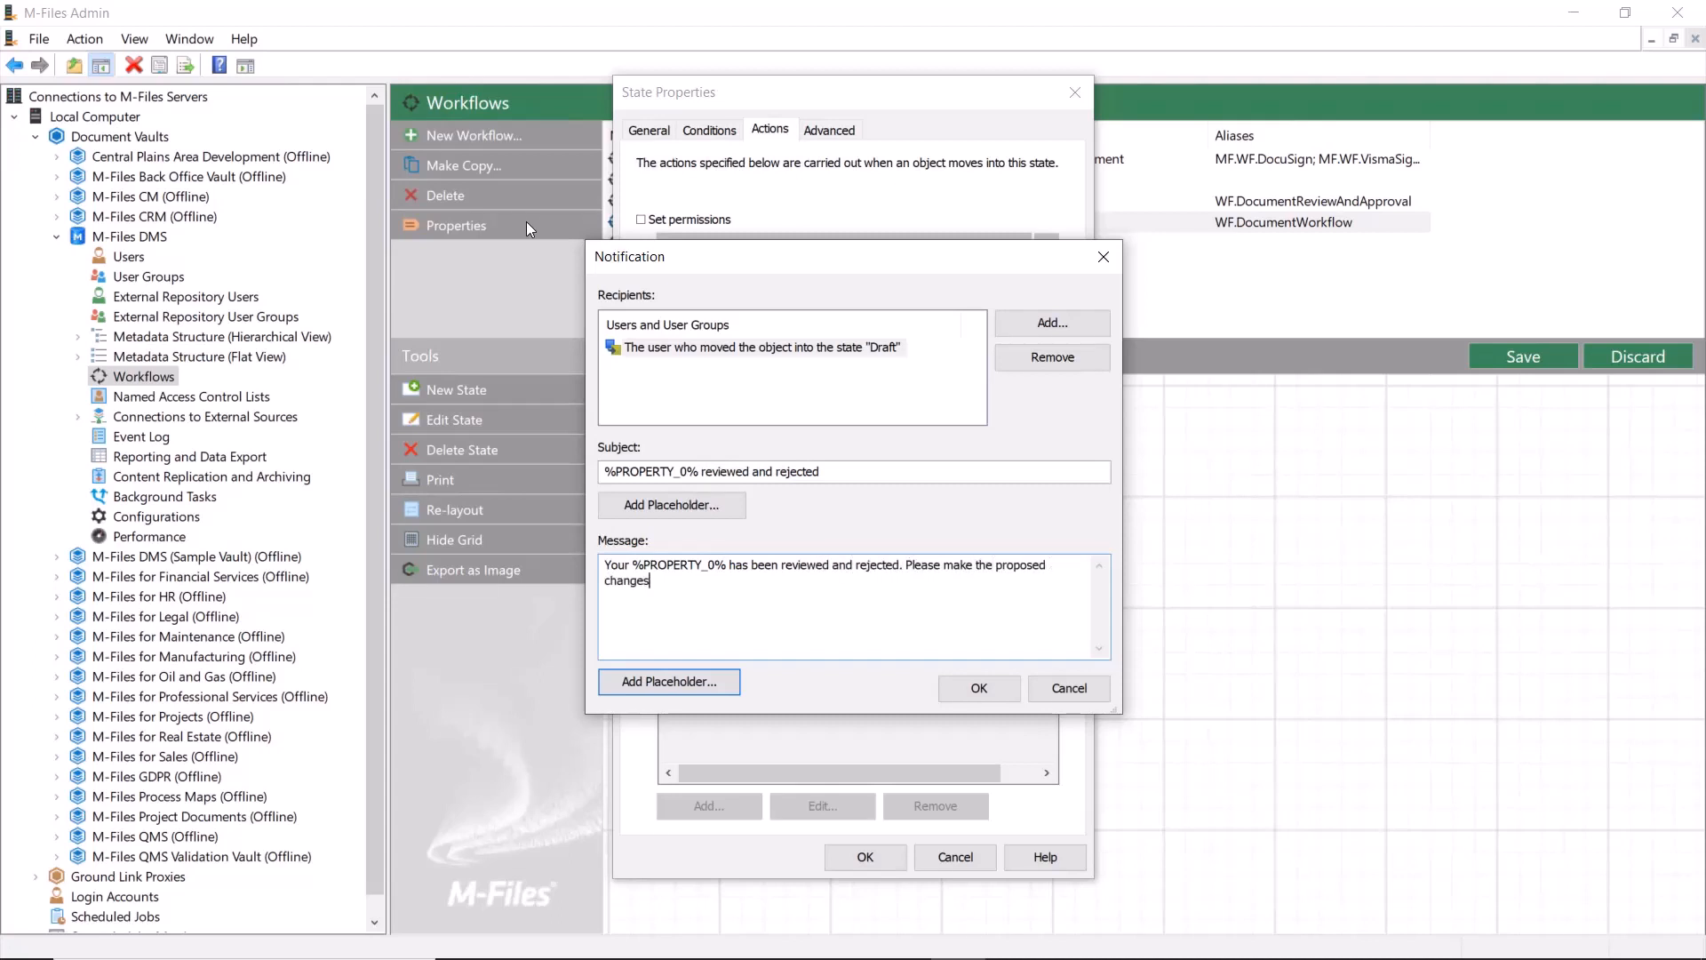
text(and send the document)
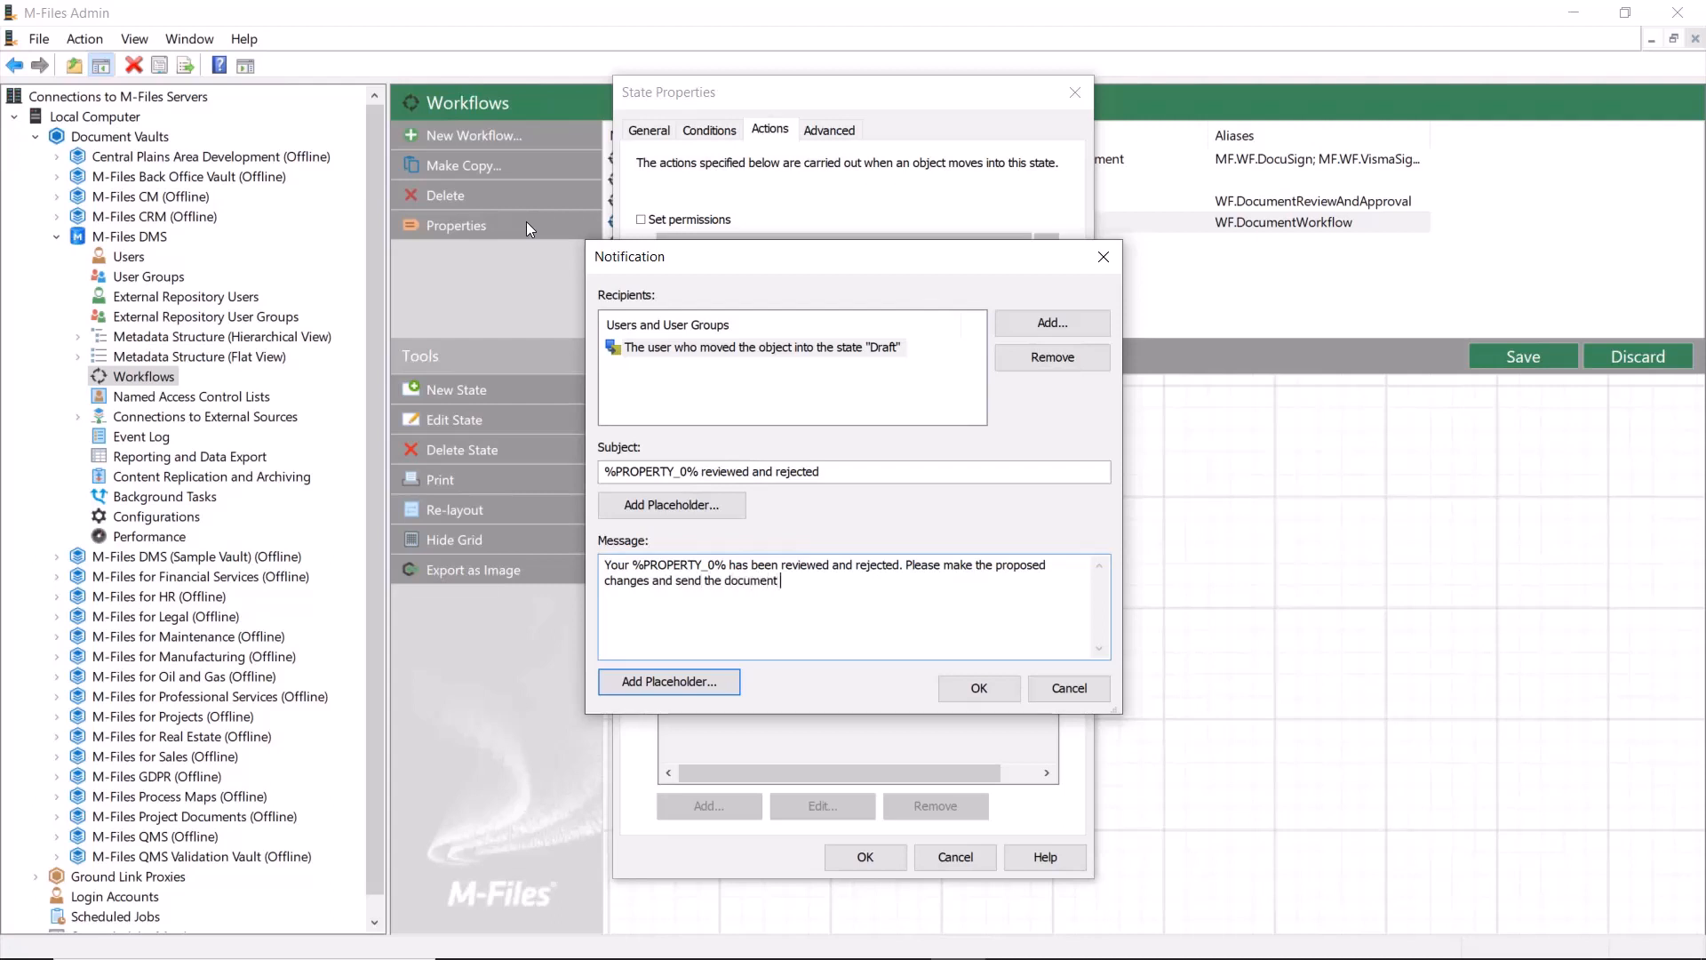
text(back for review.)
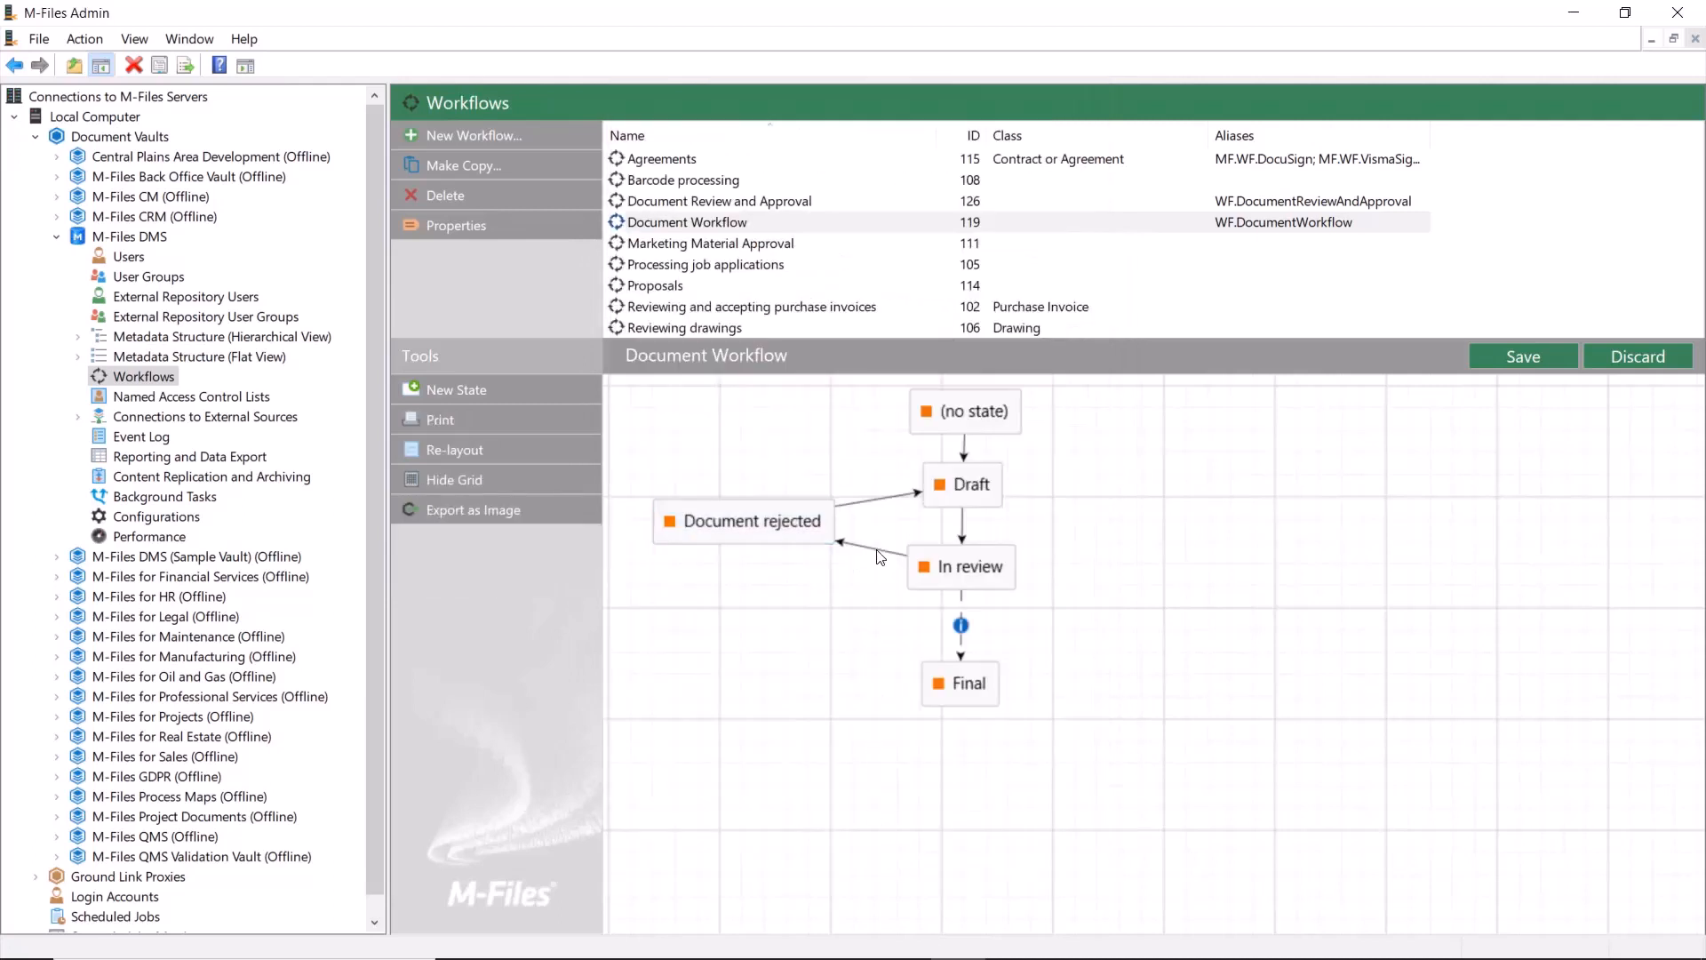
Trigger the In review to Document rejected transition when any separate assignment is rejected.
double_click(879, 554)
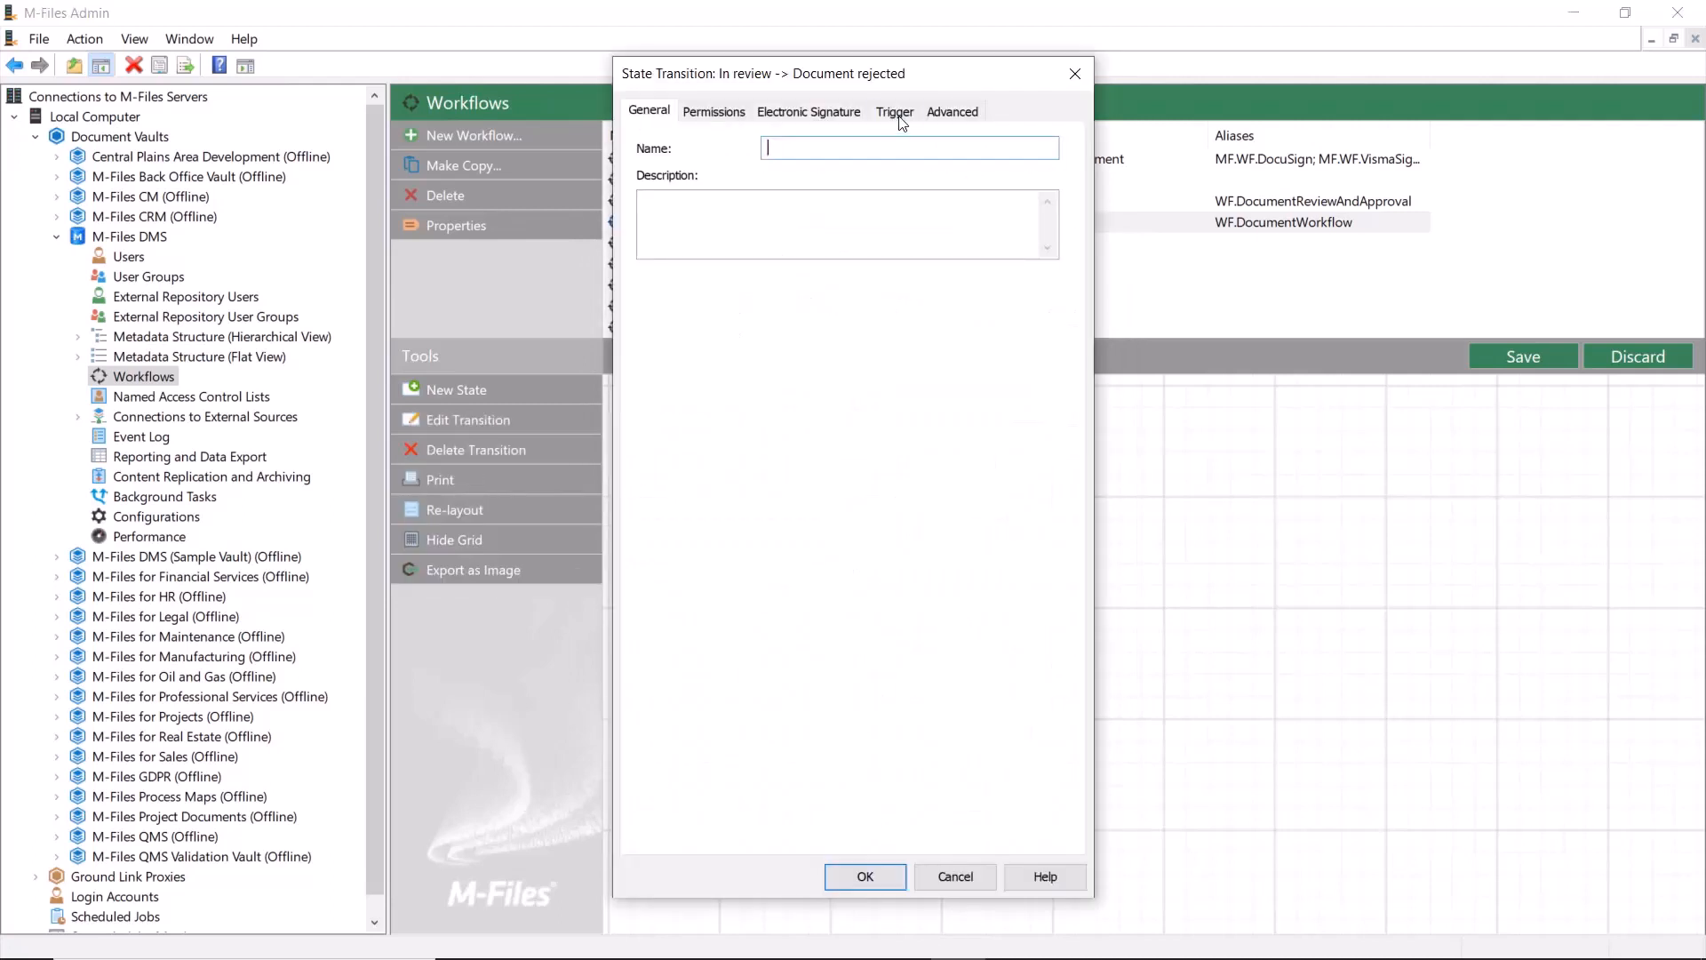
click(895, 111)
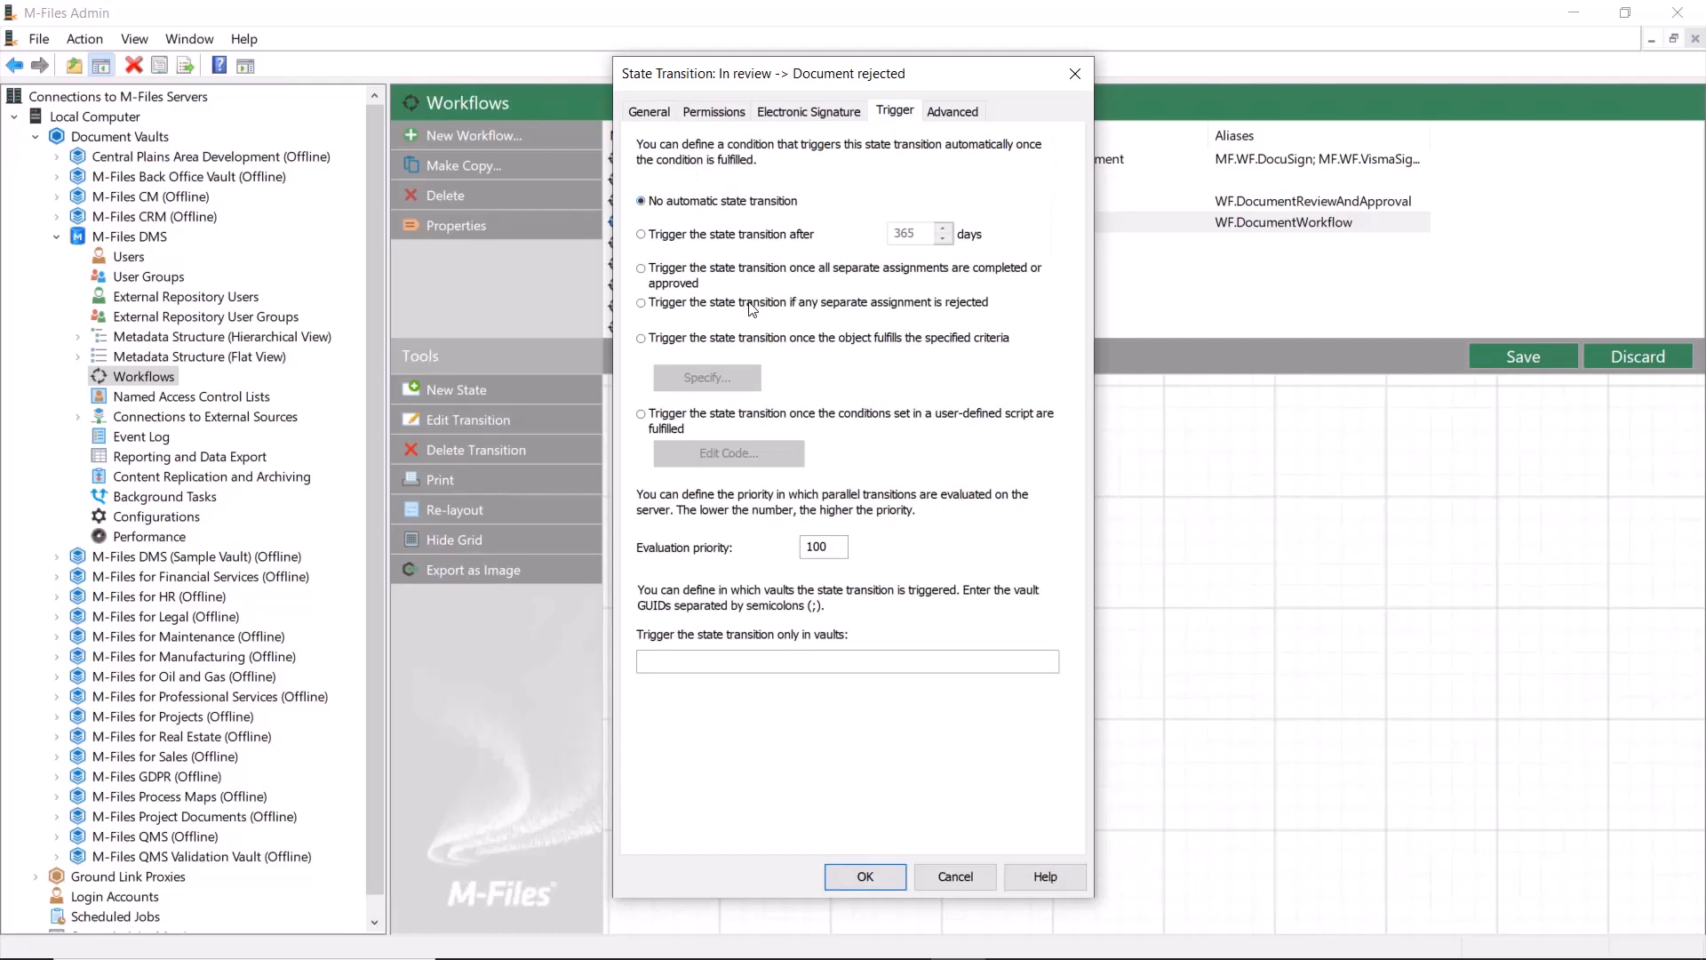
click(865, 878)
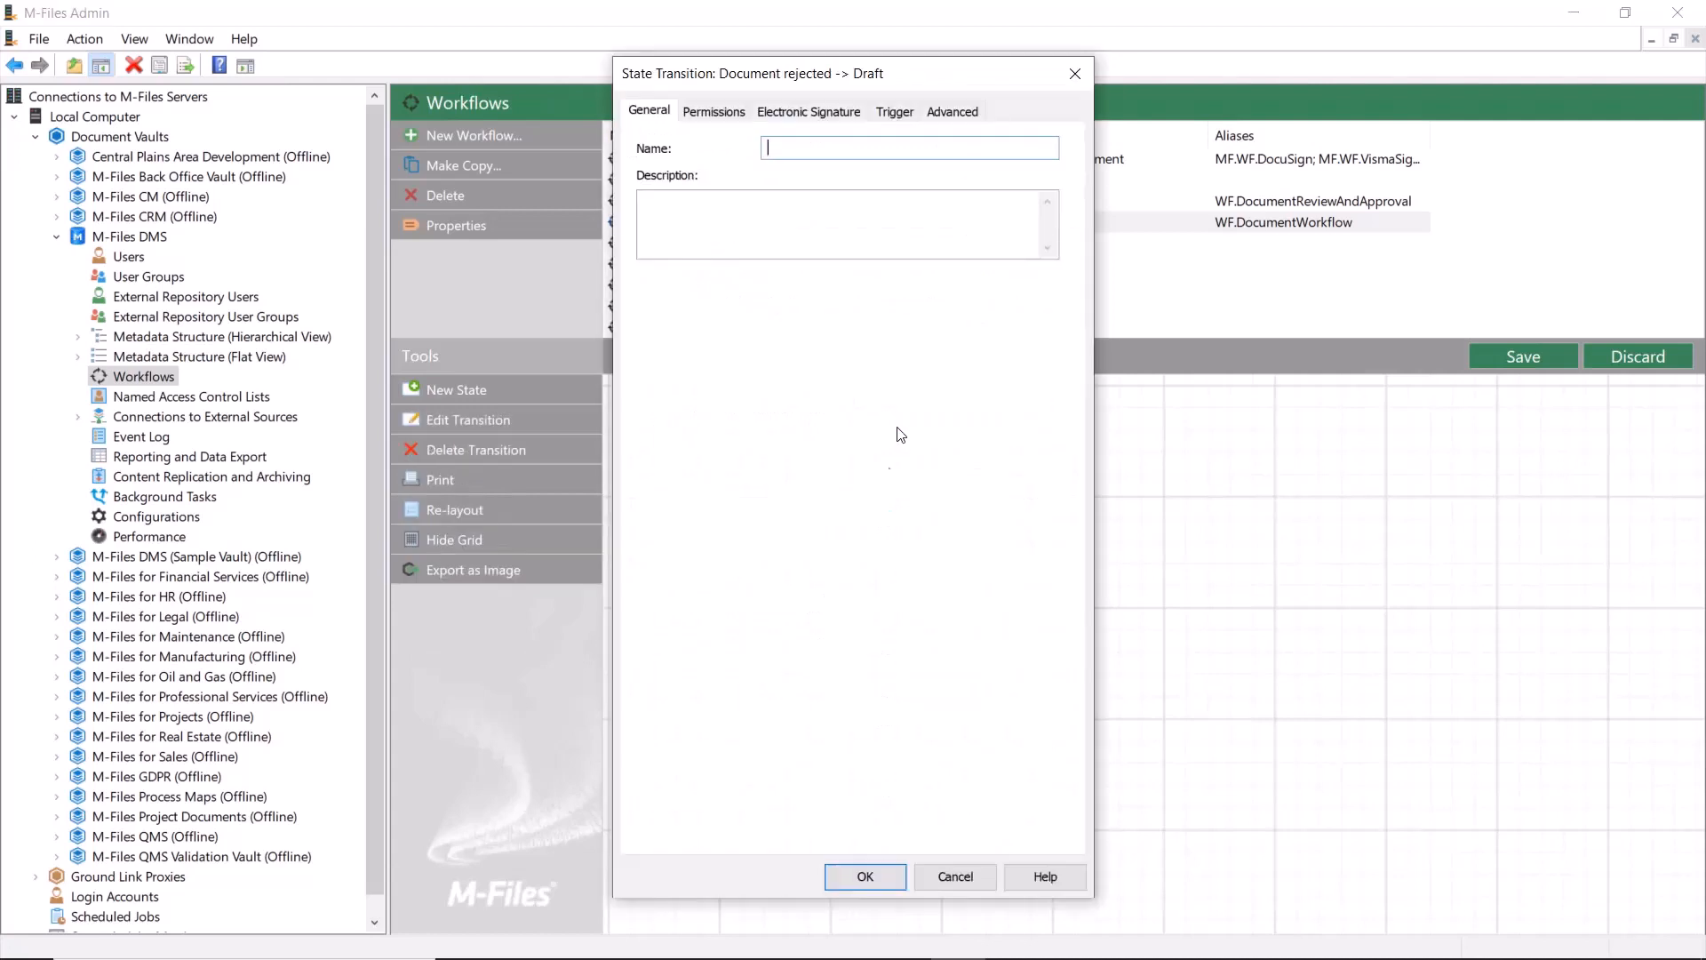
Make the Document rejected to Draft transition trigger automatically after 0 days.
click(895, 111)
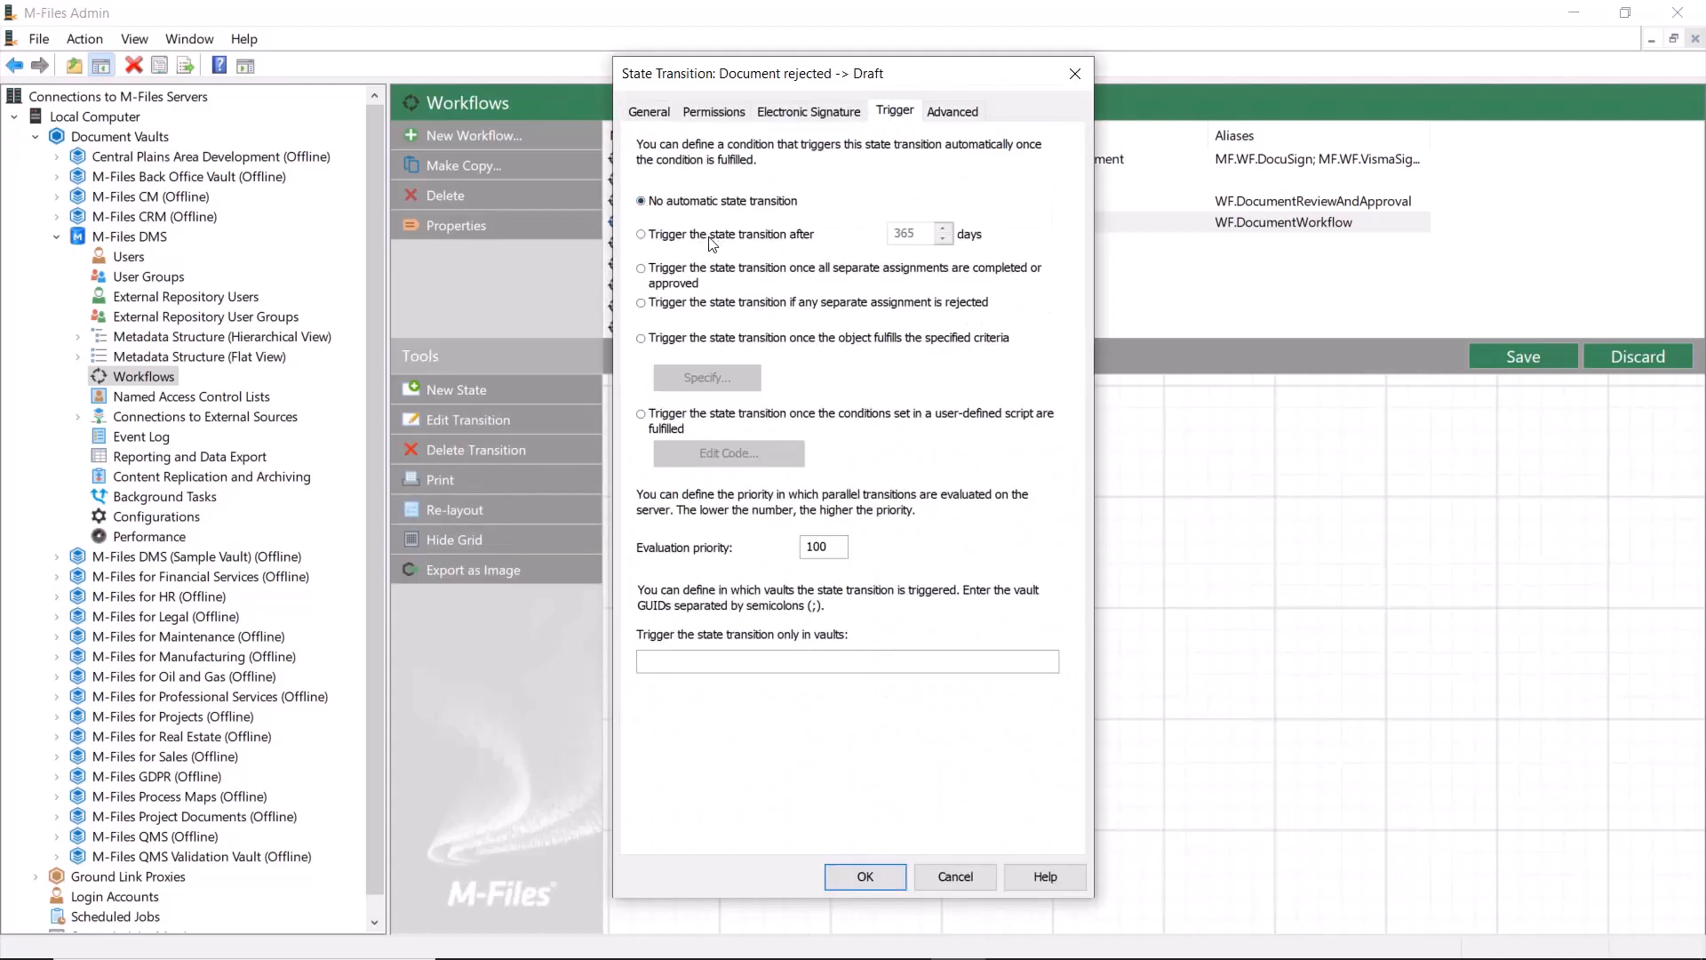
click(641, 233)
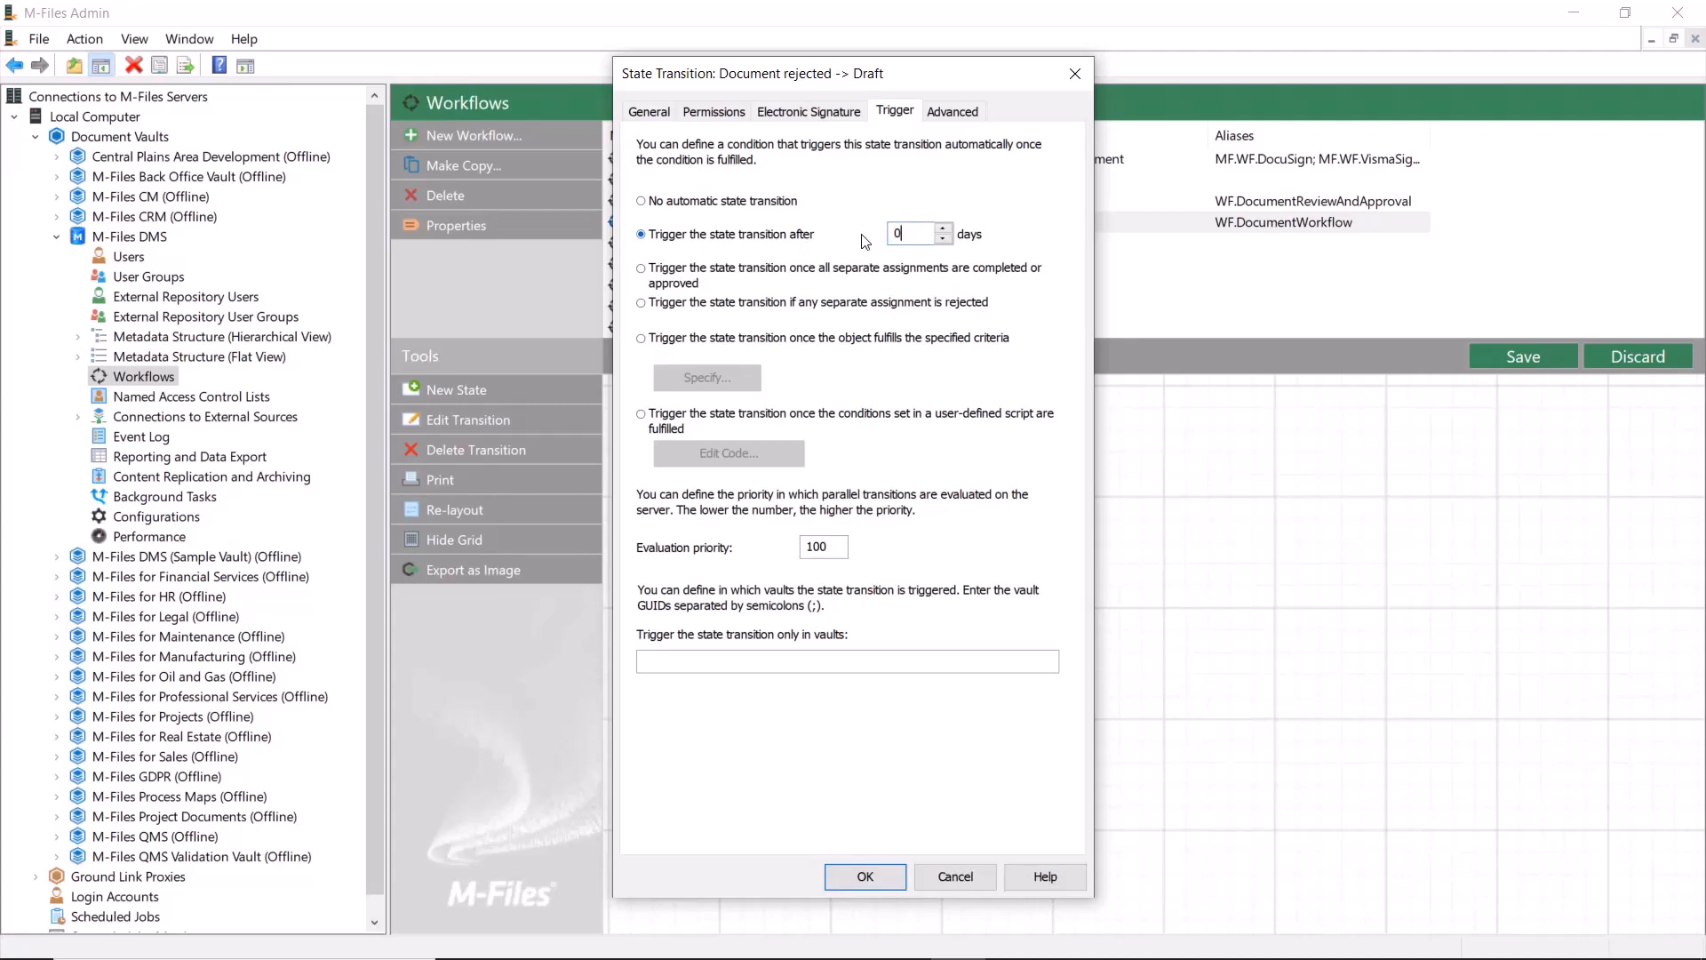
click(864, 877)
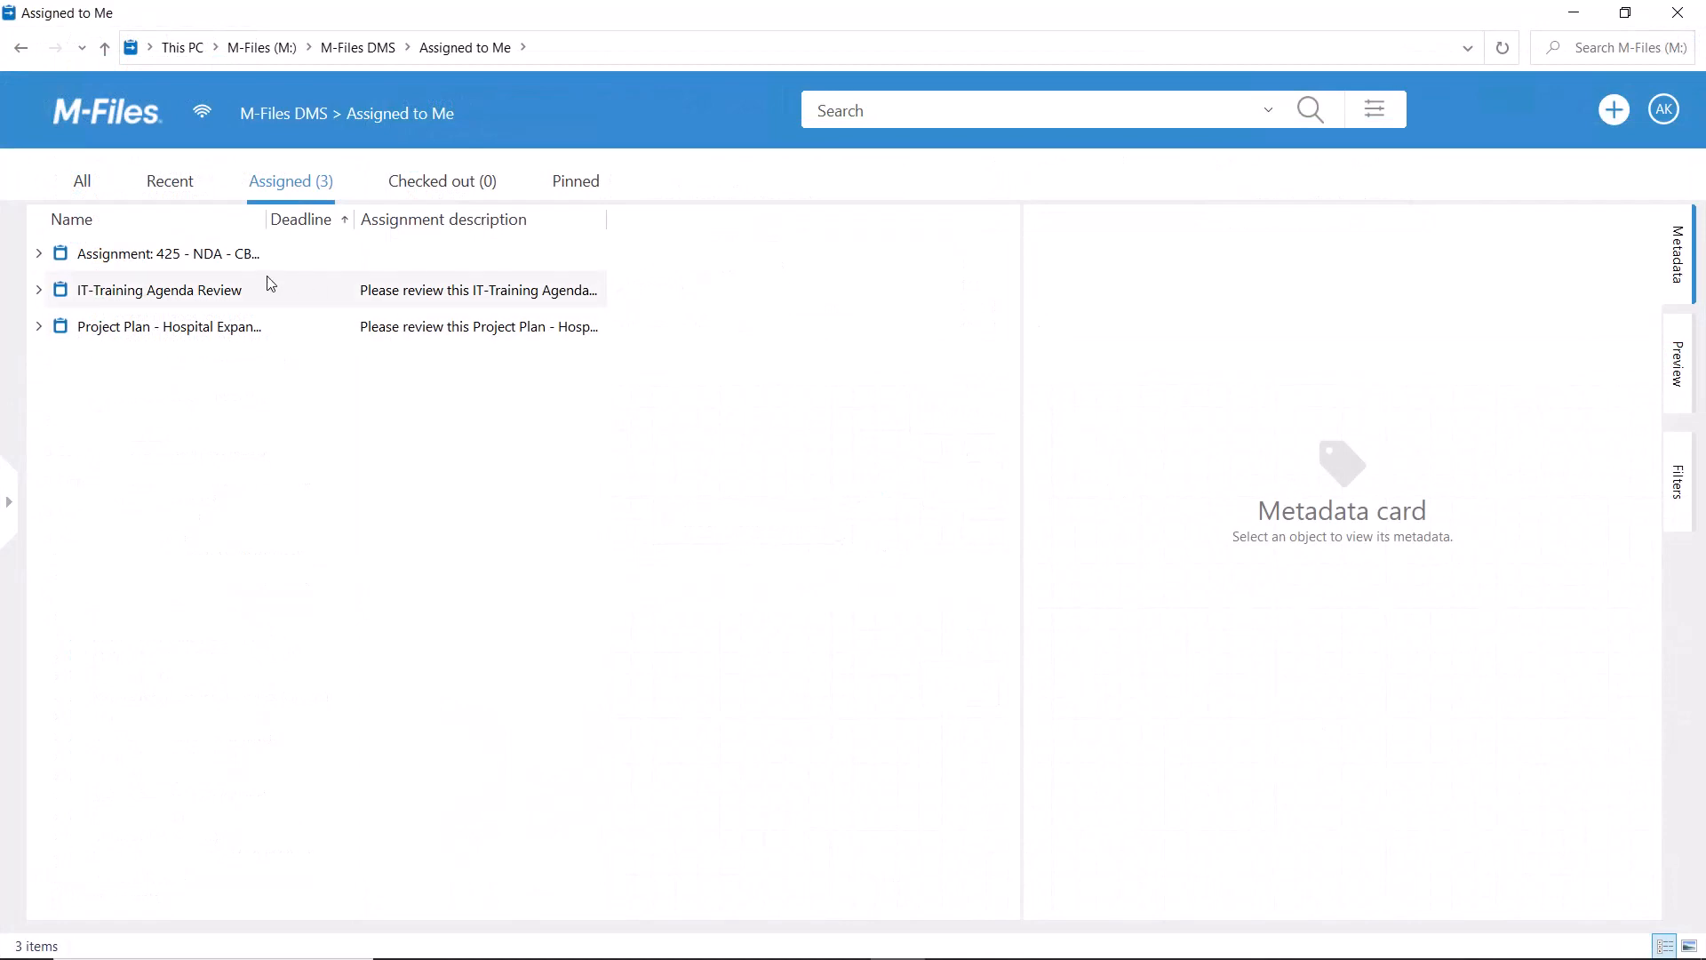
click(159, 290)
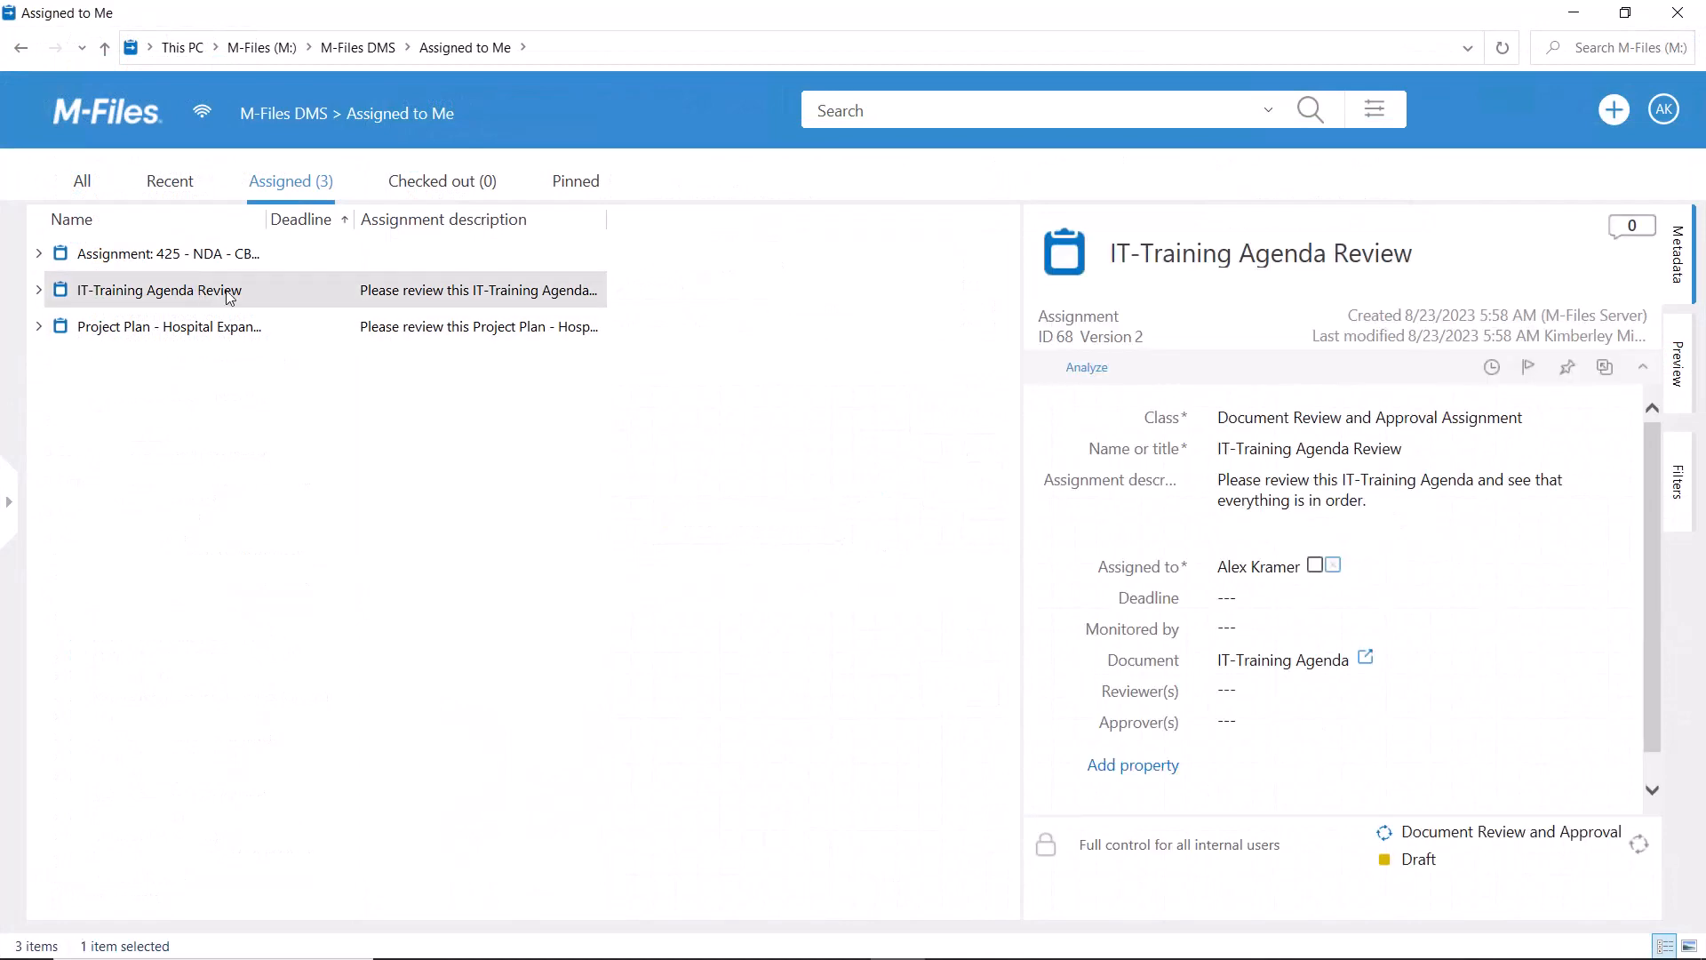
click(1333, 566)
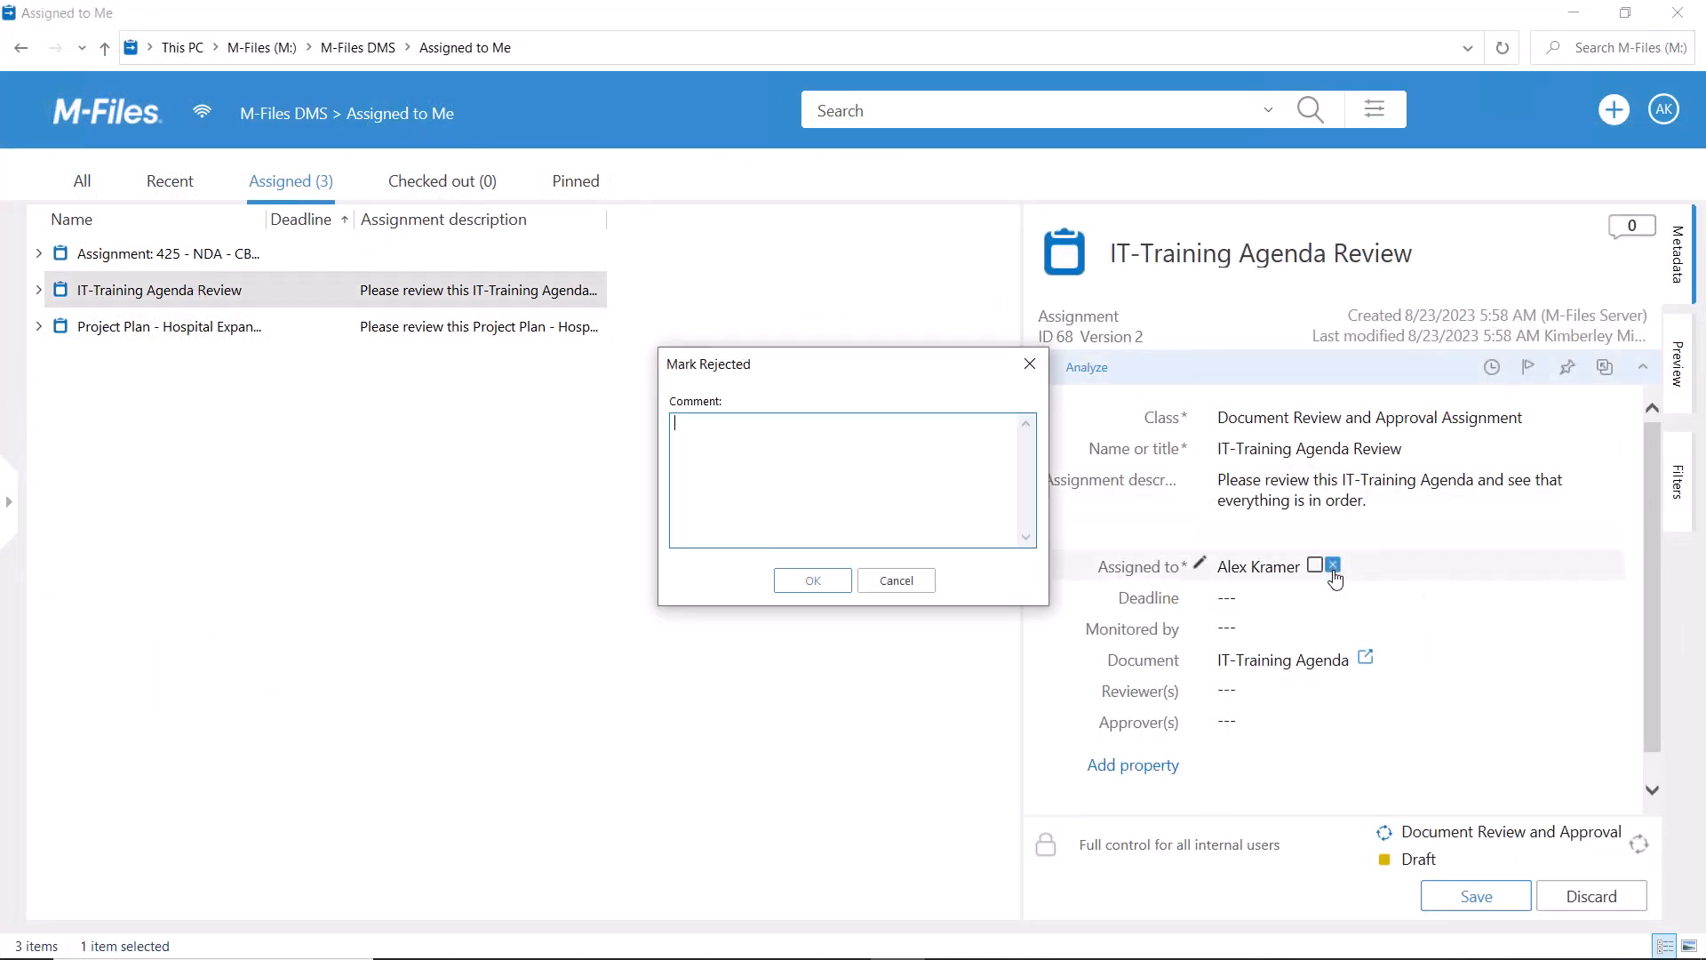
click(895, 580)
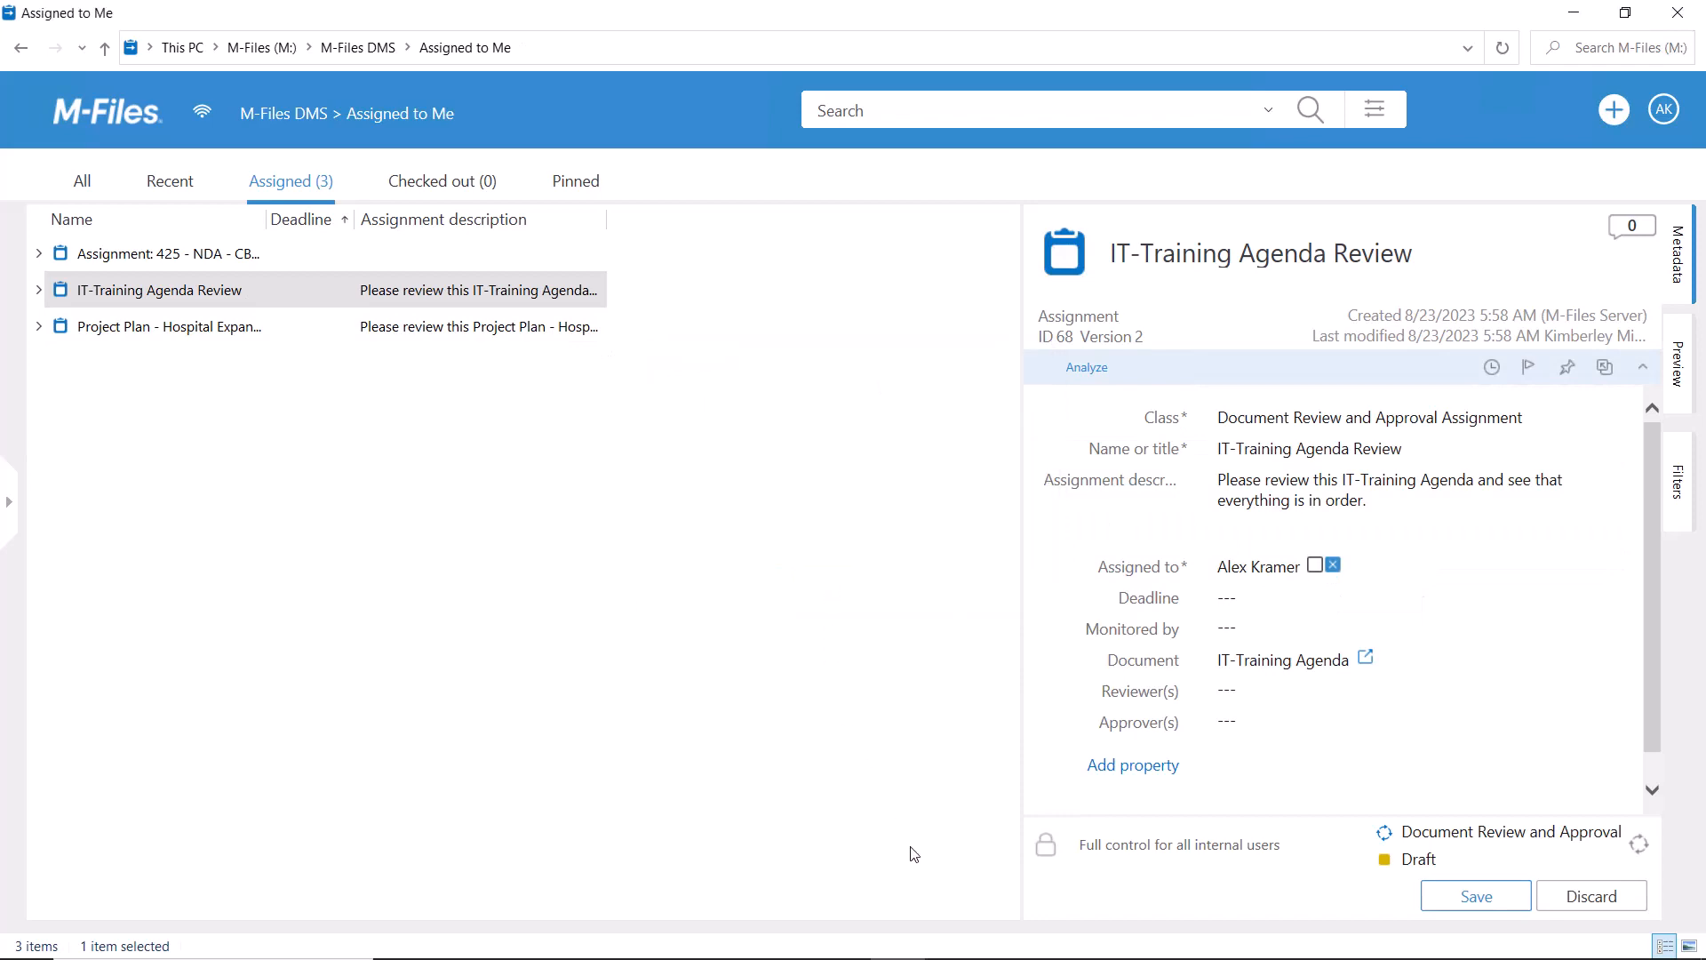